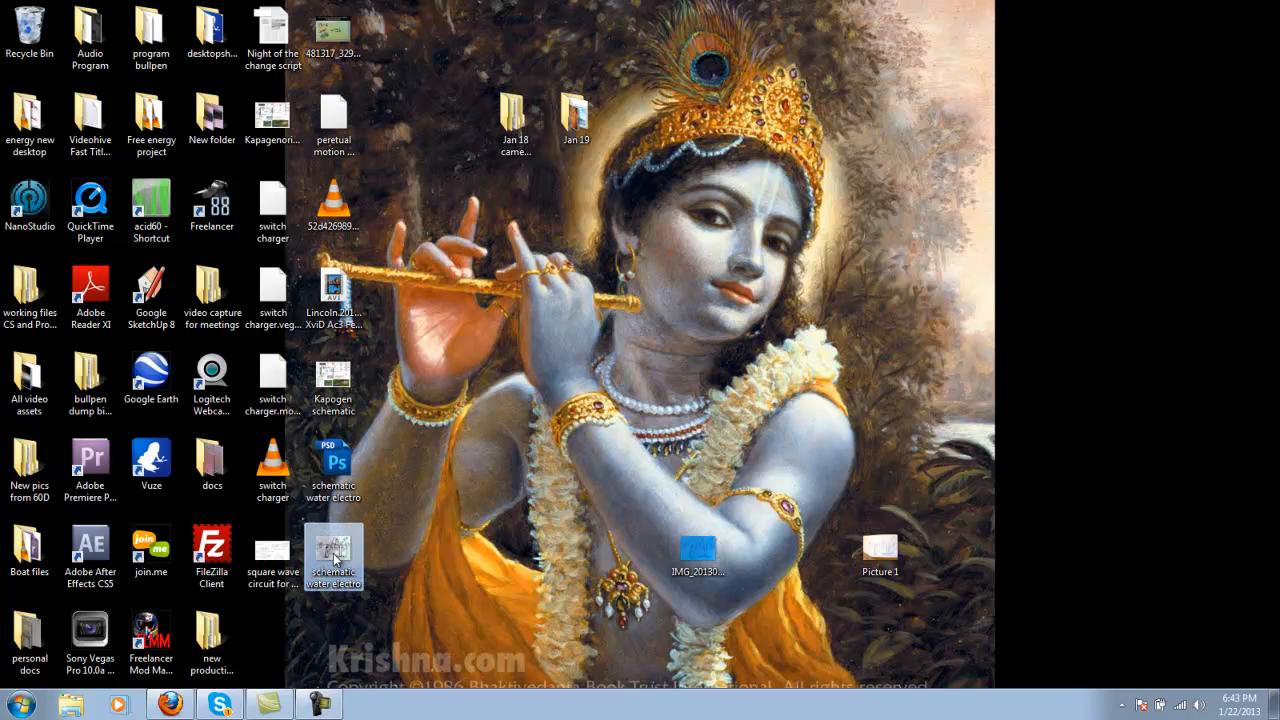
double_click(333, 550)
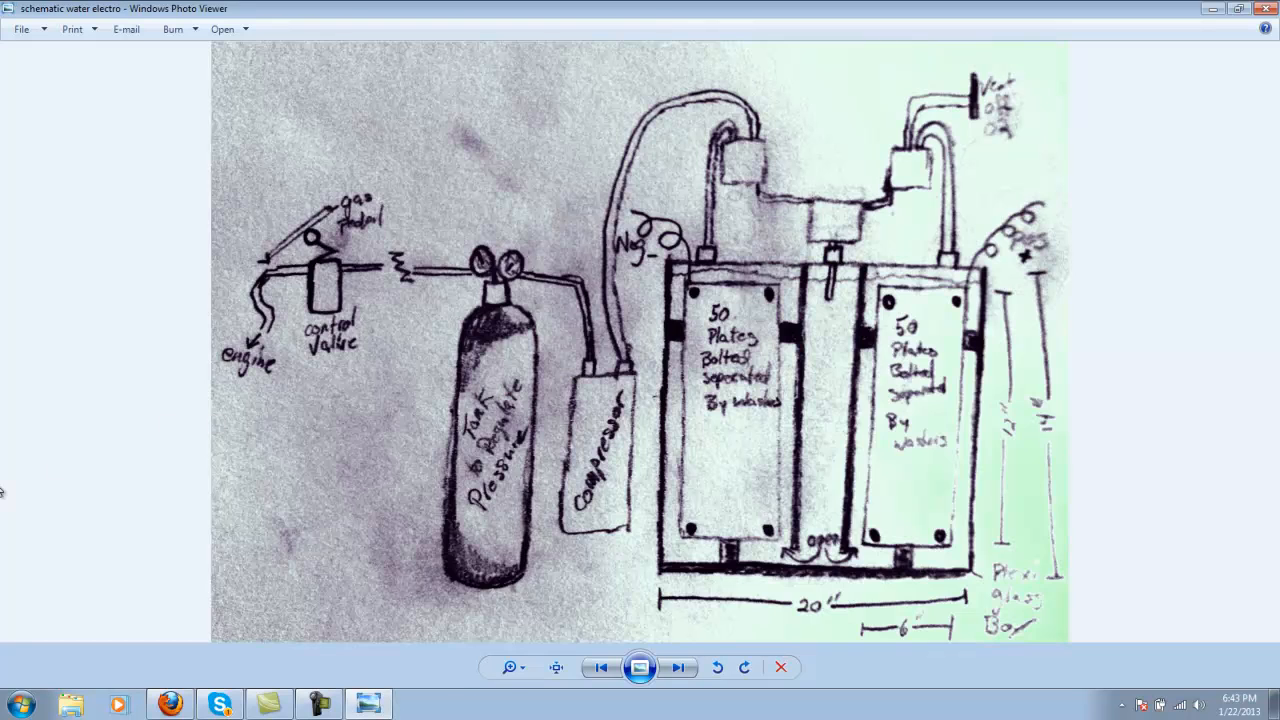
mouse_move(834, 446)
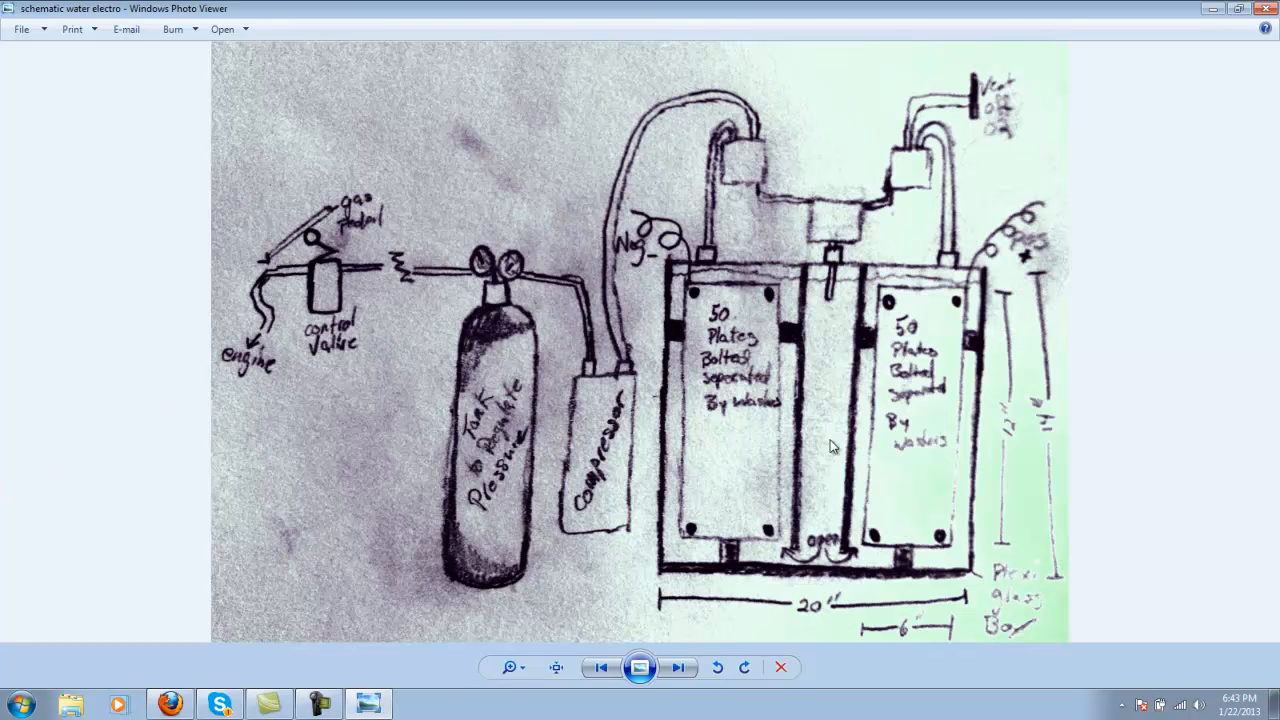
mouse_move(467, 370)
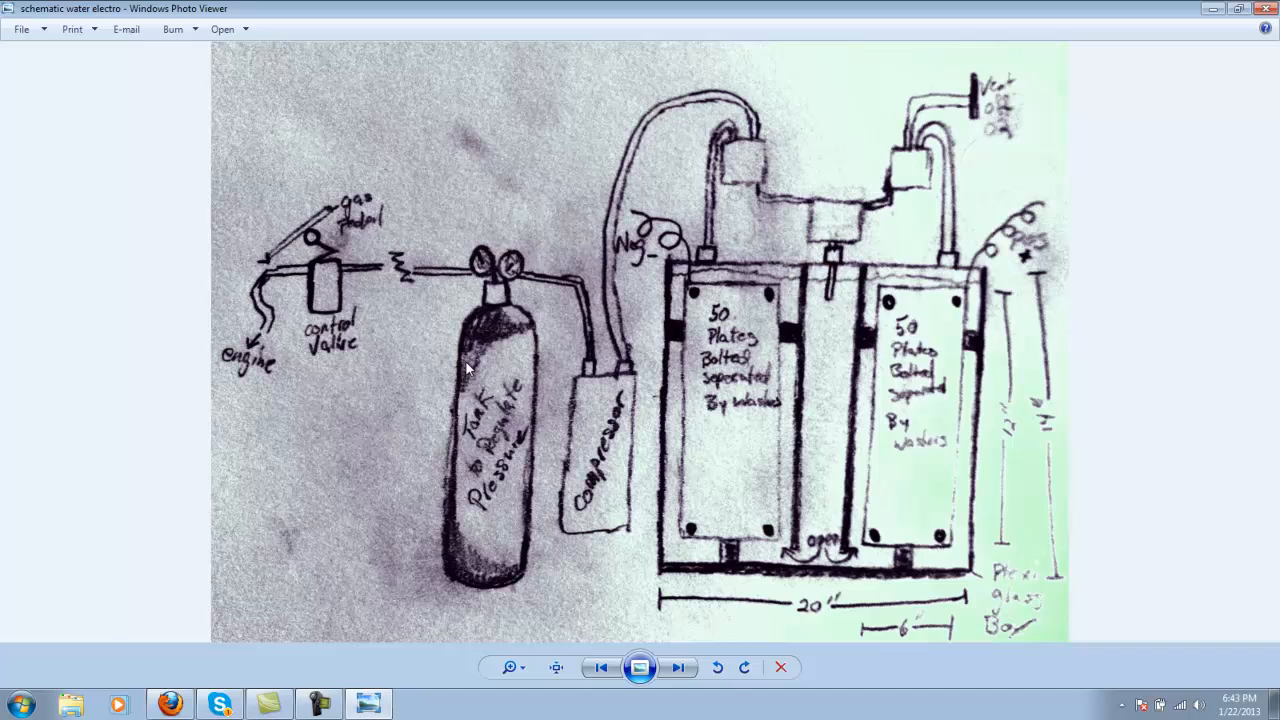
mouse_move(888, 272)
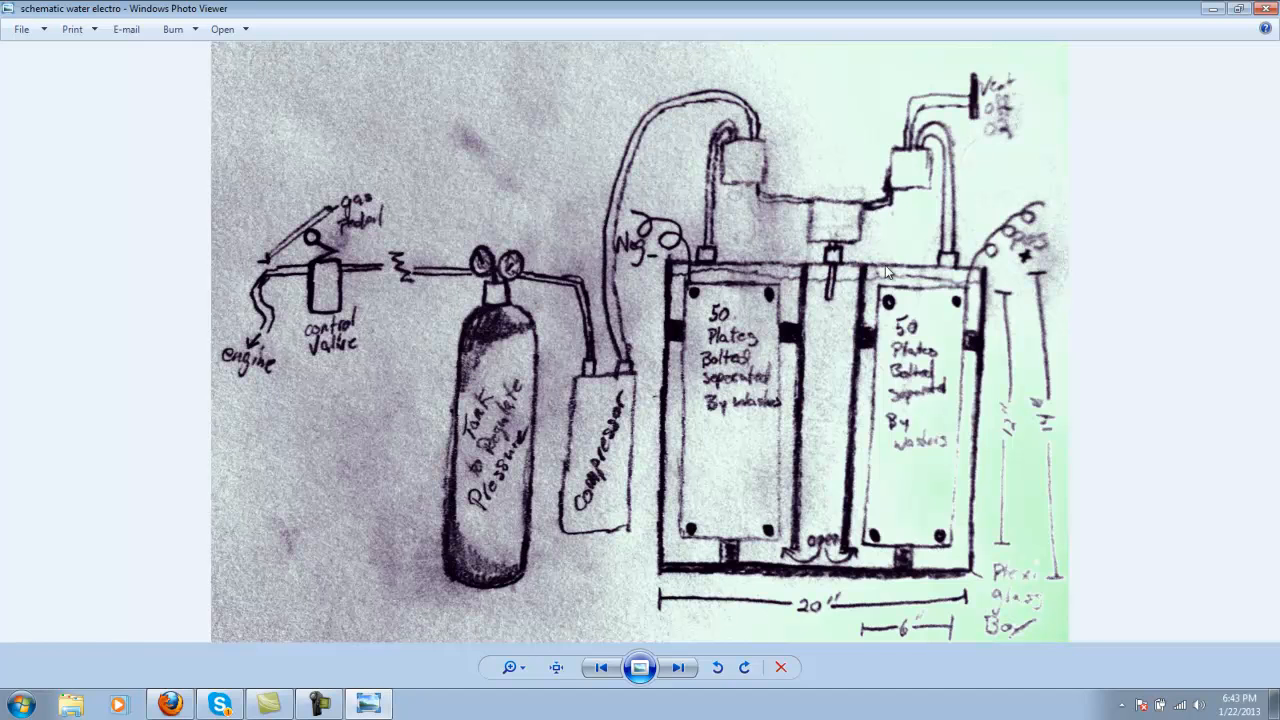
mouse_move(732, 467)
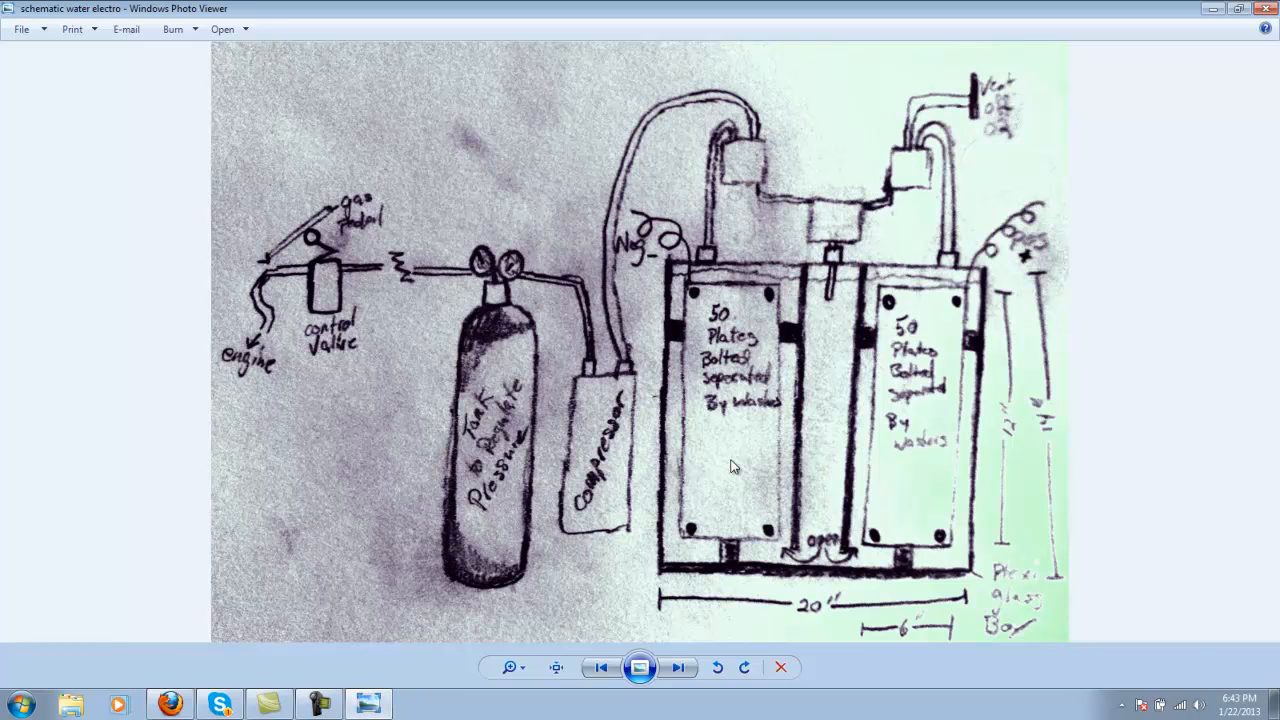
mouse_move(735, 460)
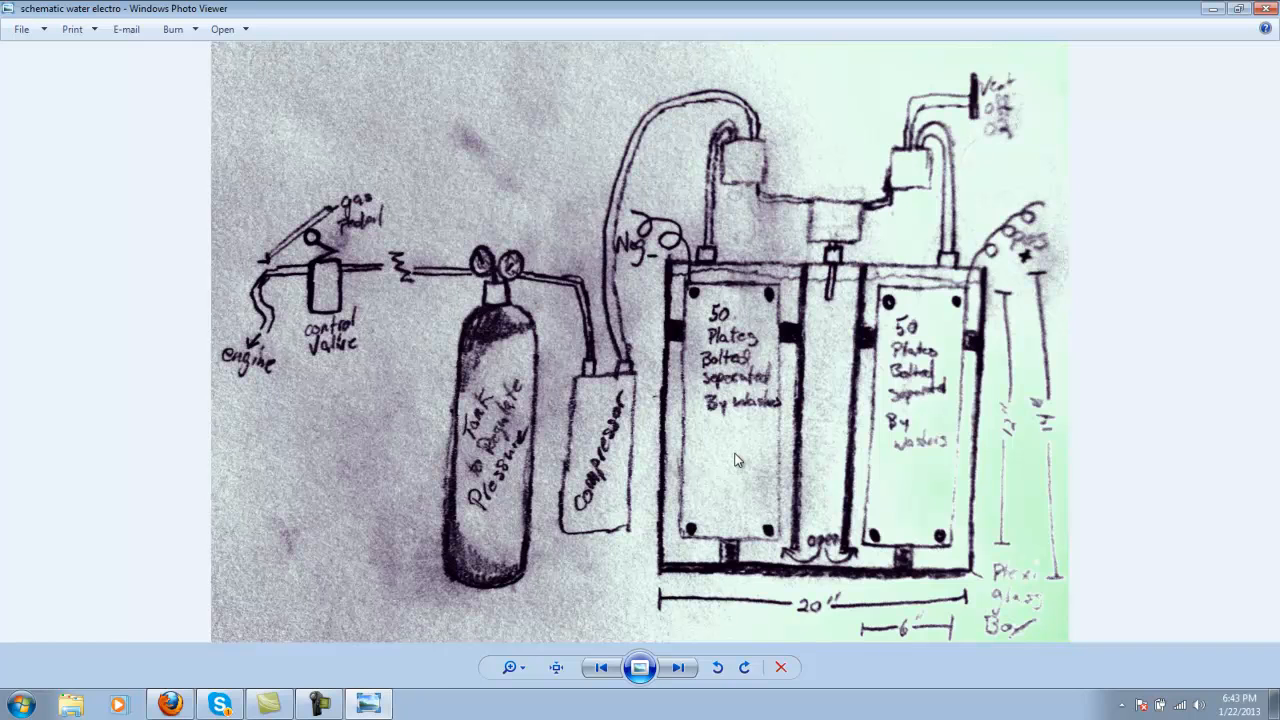
mouse_move(751, 466)
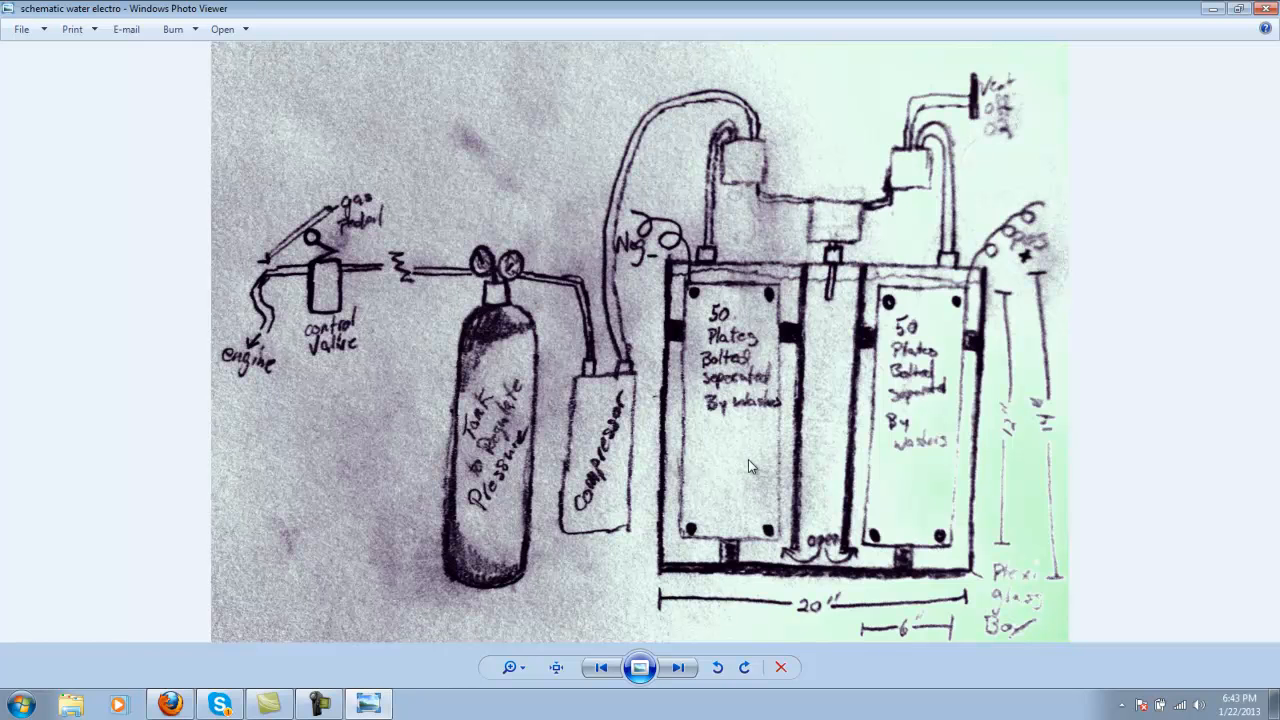
mouse_move(738, 458)
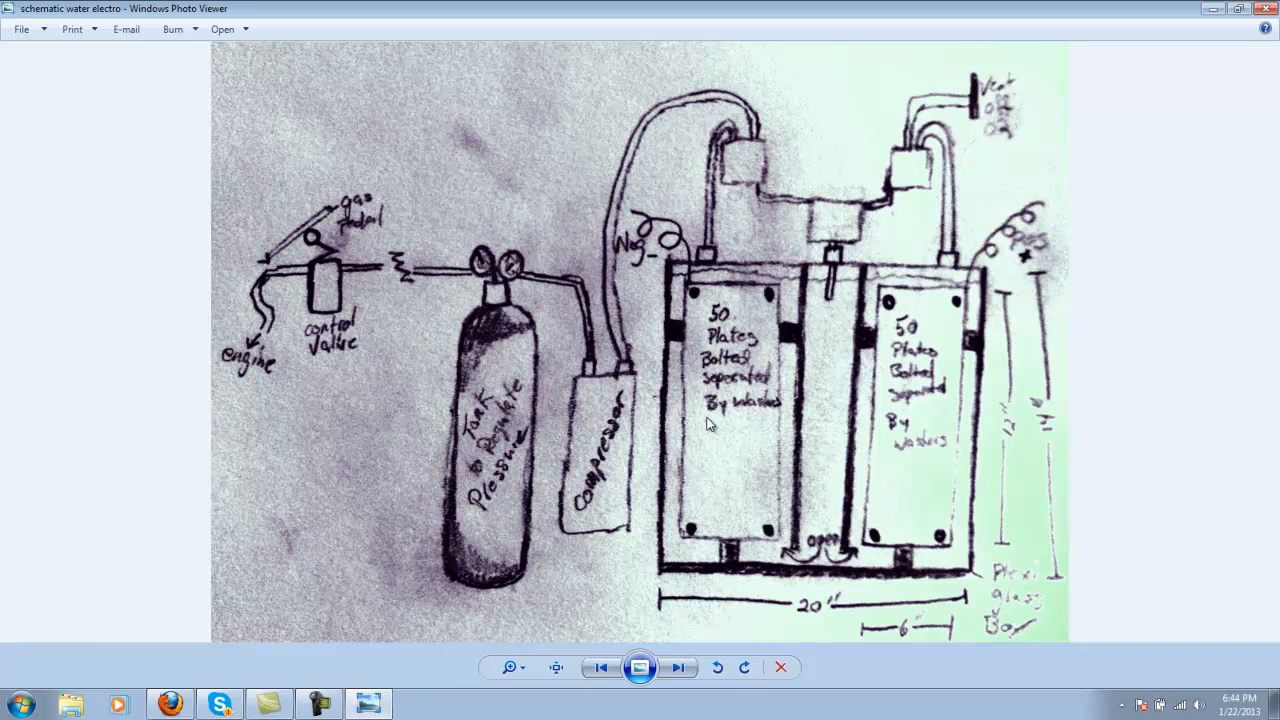
mouse_move(867, 369)
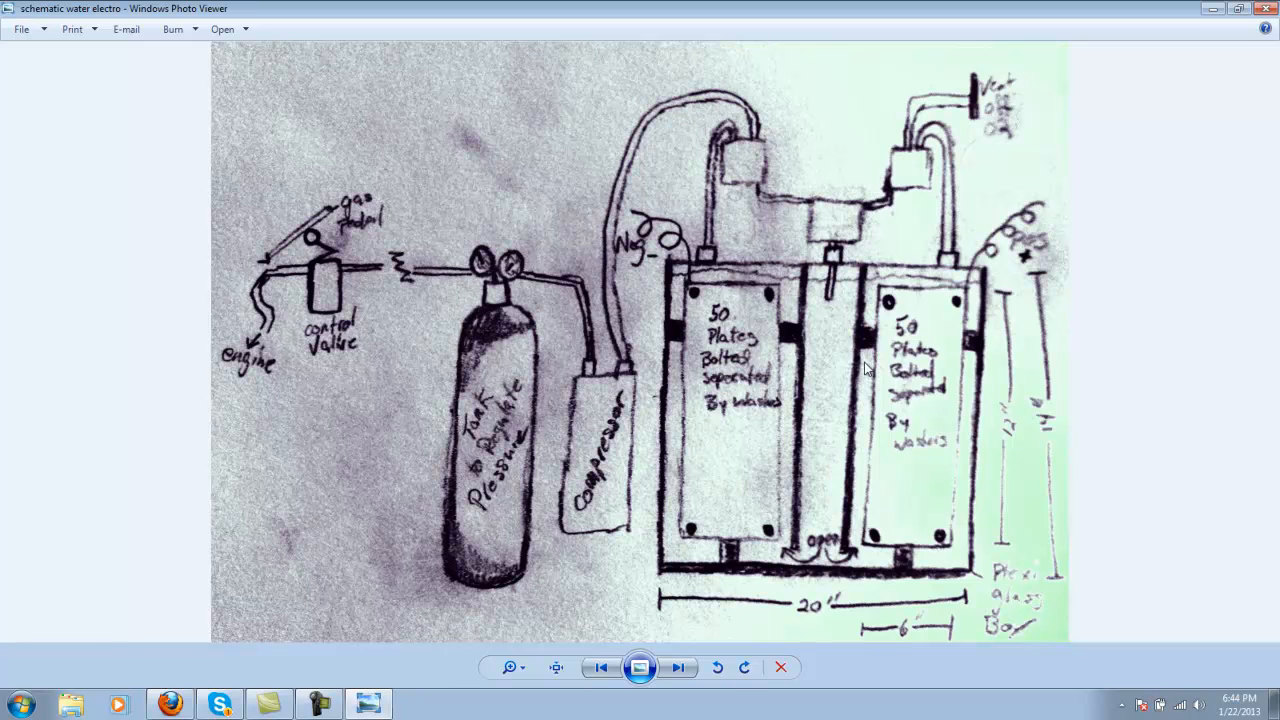
mouse_move(818, 302)
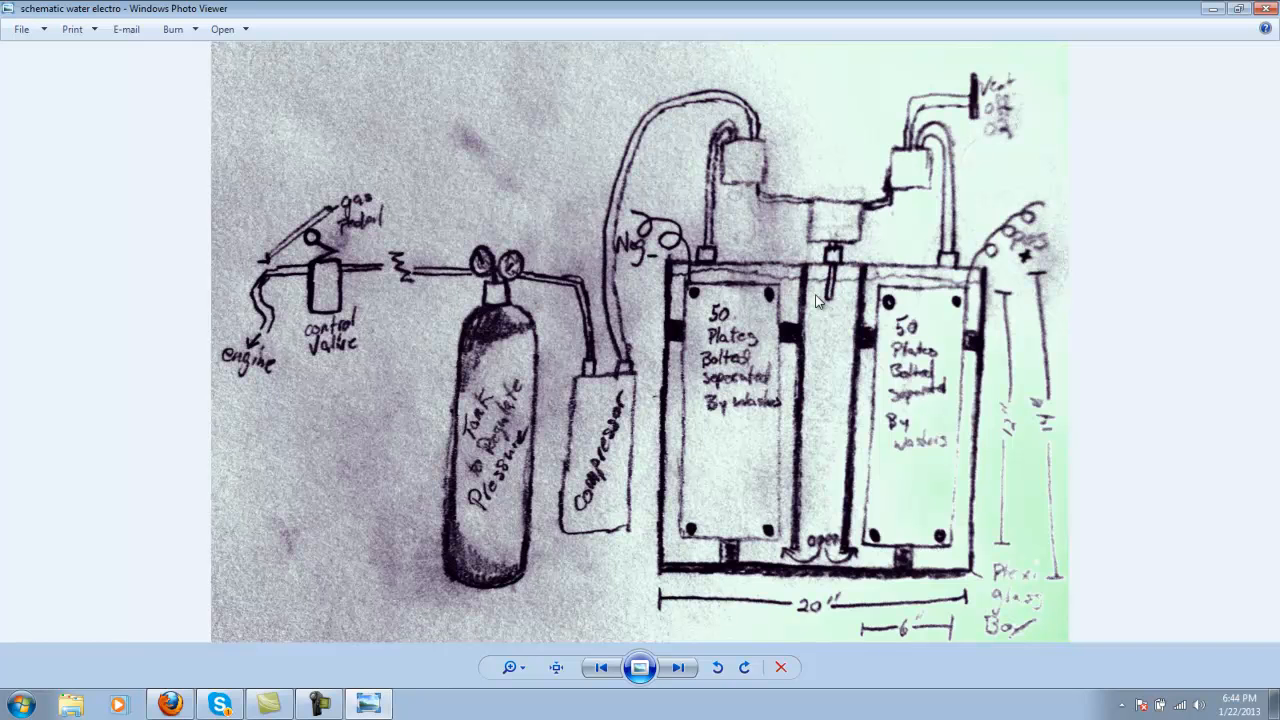
mouse_move(827, 364)
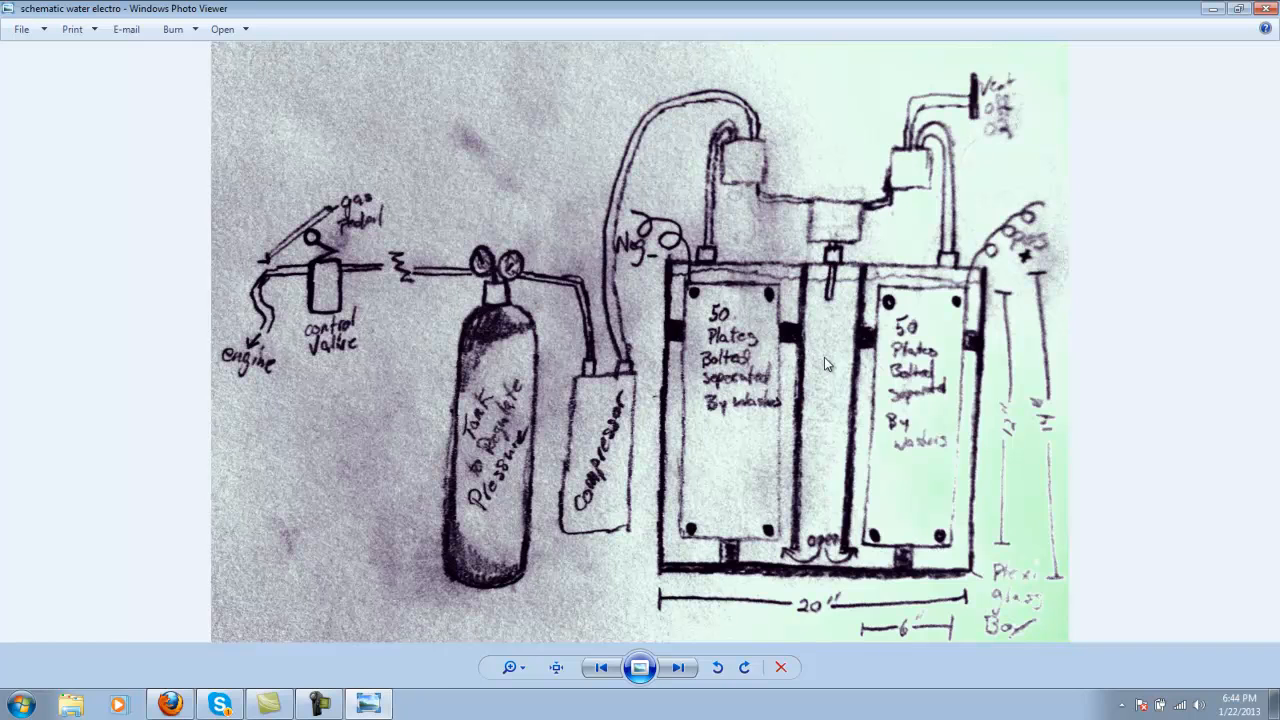
mouse_move(748, 483)
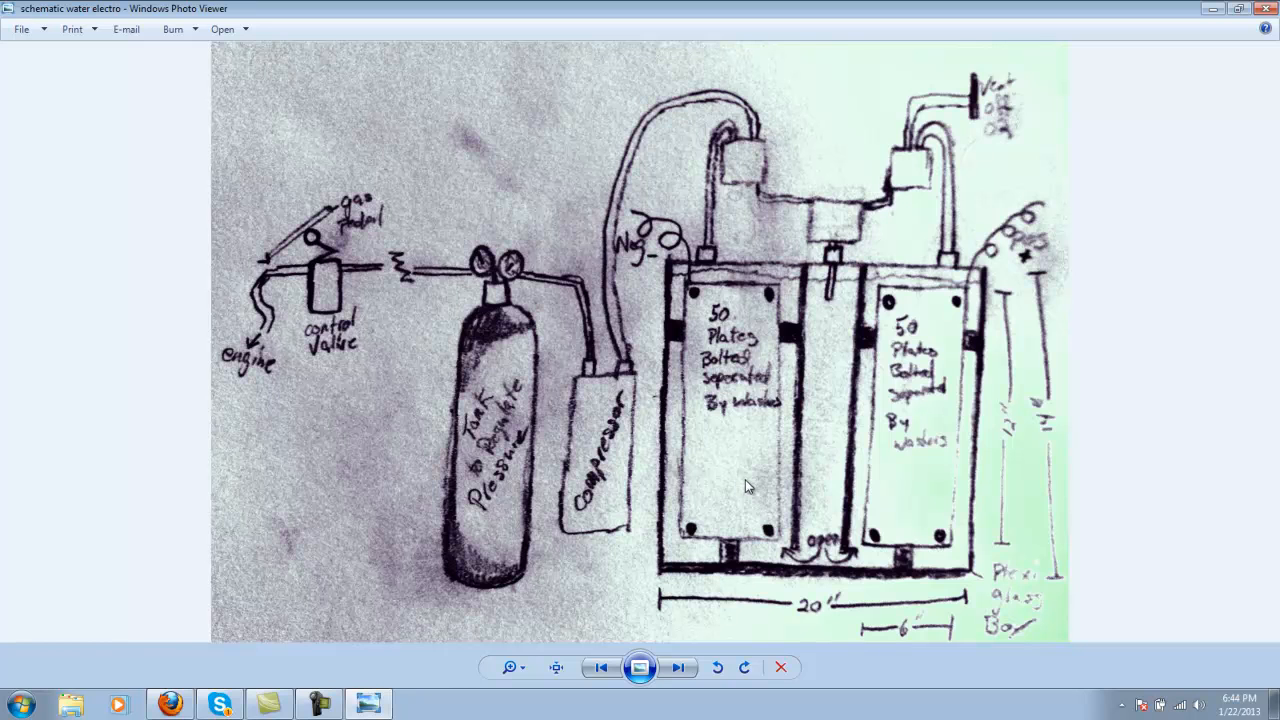
mouse_move(940, 283)
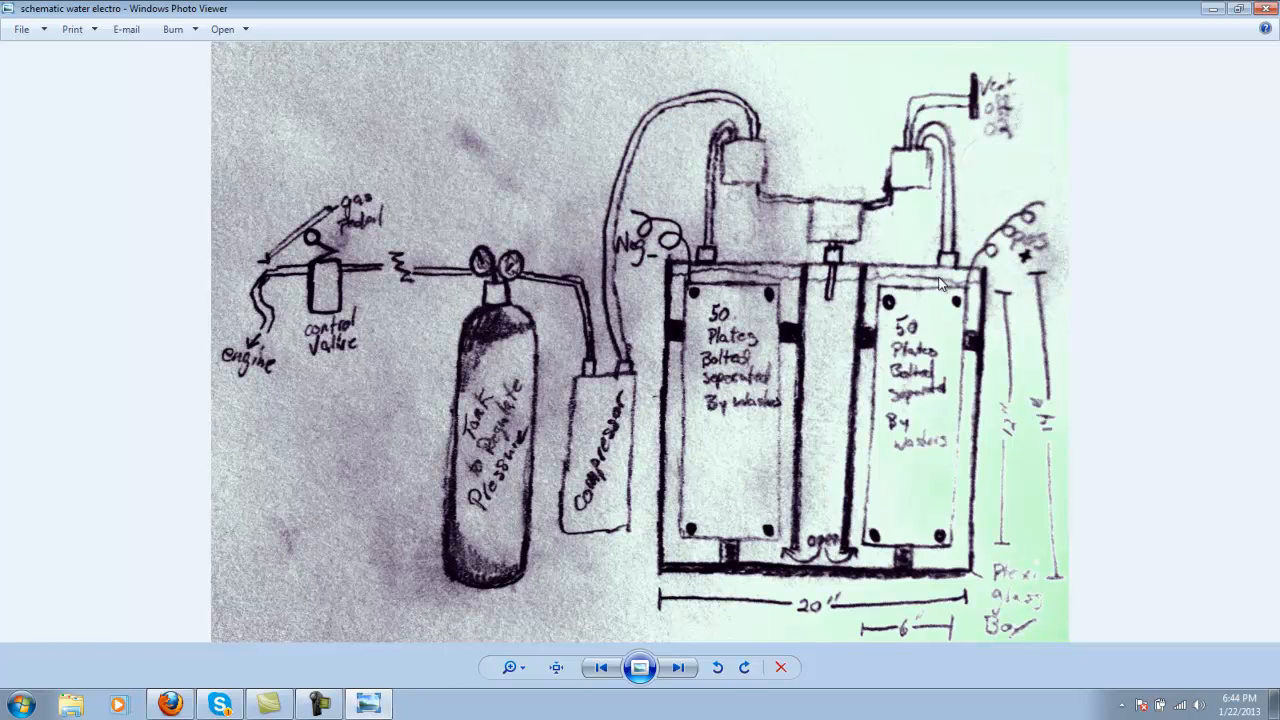
mouse_move(758, 566)
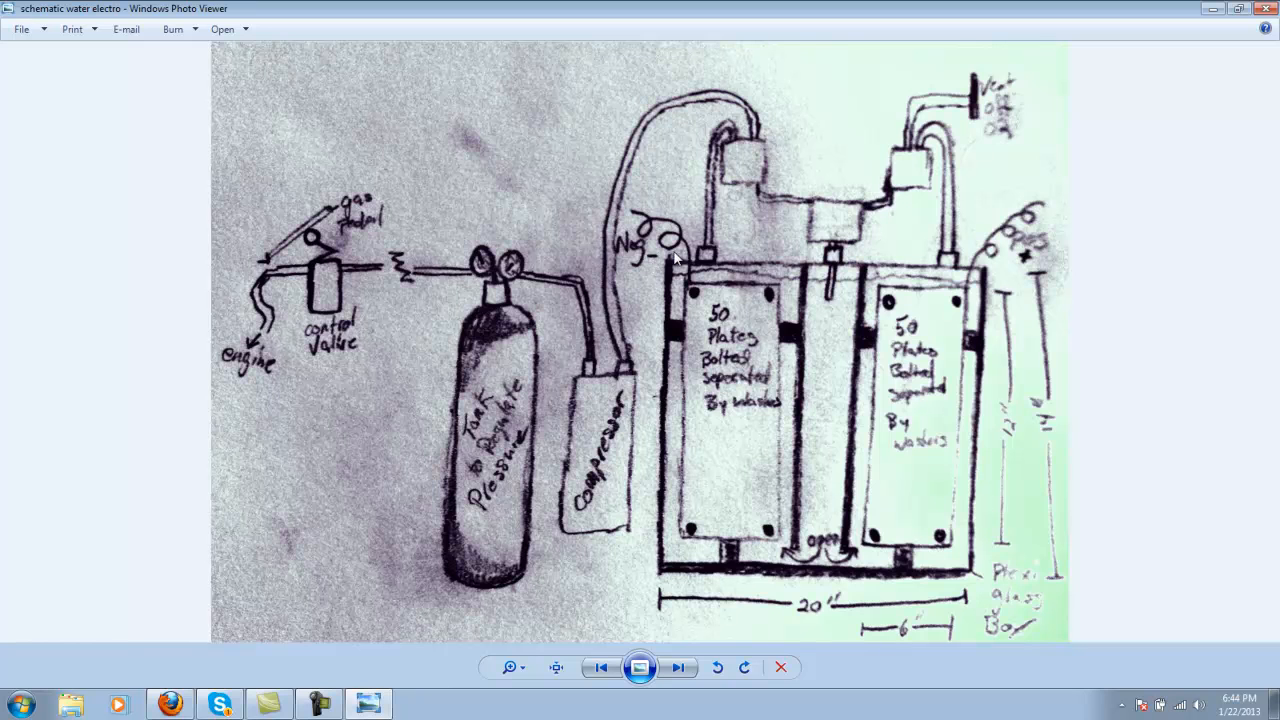
mouse_move(655, 560)
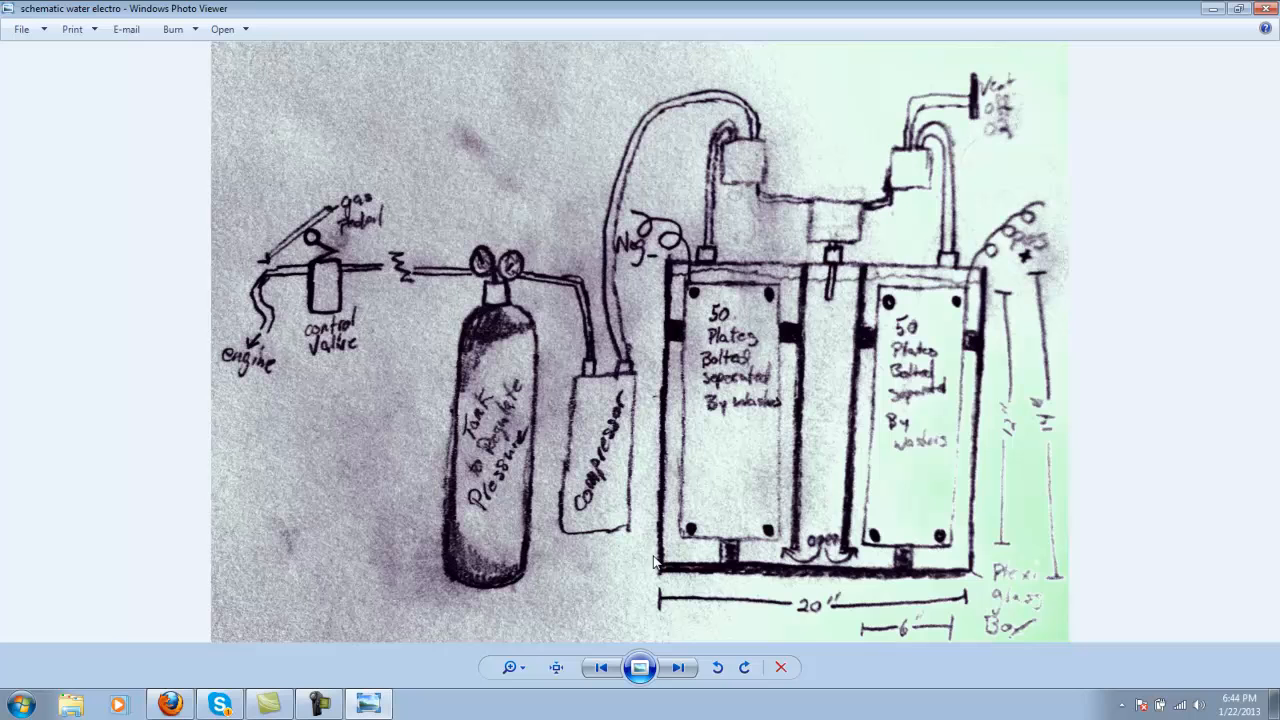
mouse_move(710, 412)
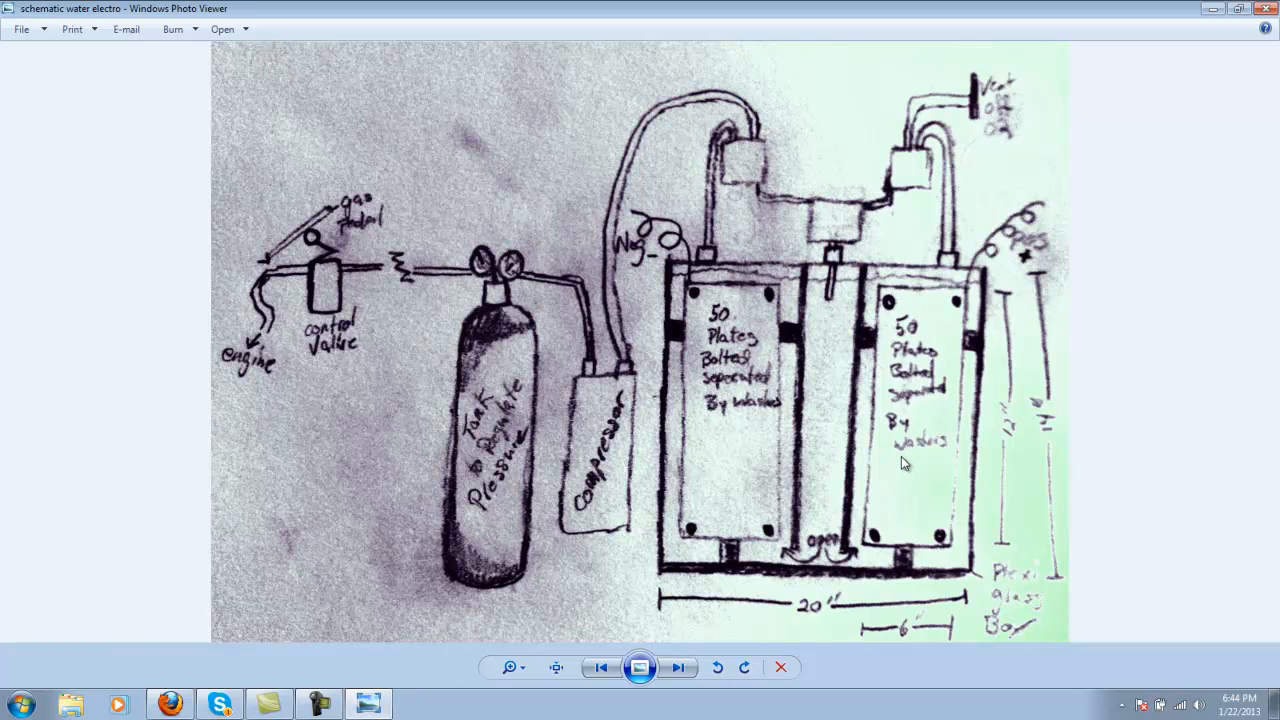
mouse_move(905, 449)
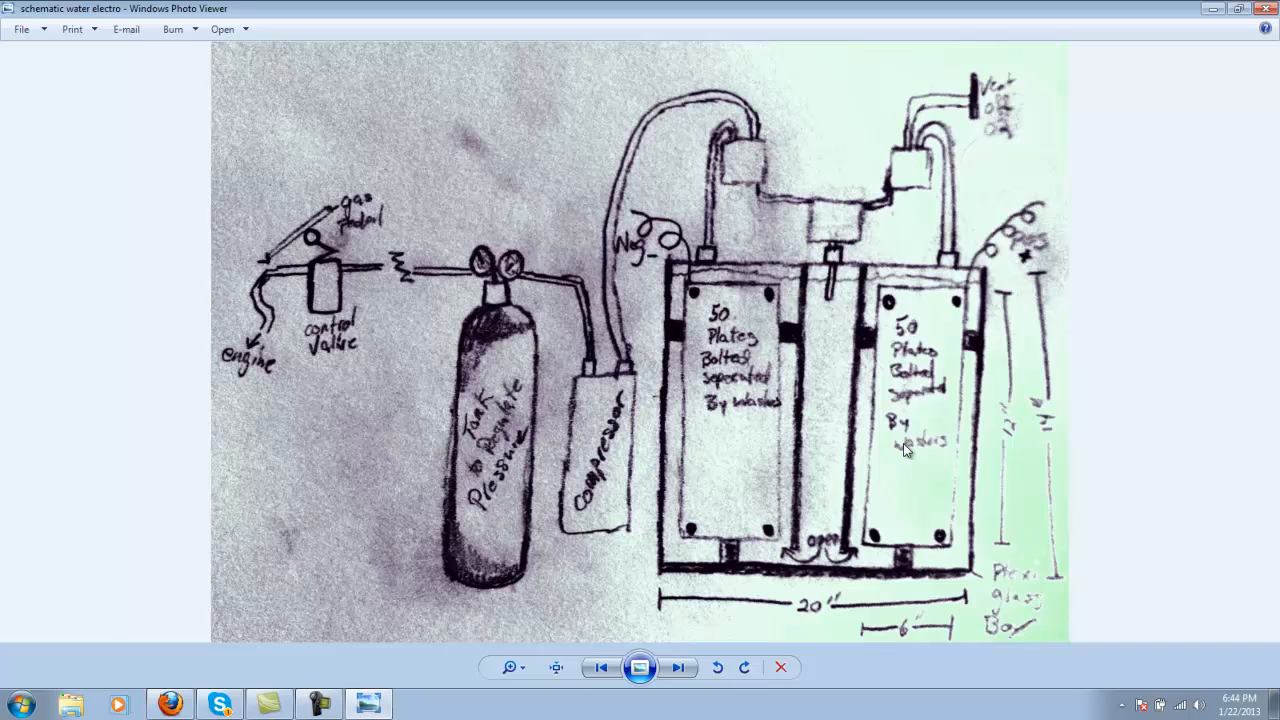
mouse_move(997, 365)
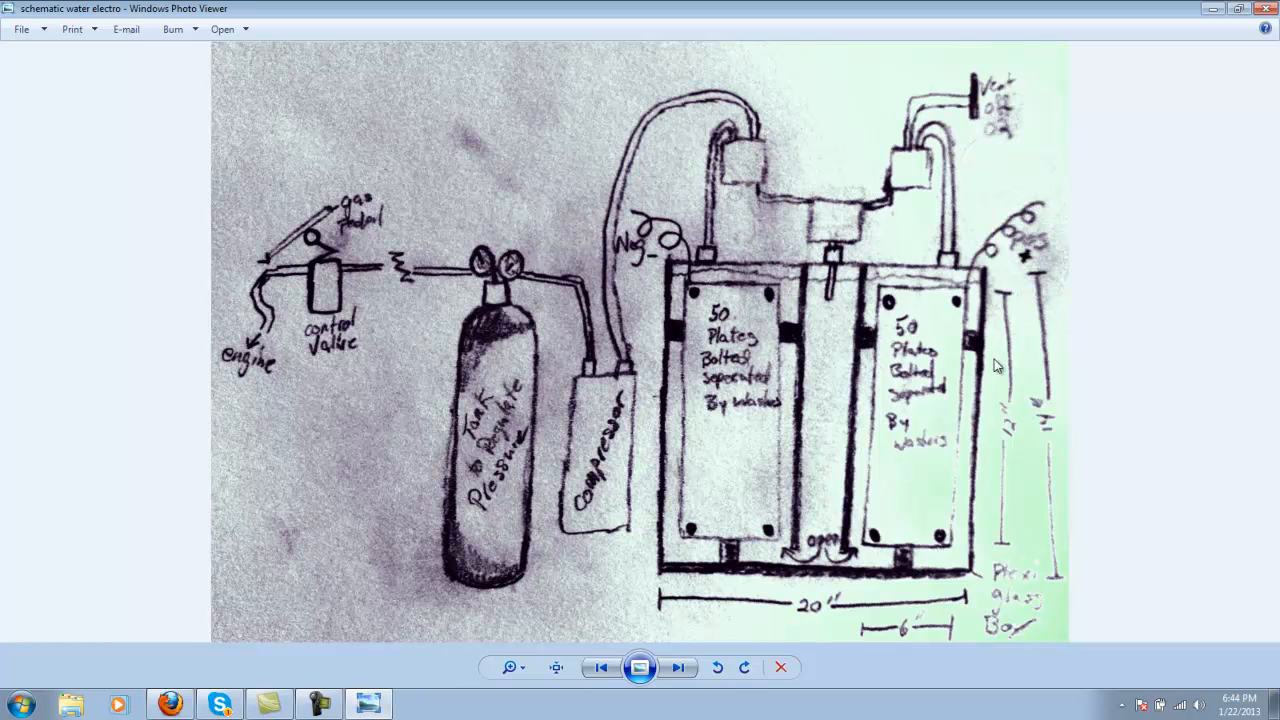
mouse_move(973, 343)
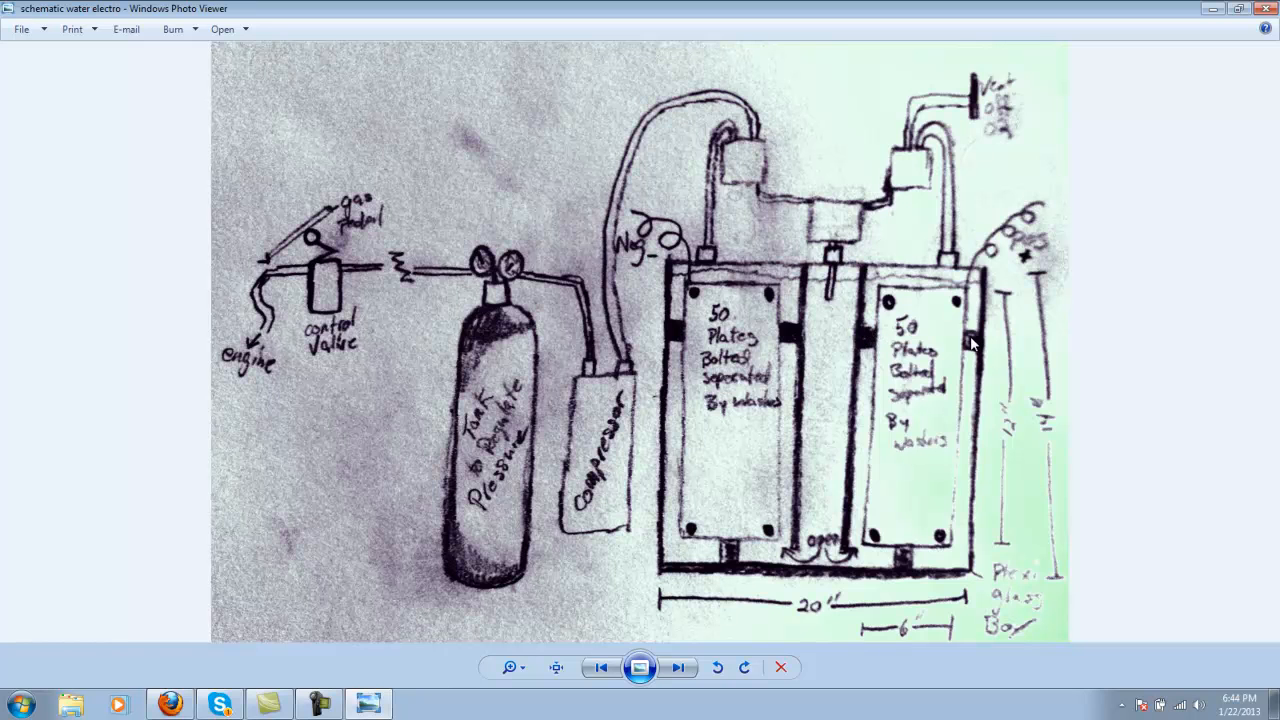
mouse_move(938, 373)
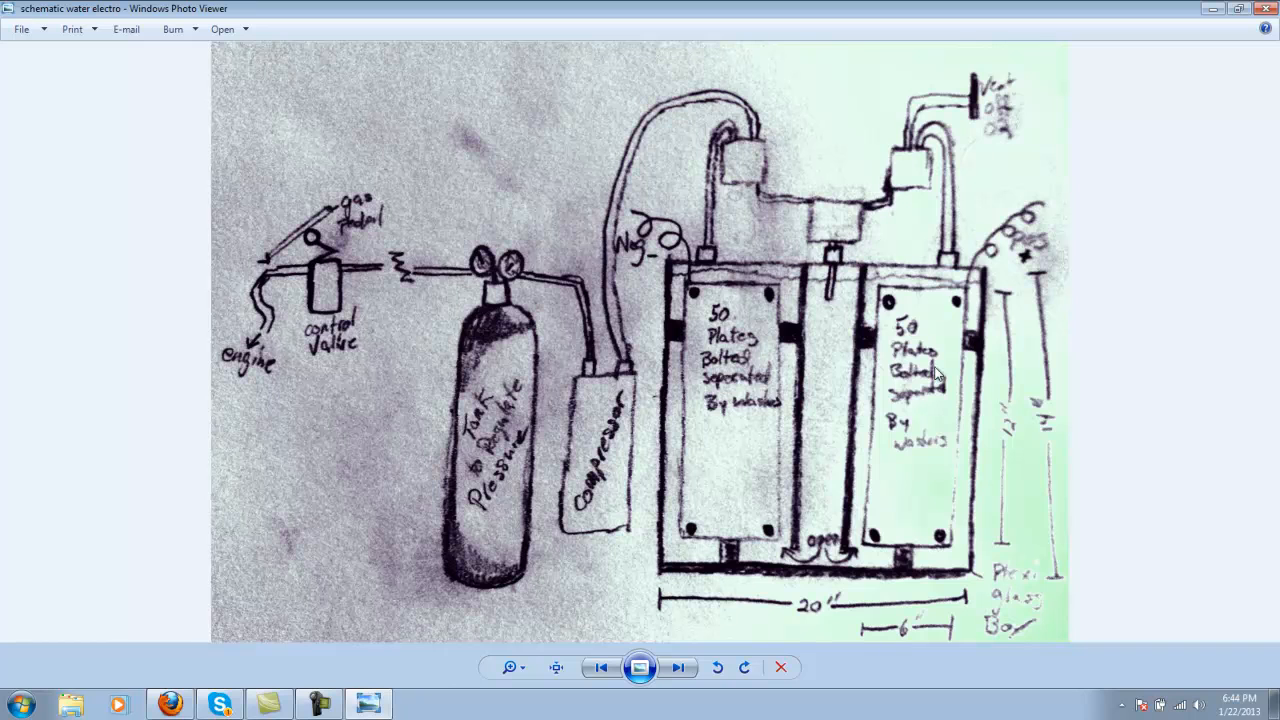
mouse_move(900, 487)
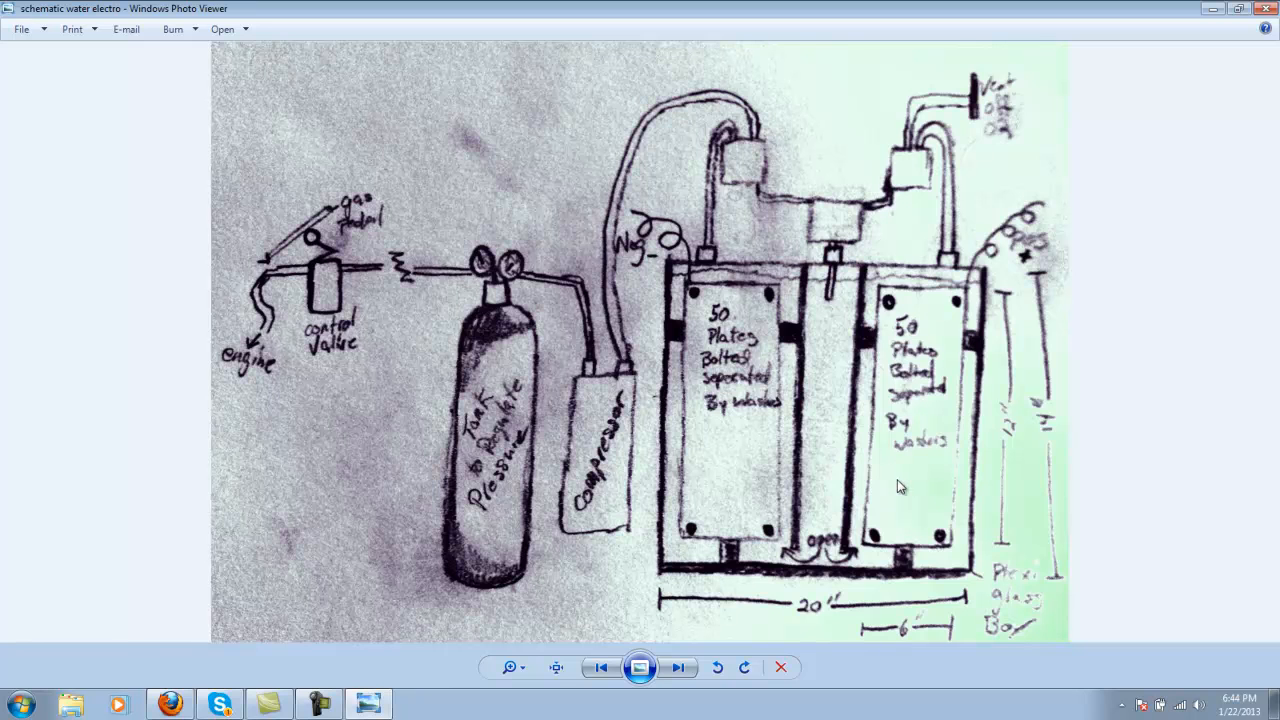
mouse_move(903, 568)
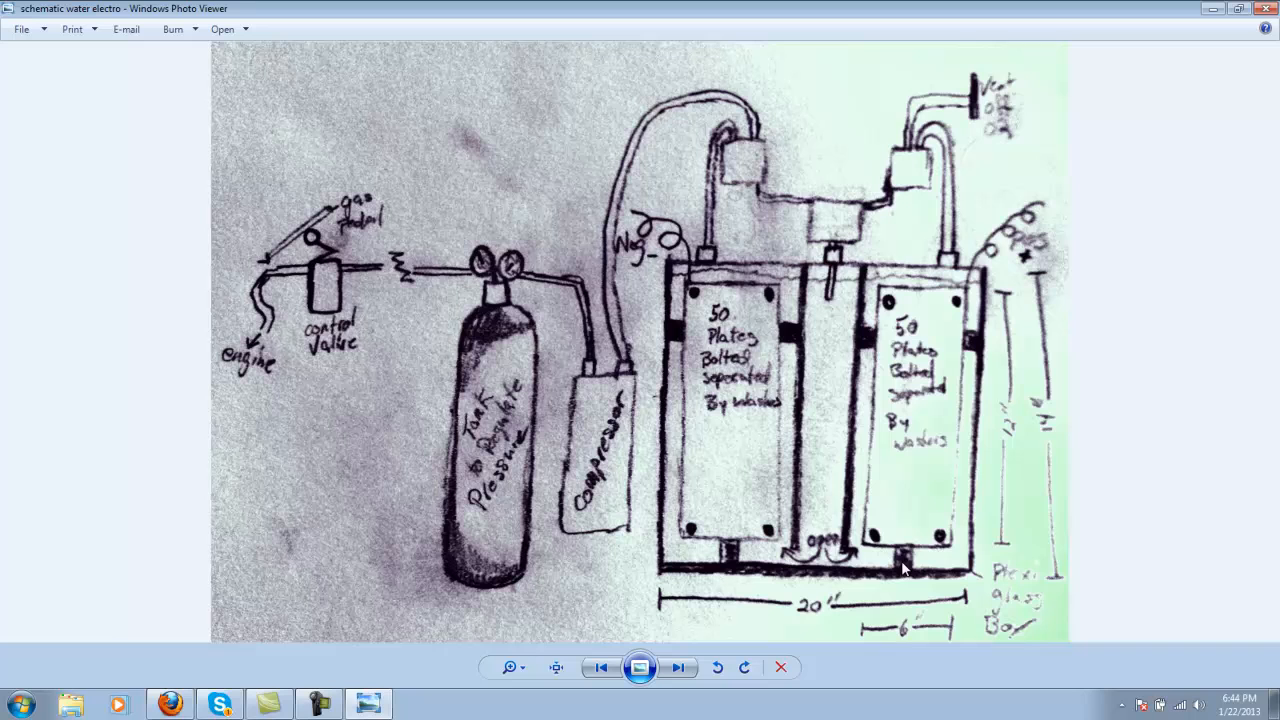
mouse_move(843, 555)
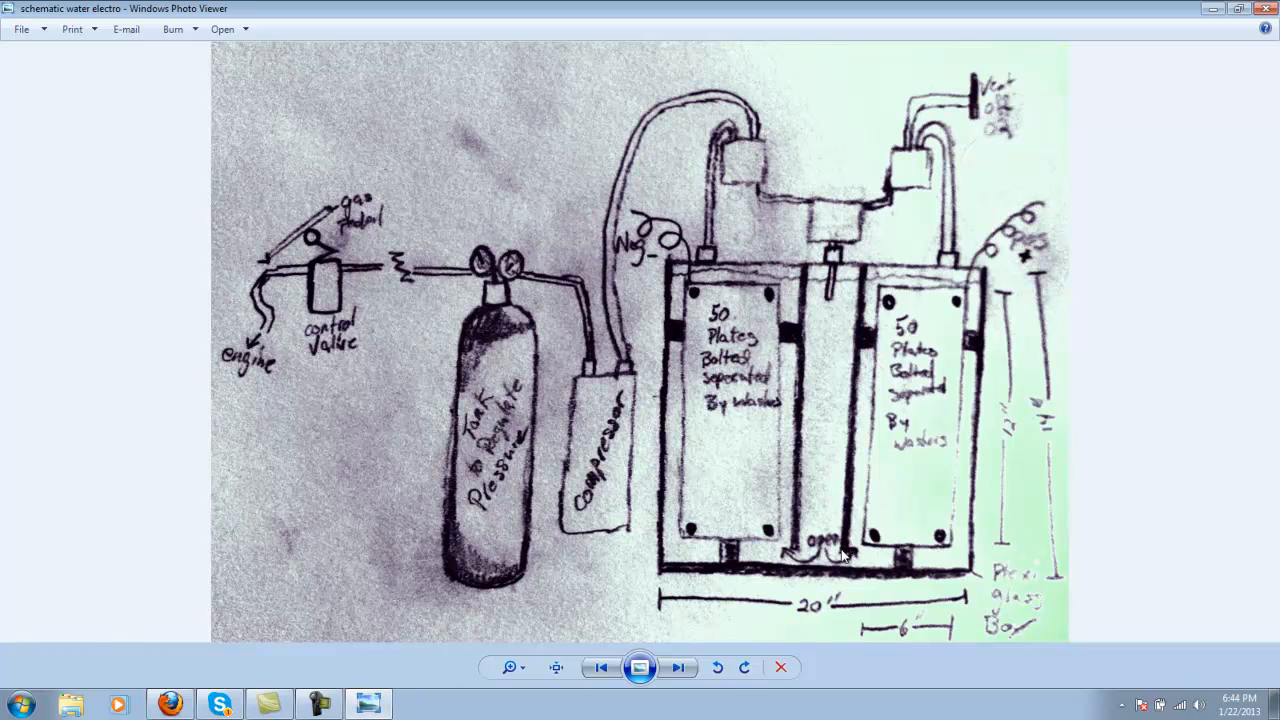
mouse_move(835, 557)
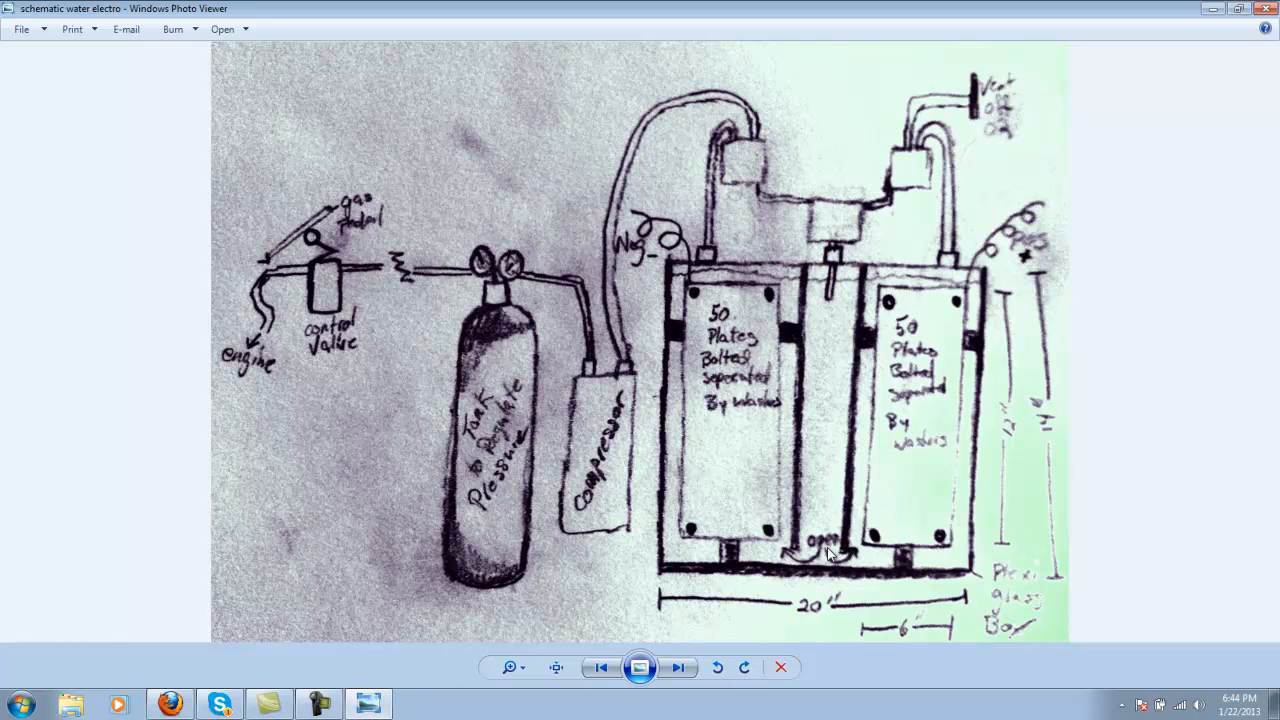
mouse_move(766, 540)
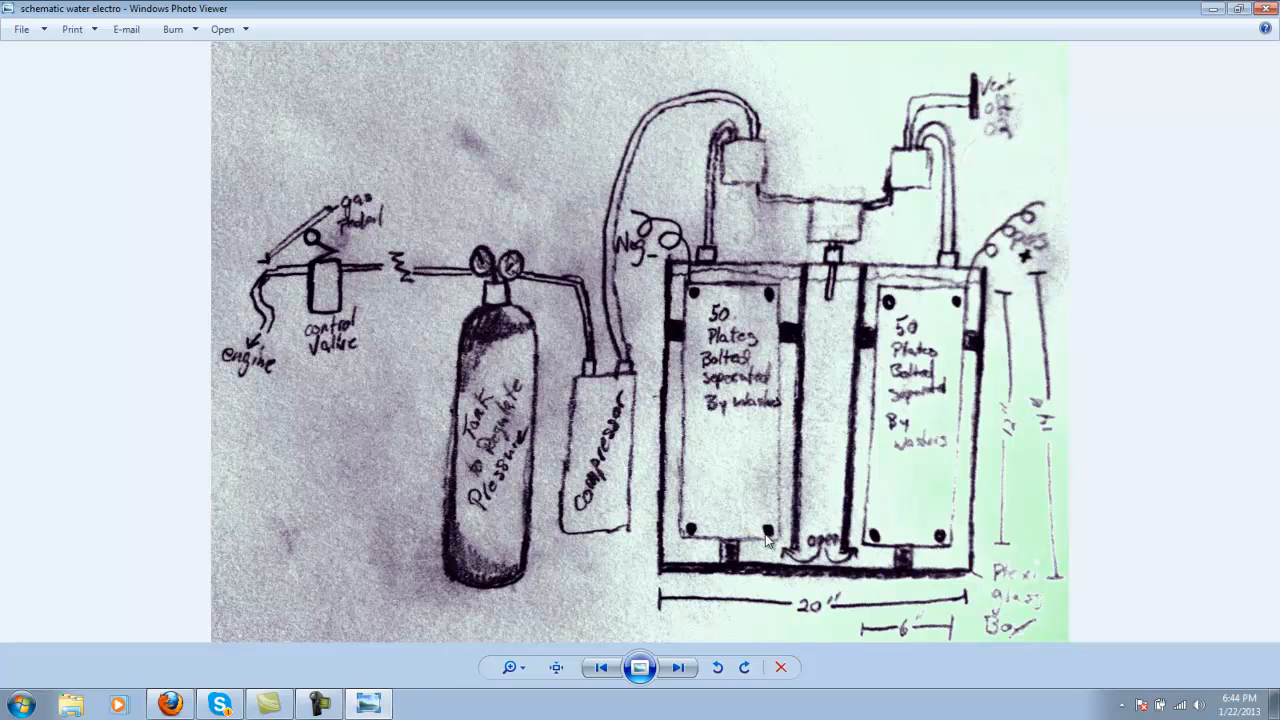
mouse_move(875, 545)
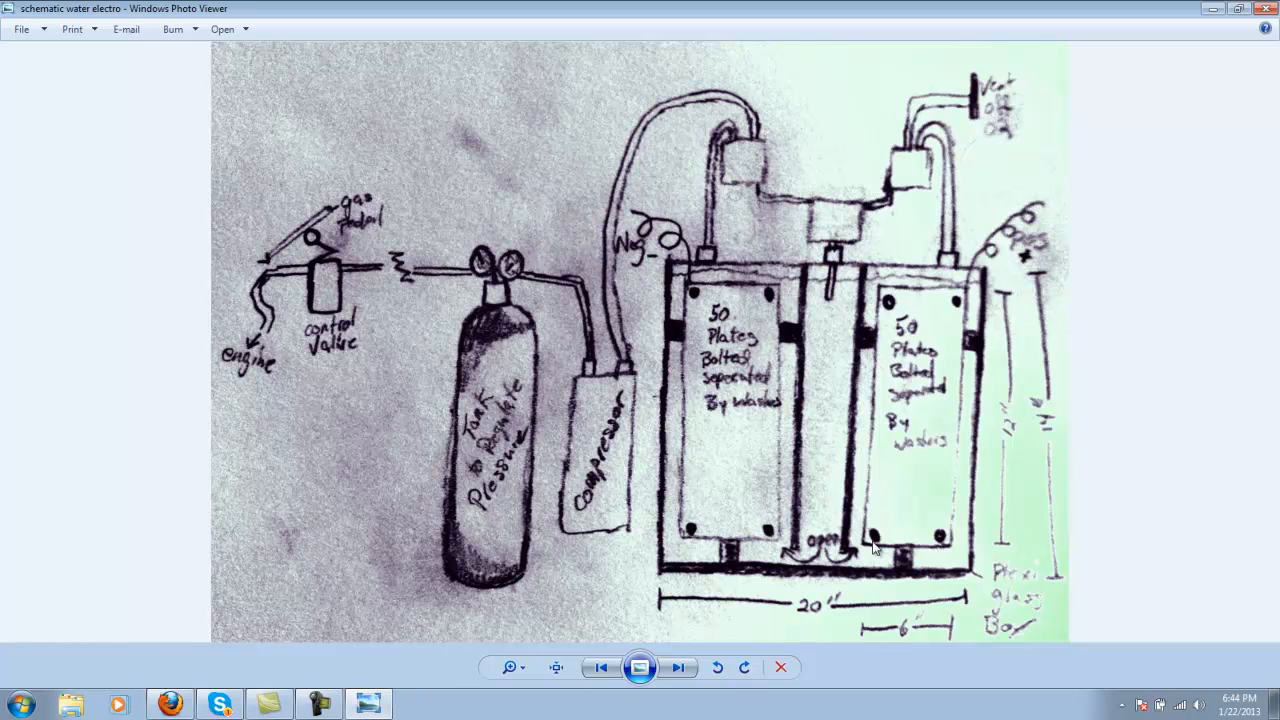
mouse_move(840, 565)
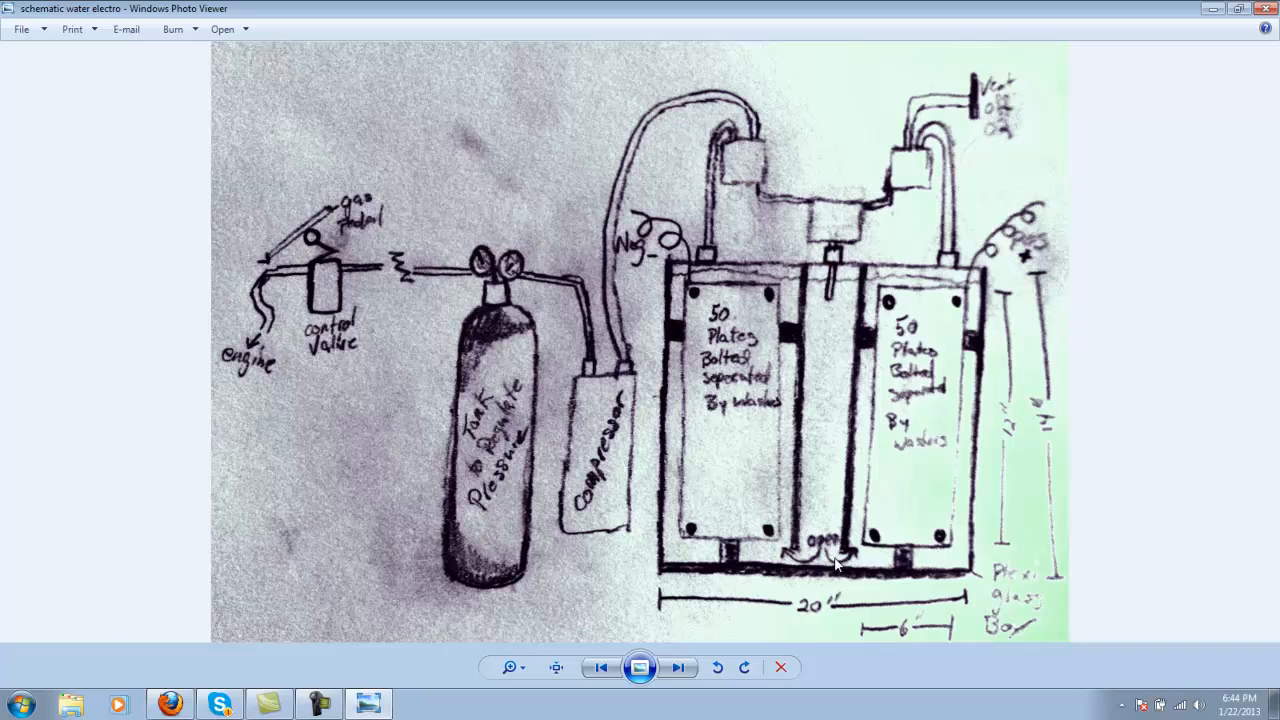
mouse_move(775, 541)
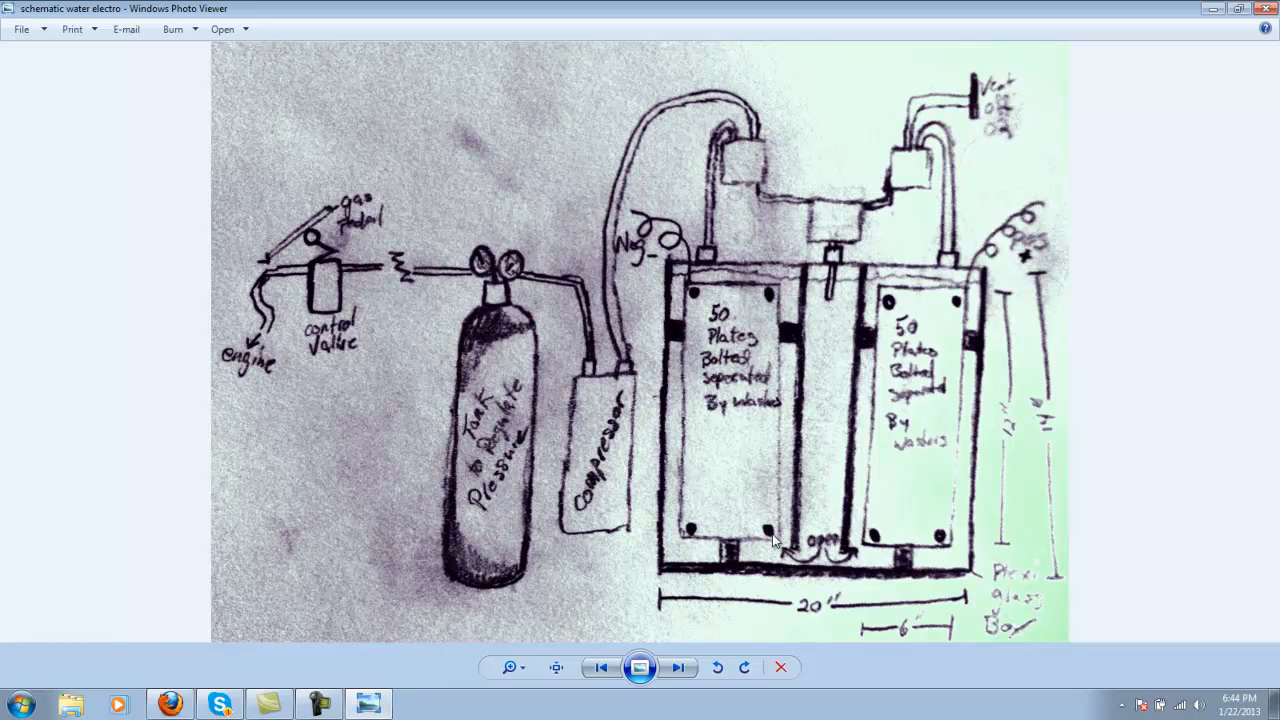
mouse_move(718, 530)
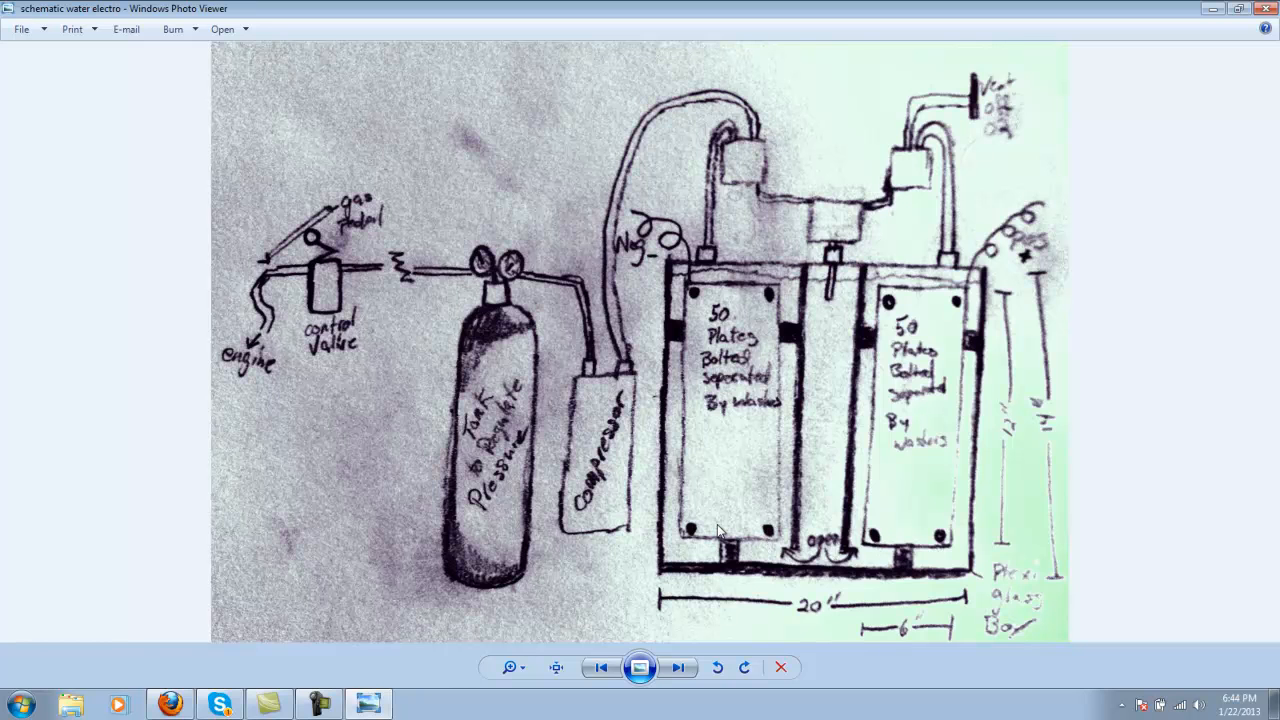
mouse_move(850, 210)
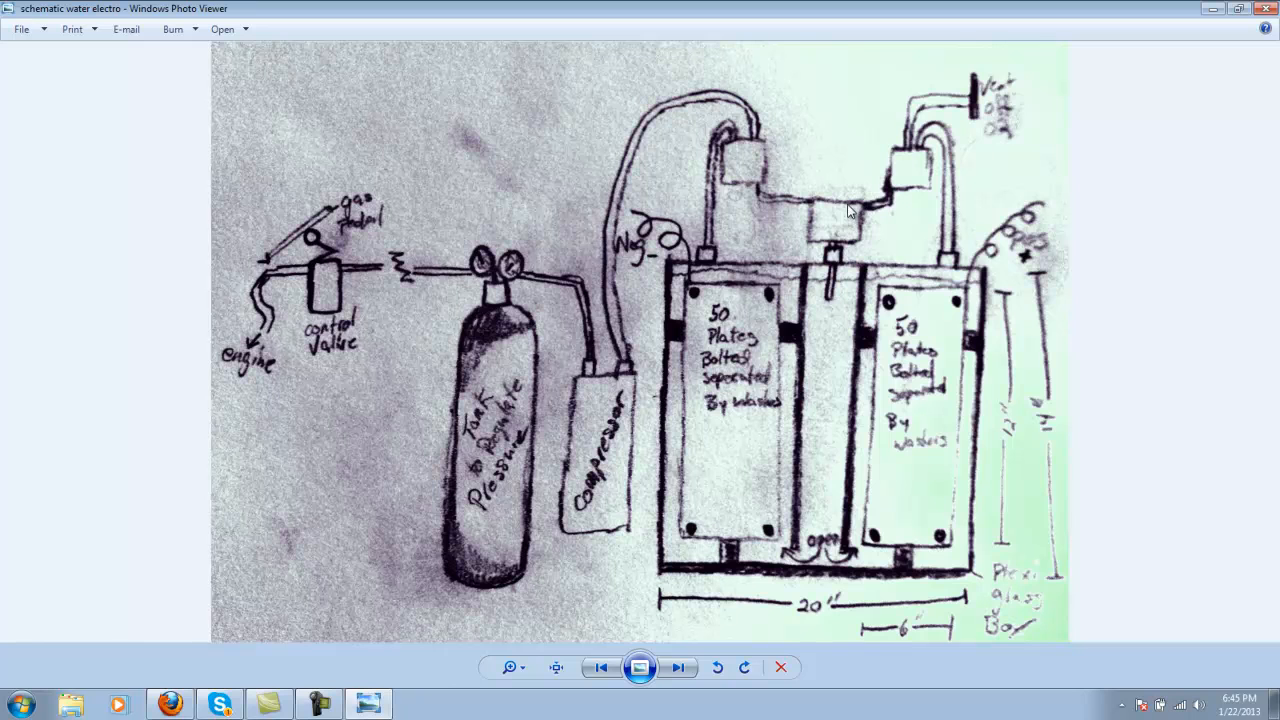
mouse_move(838, 222)
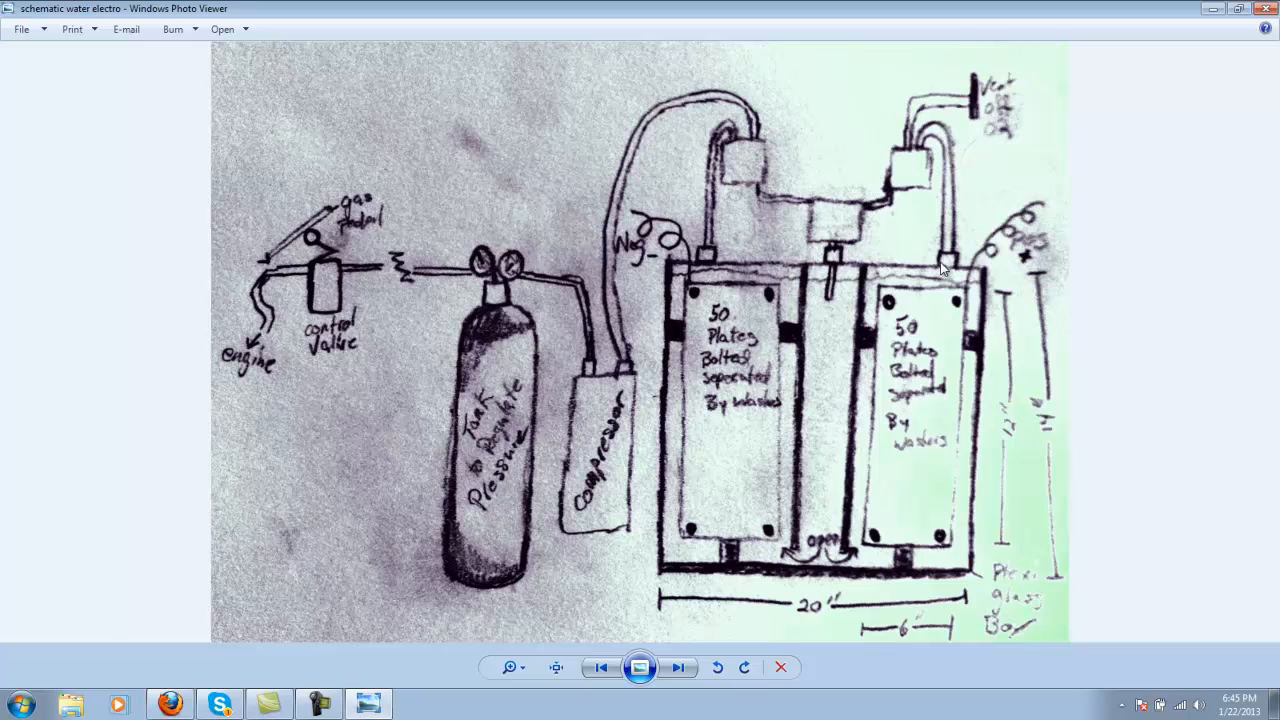
mouse_move(913, 178)
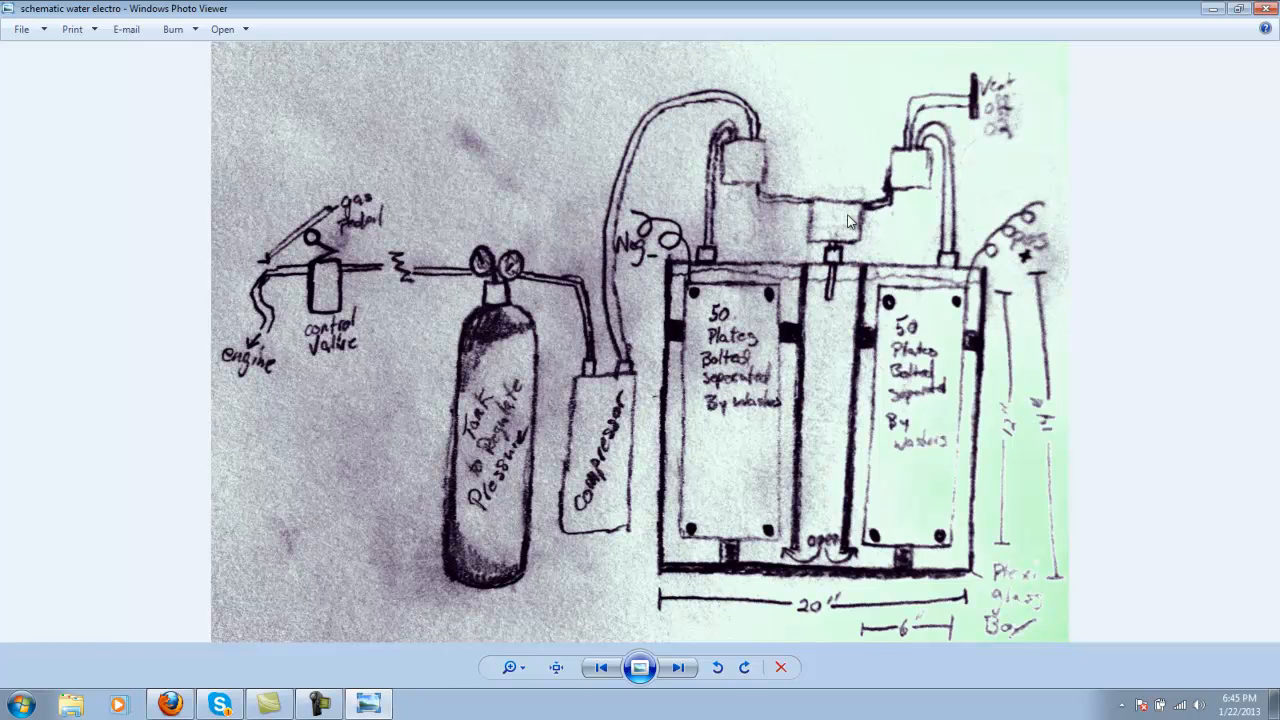
mouse_move(915, 145)
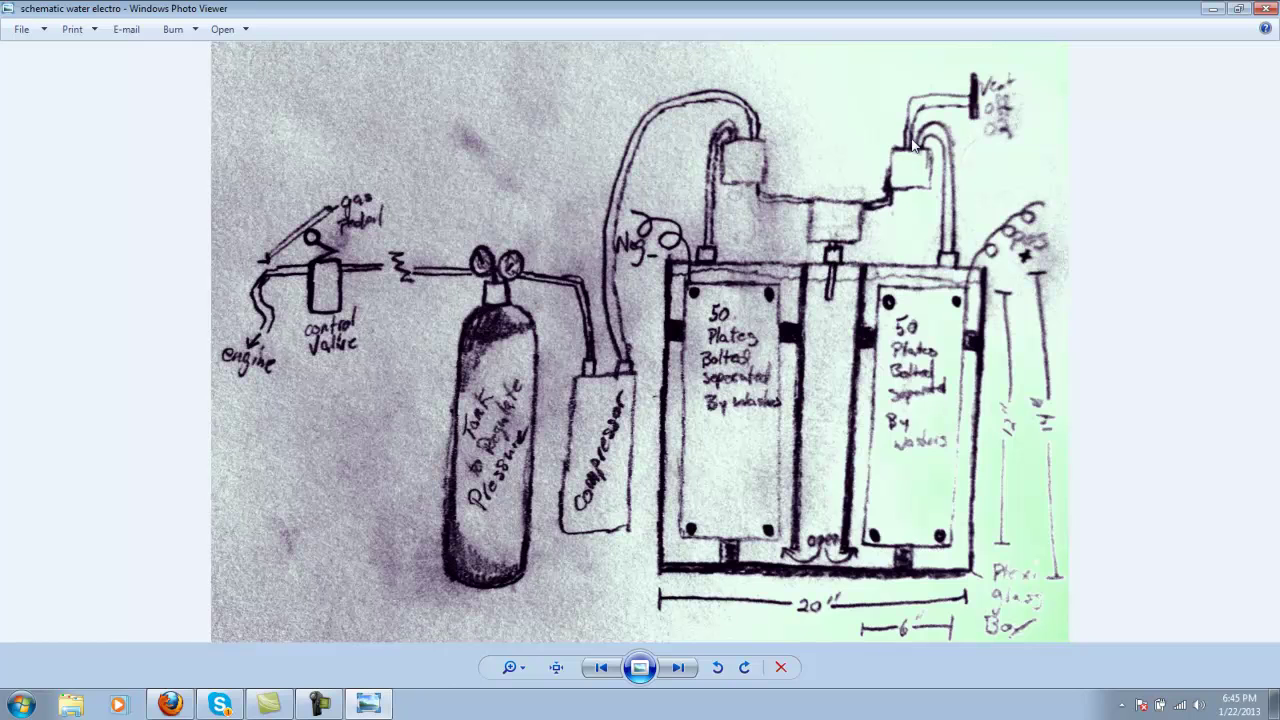
mouse_move(1019, 111)
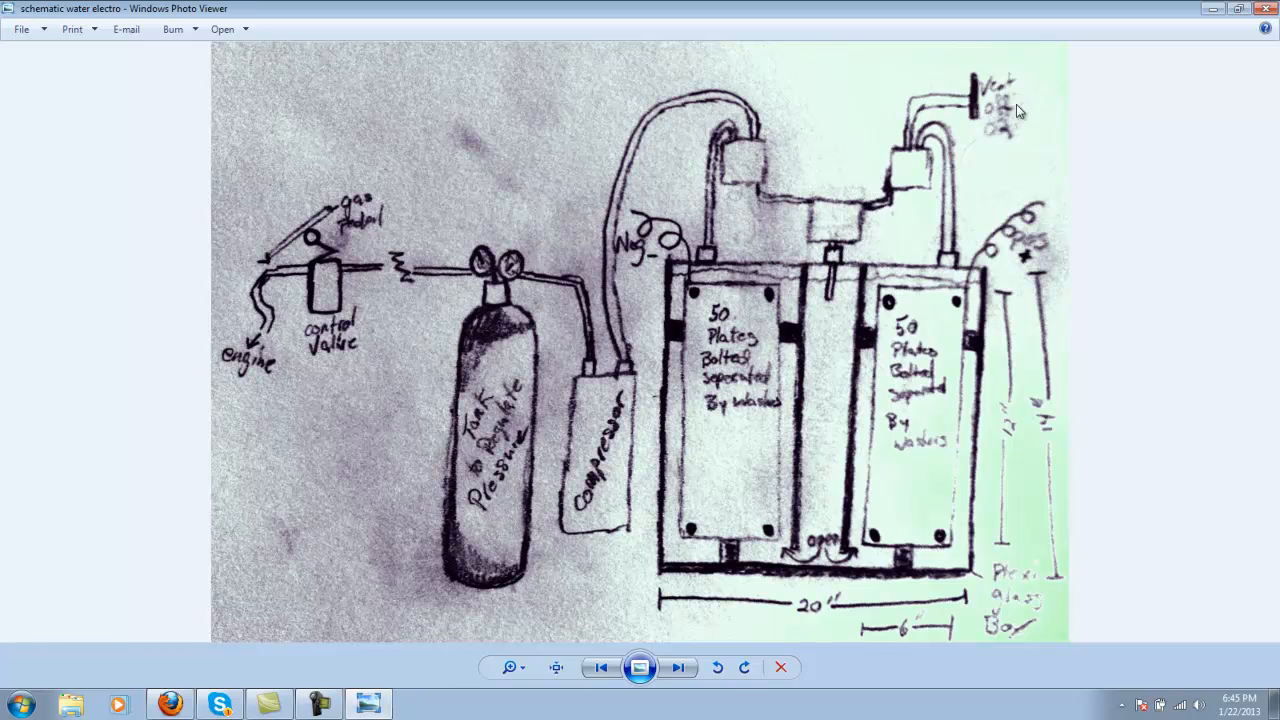
mouse_move(1010, 144)
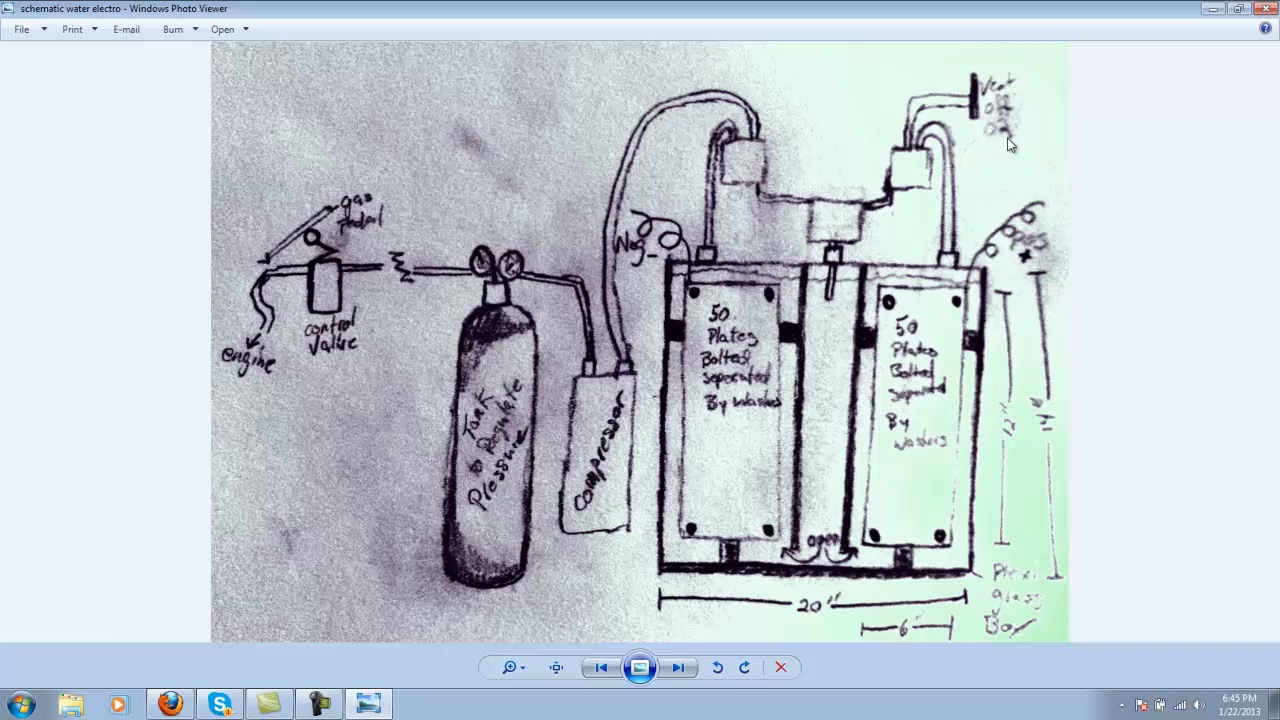
mouse_move(750, 170)
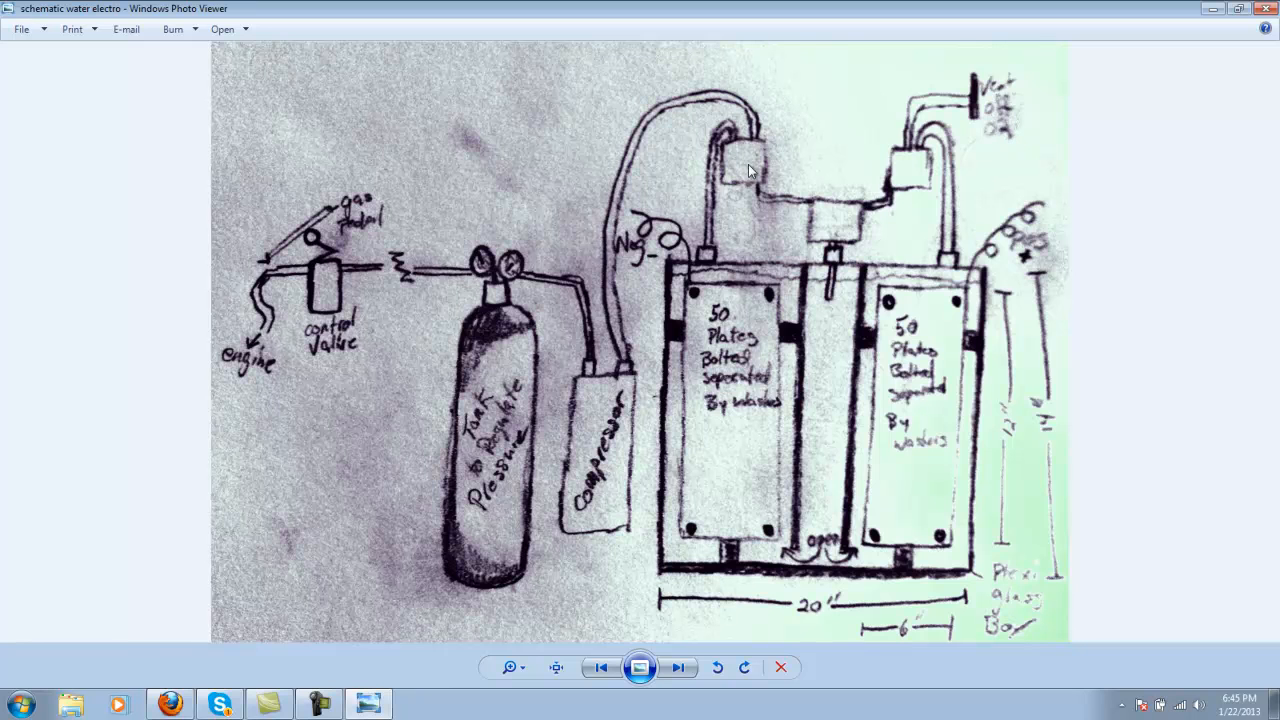
mouse_move(717, 496)
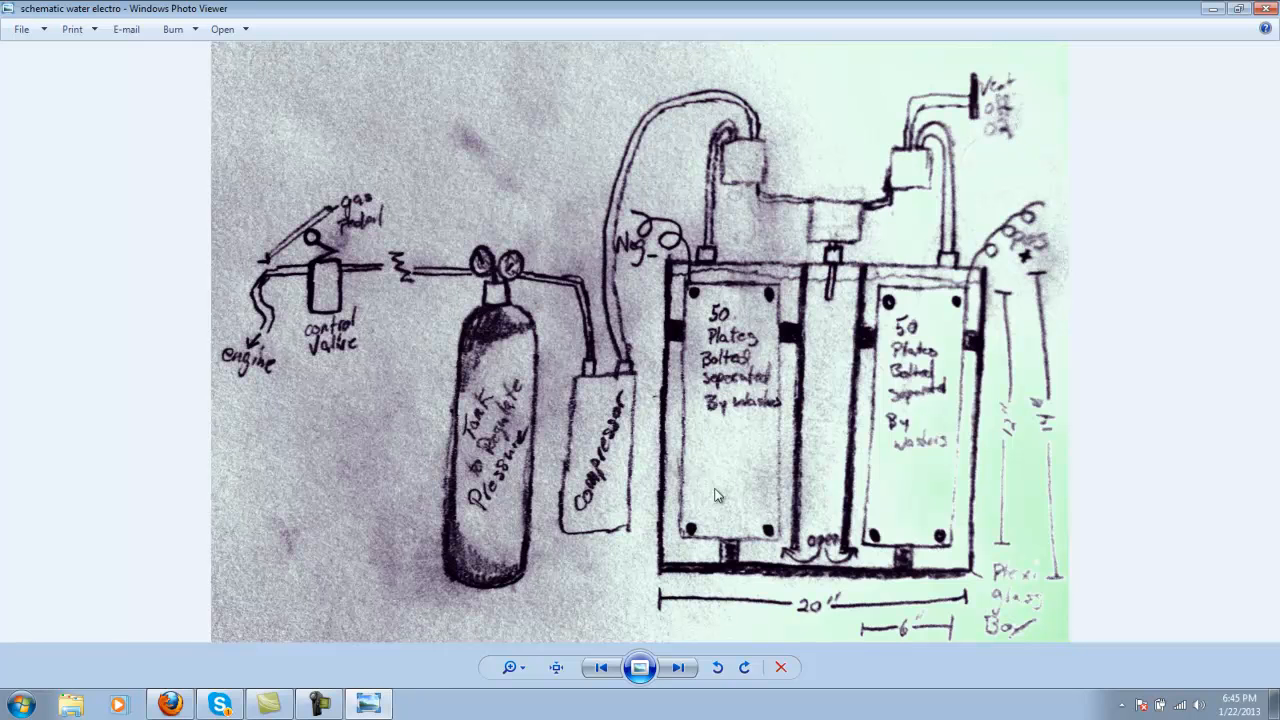
mouse_move(635, 258)
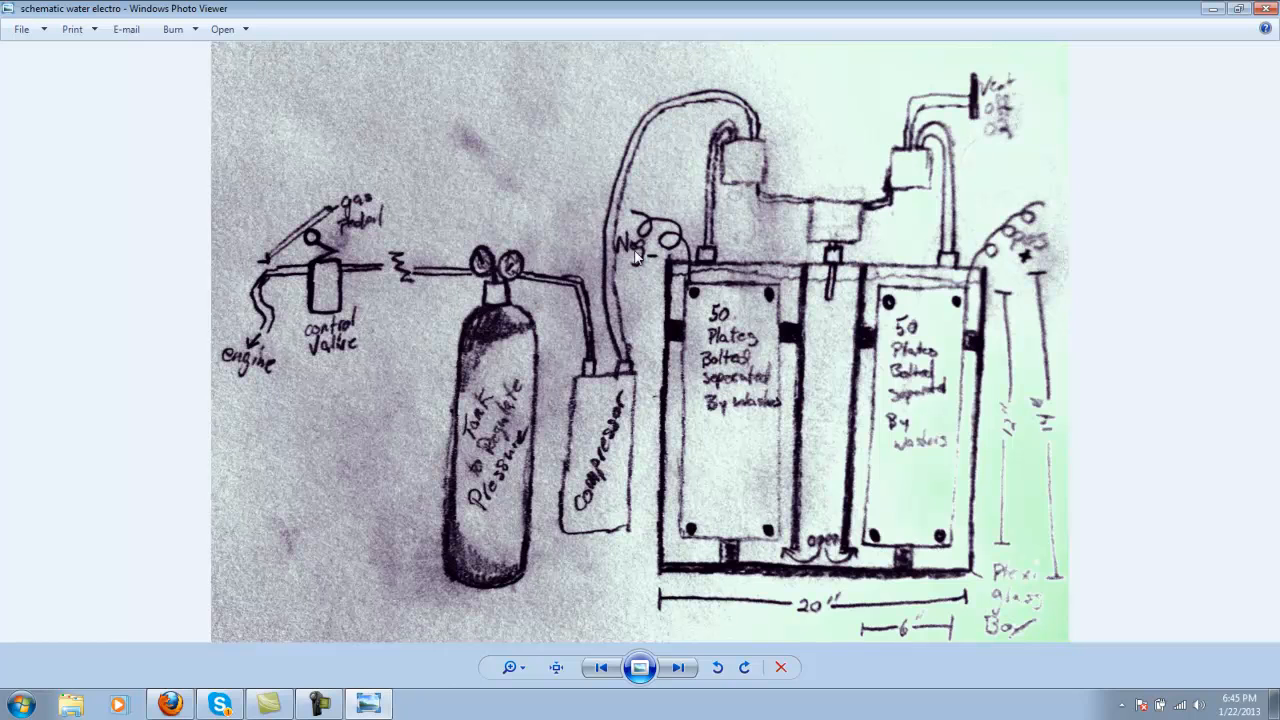
mouse_move(700, 305)
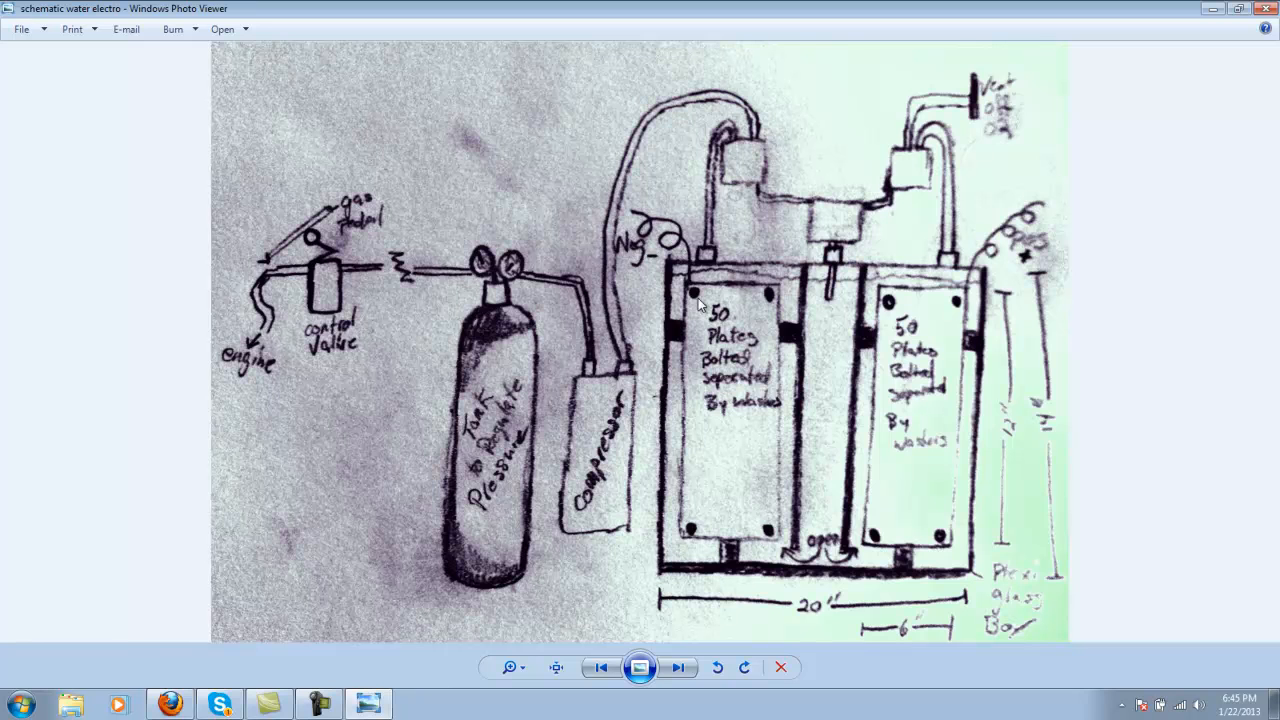
mouse_move(595, 278)
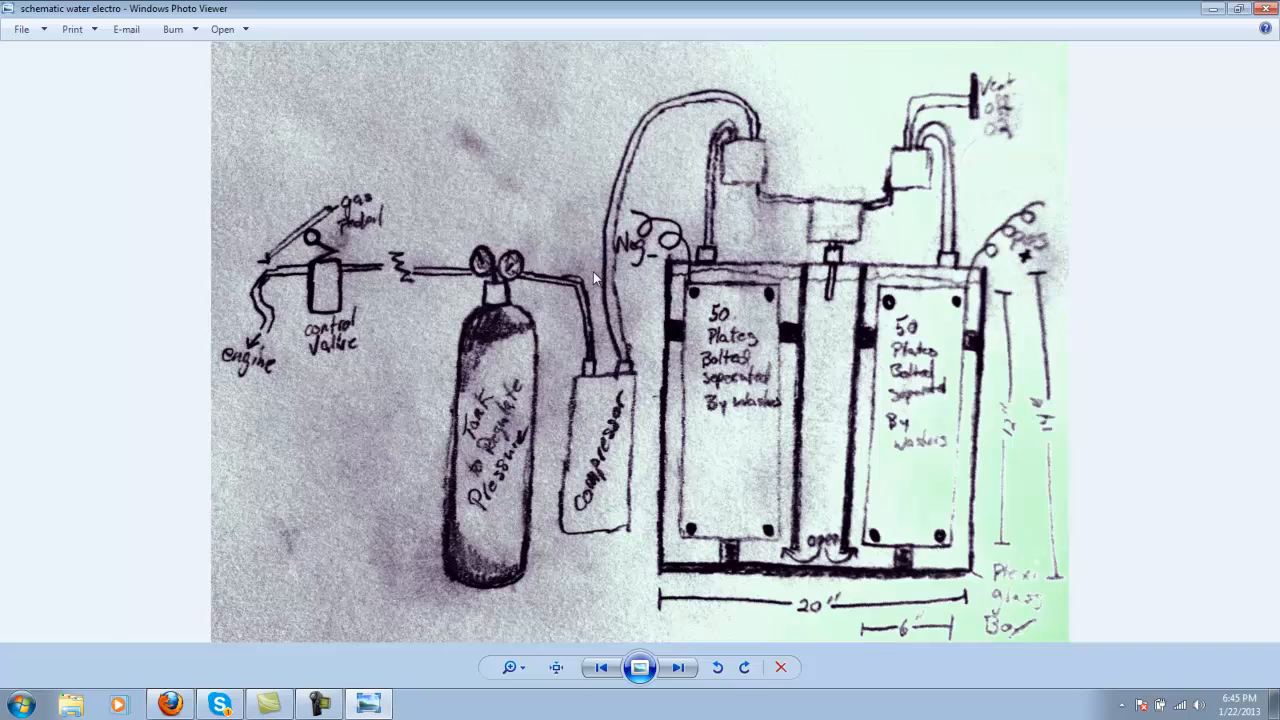
mouse_move(590, 493)
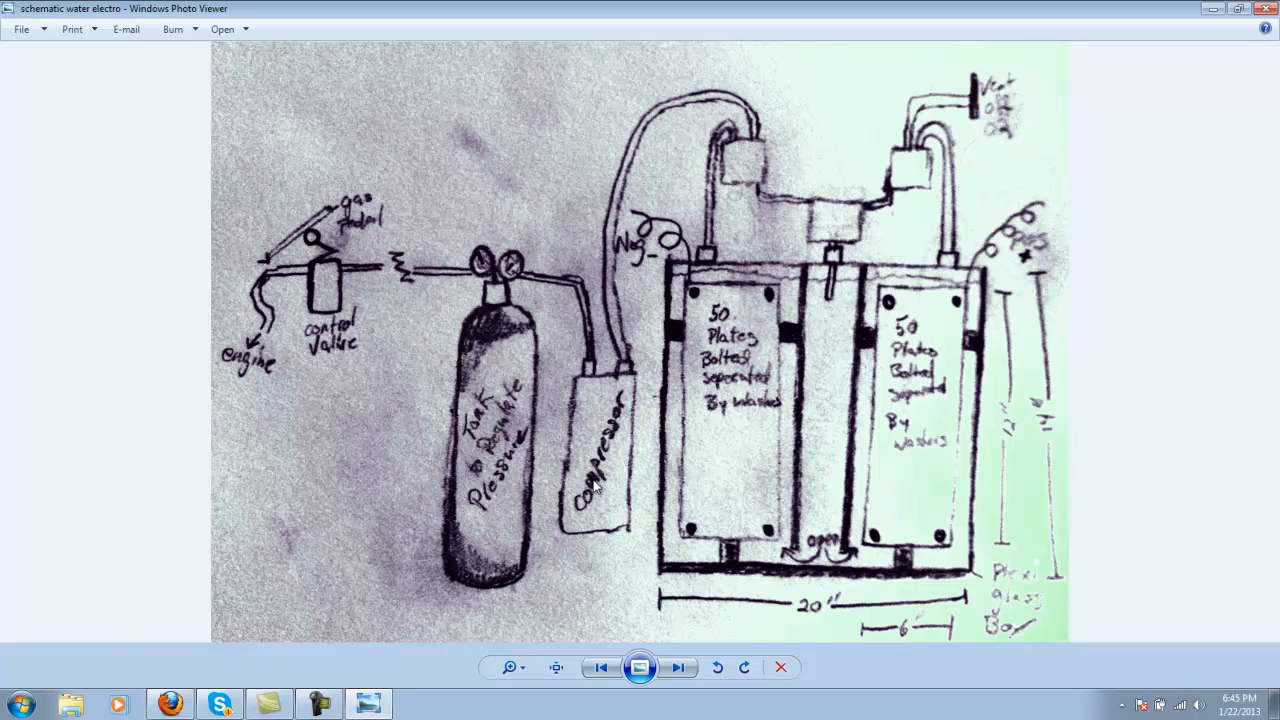
mouse_move(520, 265)
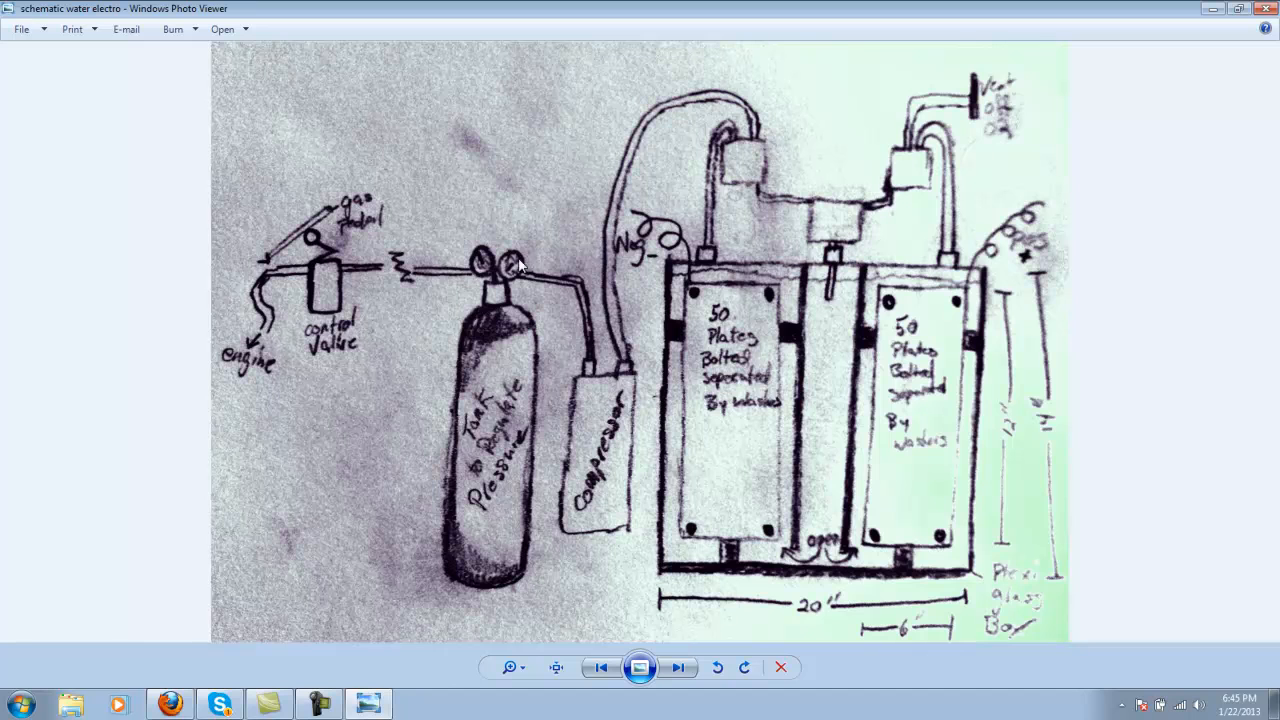
mouse_move(490, 472)
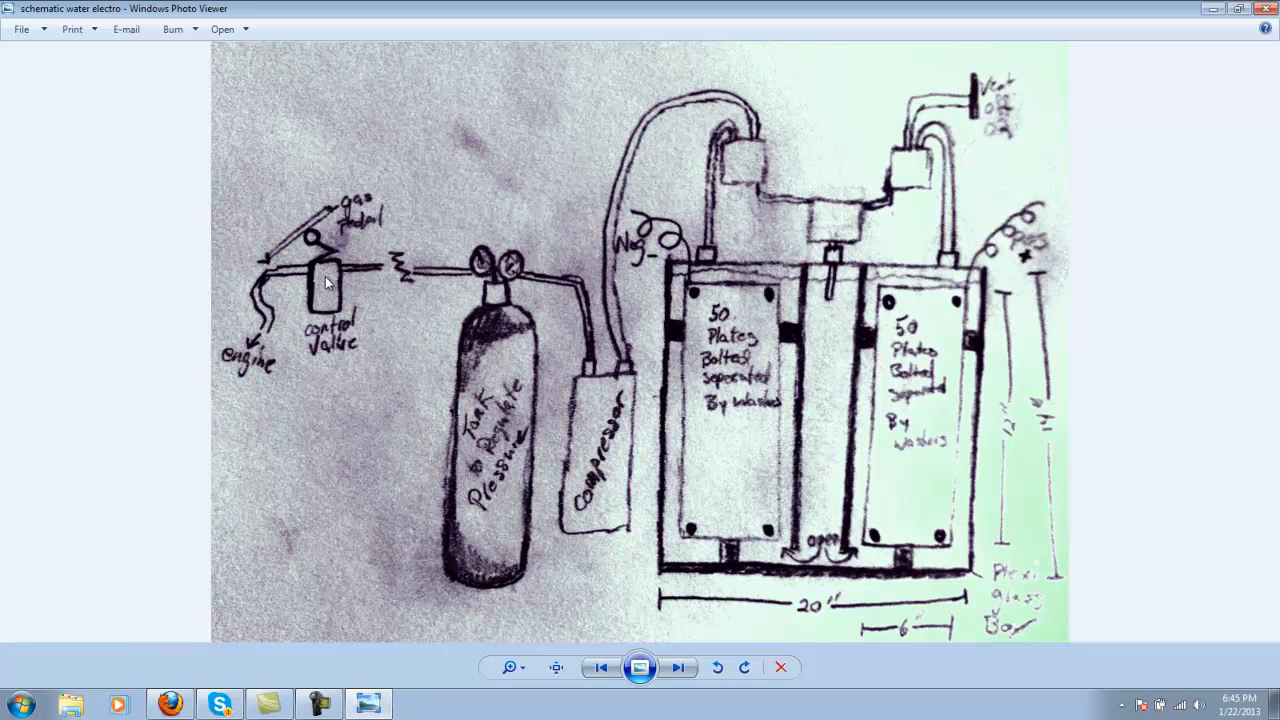
mouse_move(322, 262)
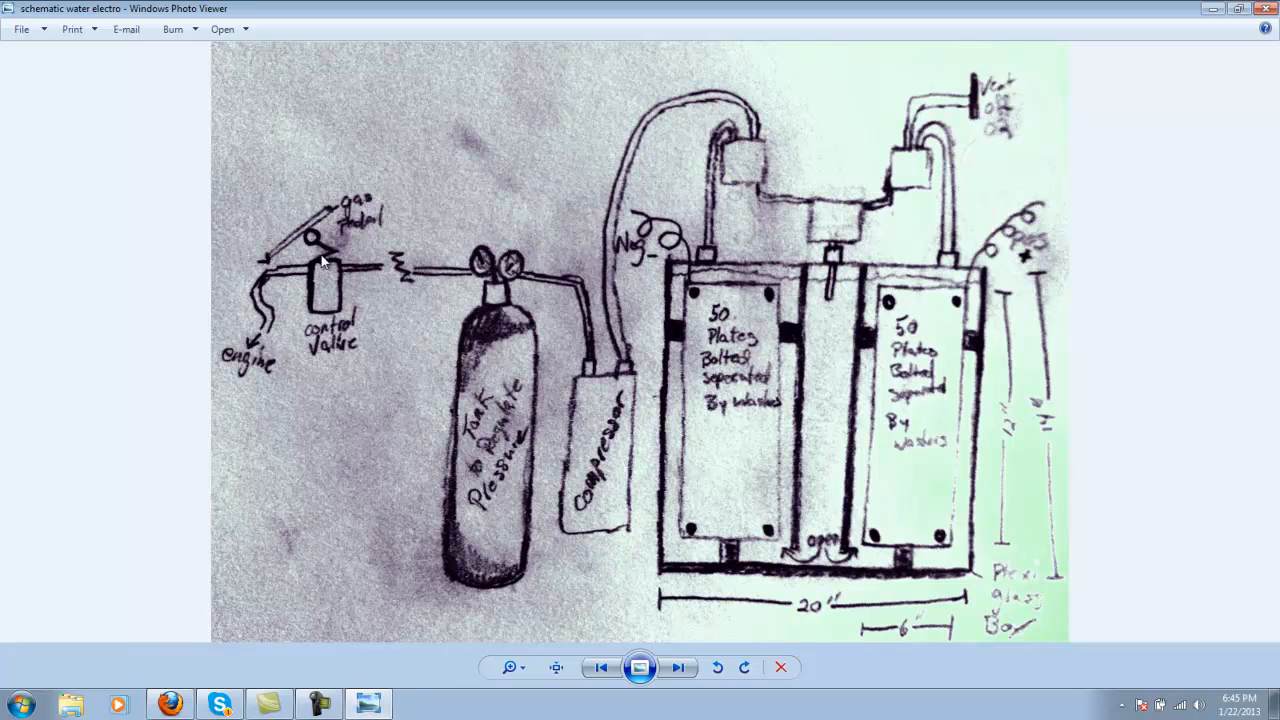
mouse_move(325, 250)
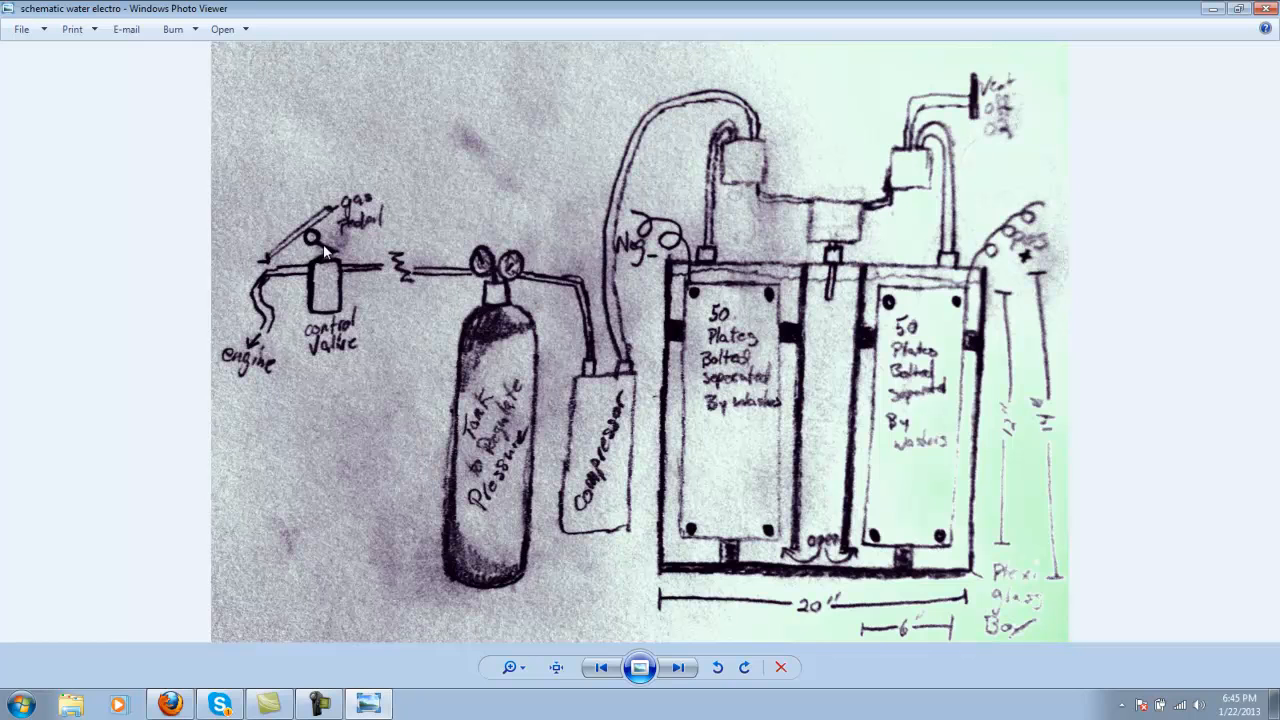
mouse_move(327, 230)
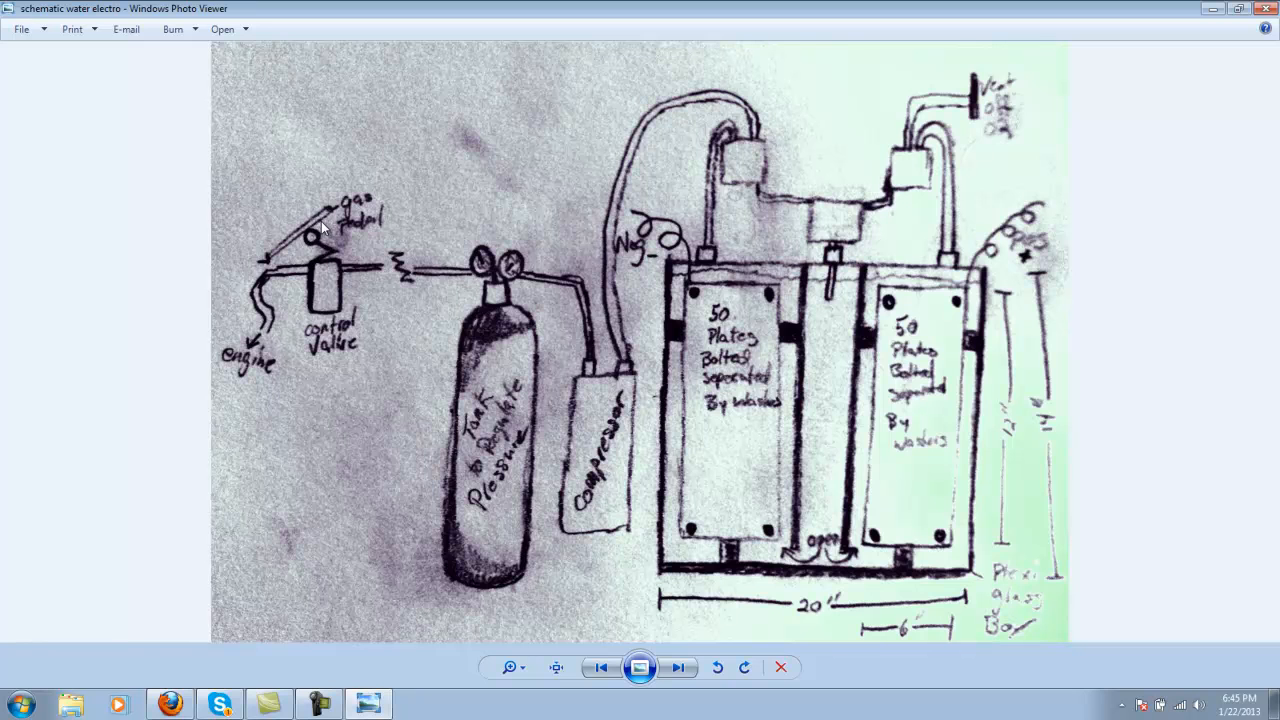
mouse_move(332, 296)
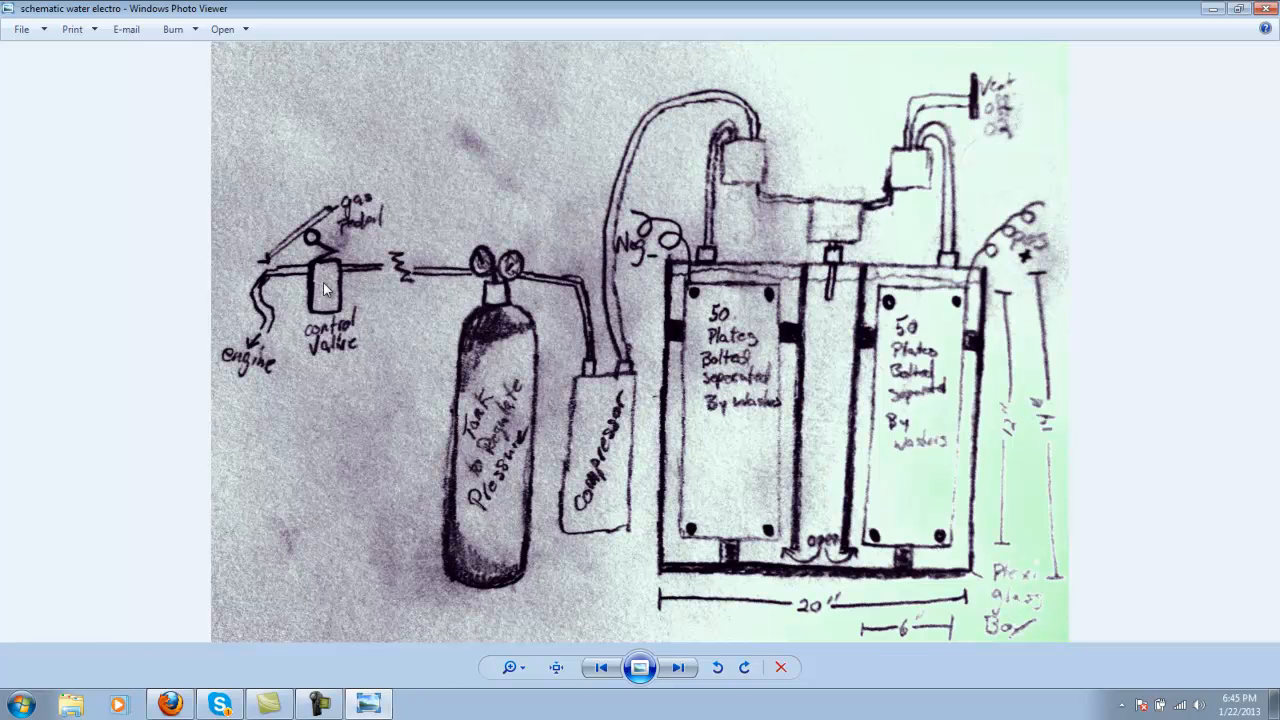
mouse_move(225, 370)
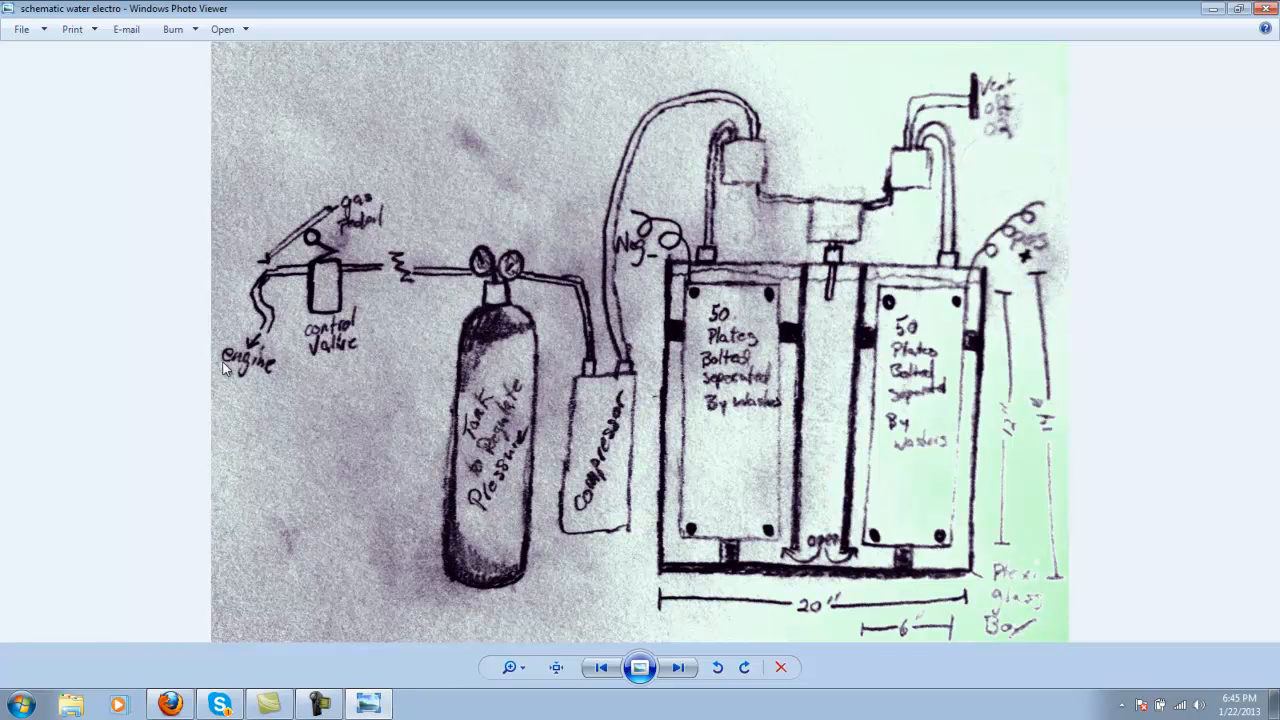
mouse_move(335, 289)
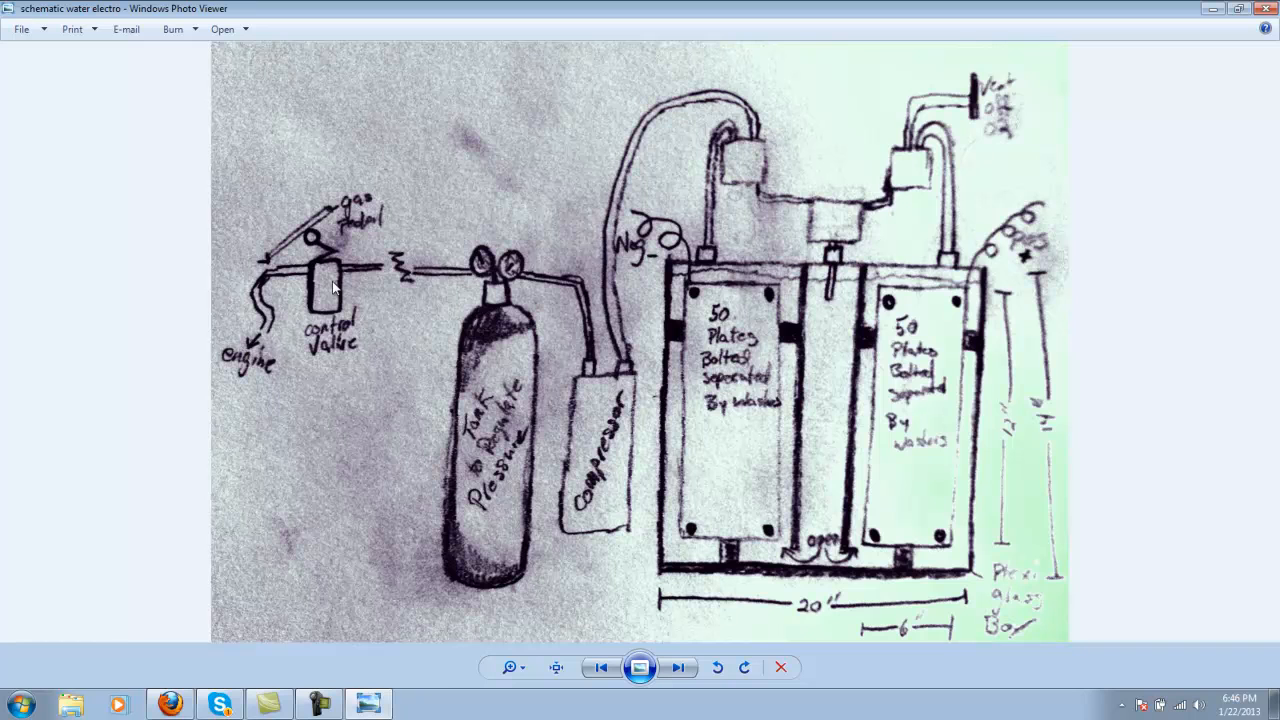
mouse_move(193, 348)
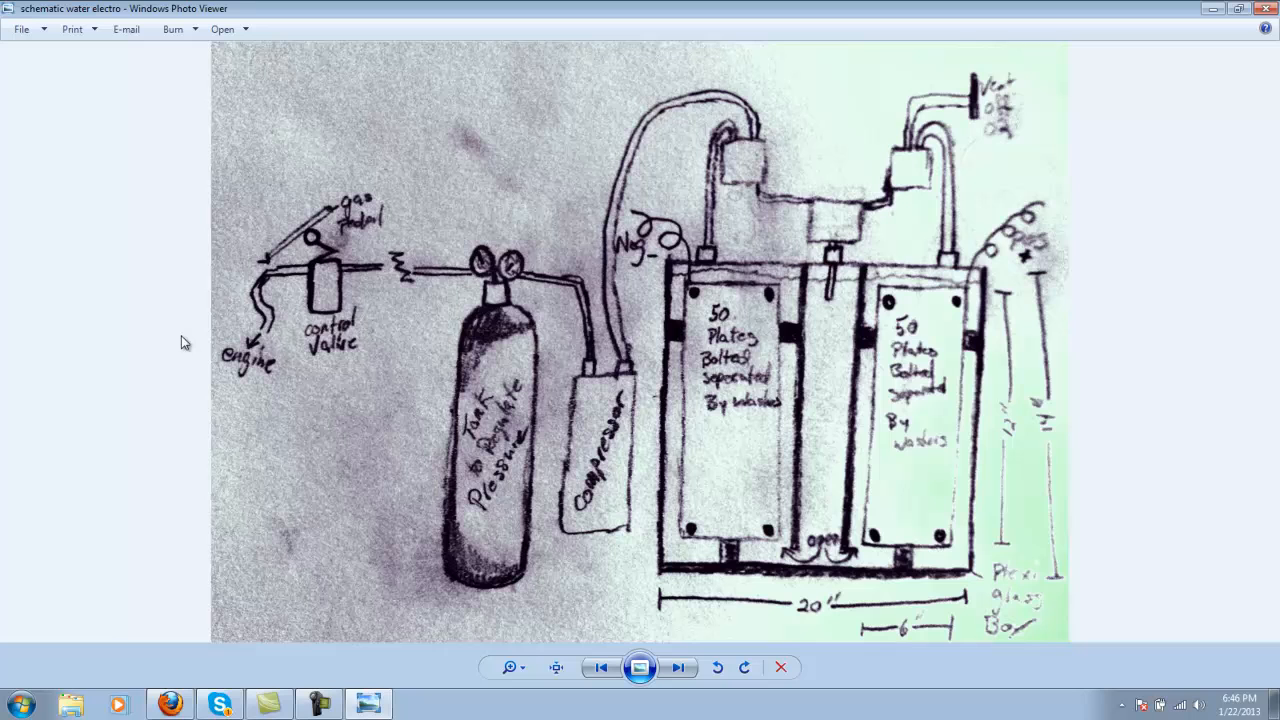
mouse_move(325, 270)
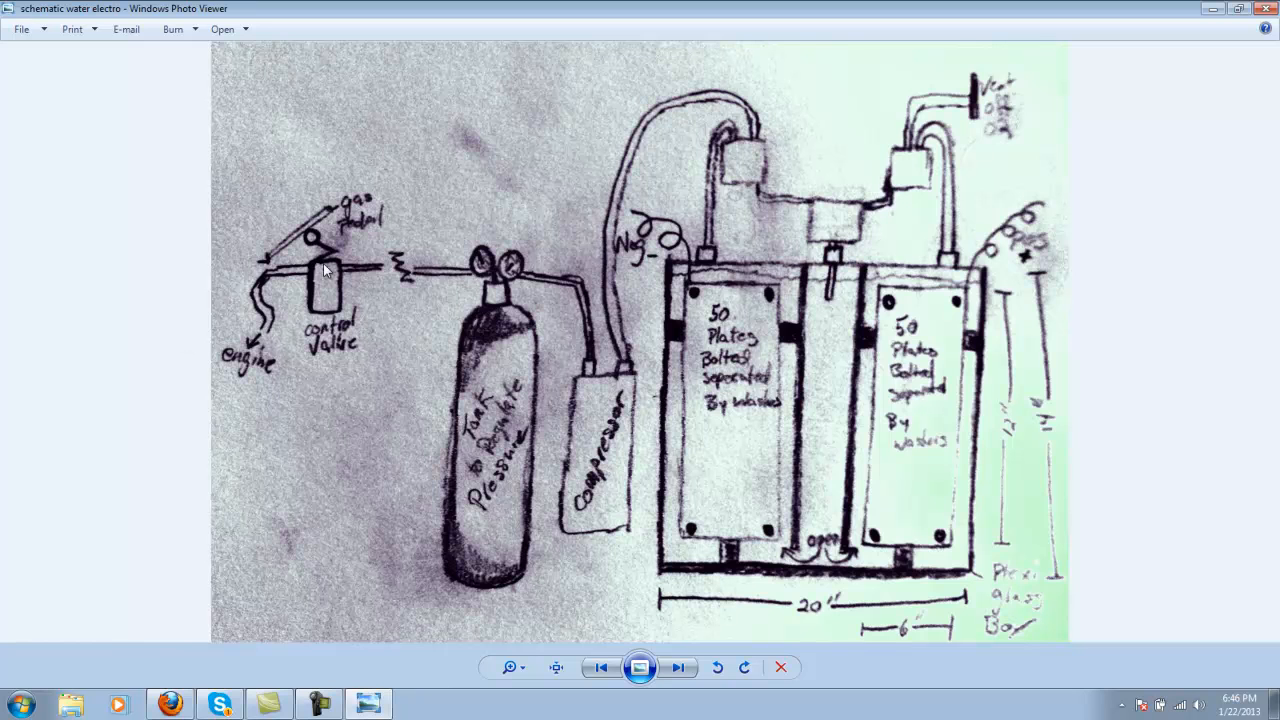
mouse_move(321, 287)
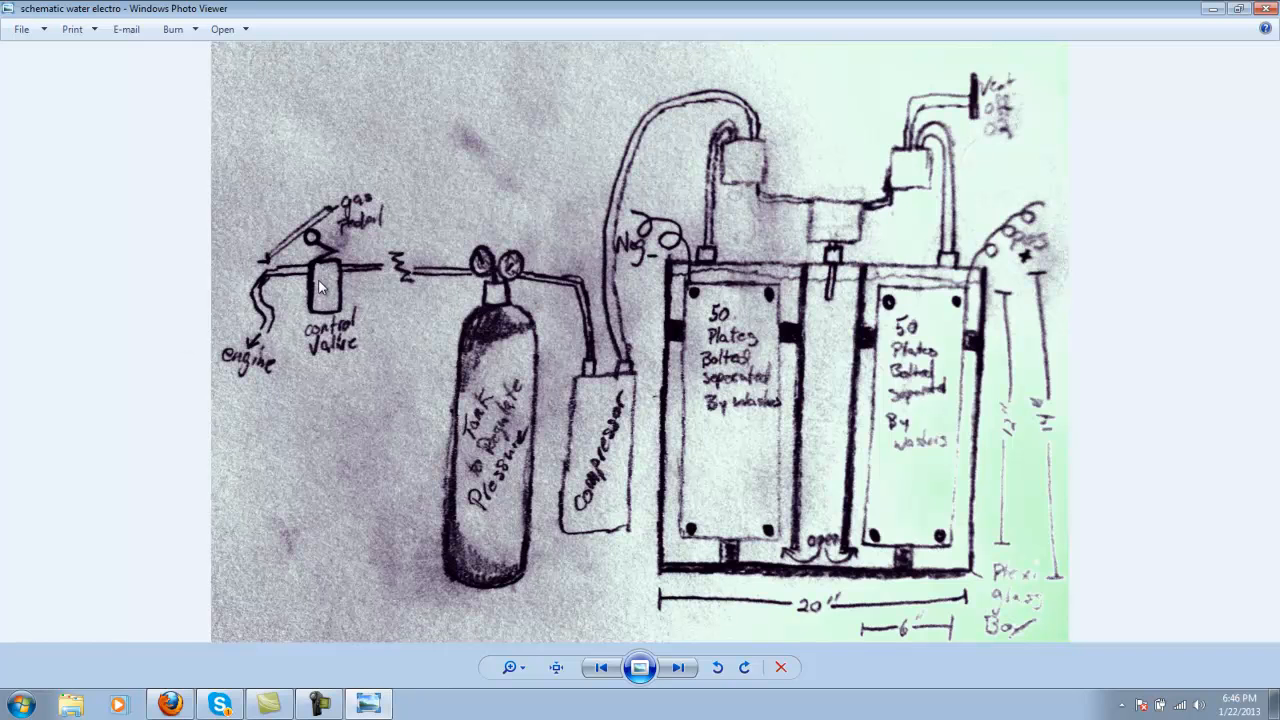
mouse_move(399, 391)
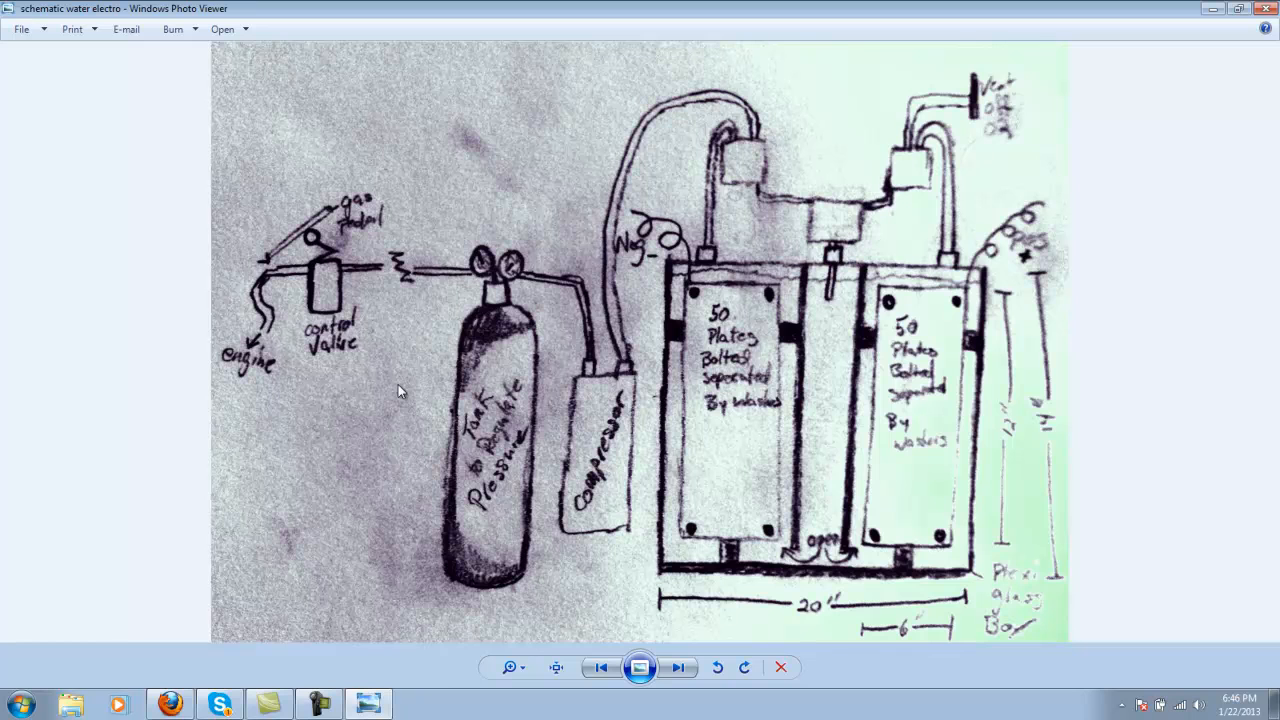
mouse_move(827, 382)
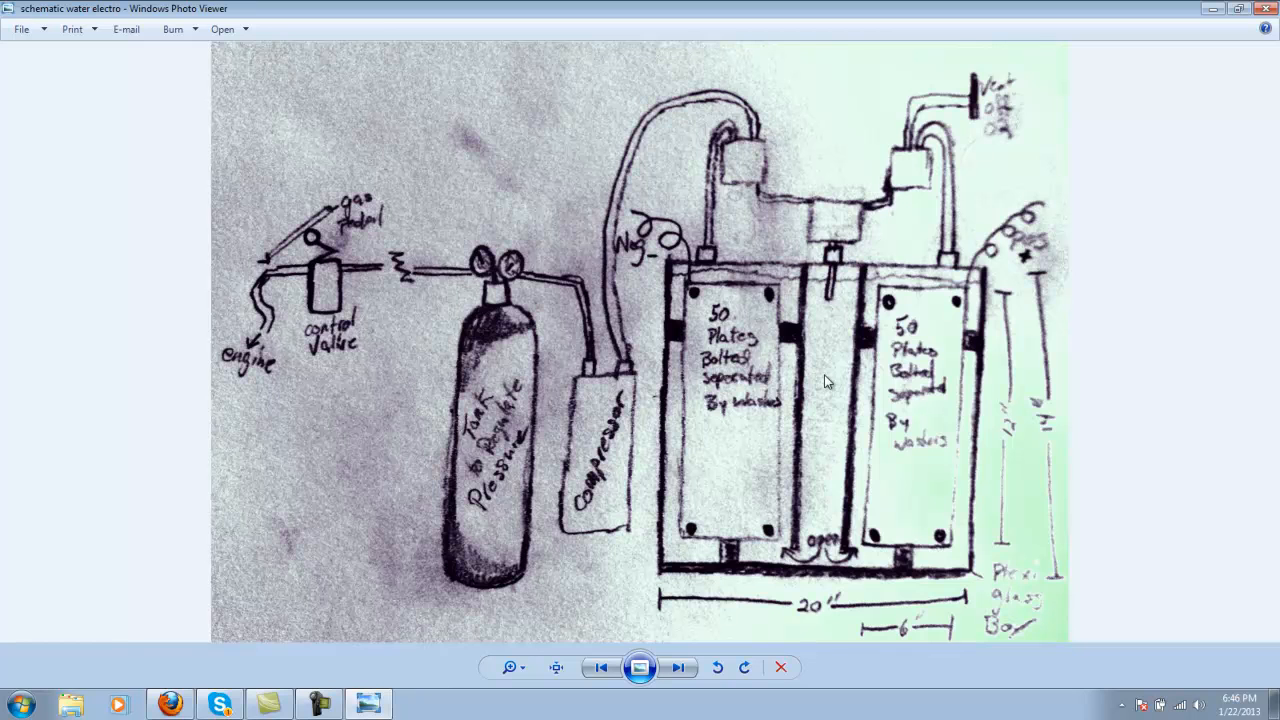
mouse_move(730, 478)
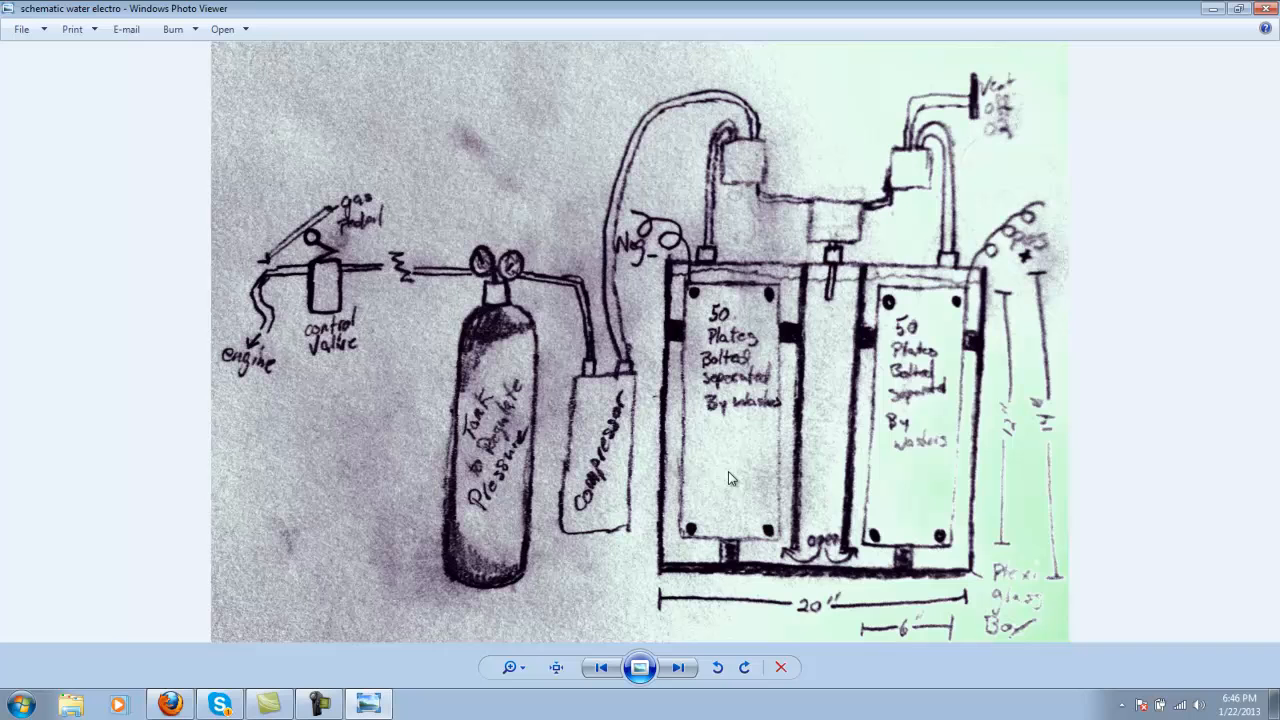
mouse_move(730, 373)
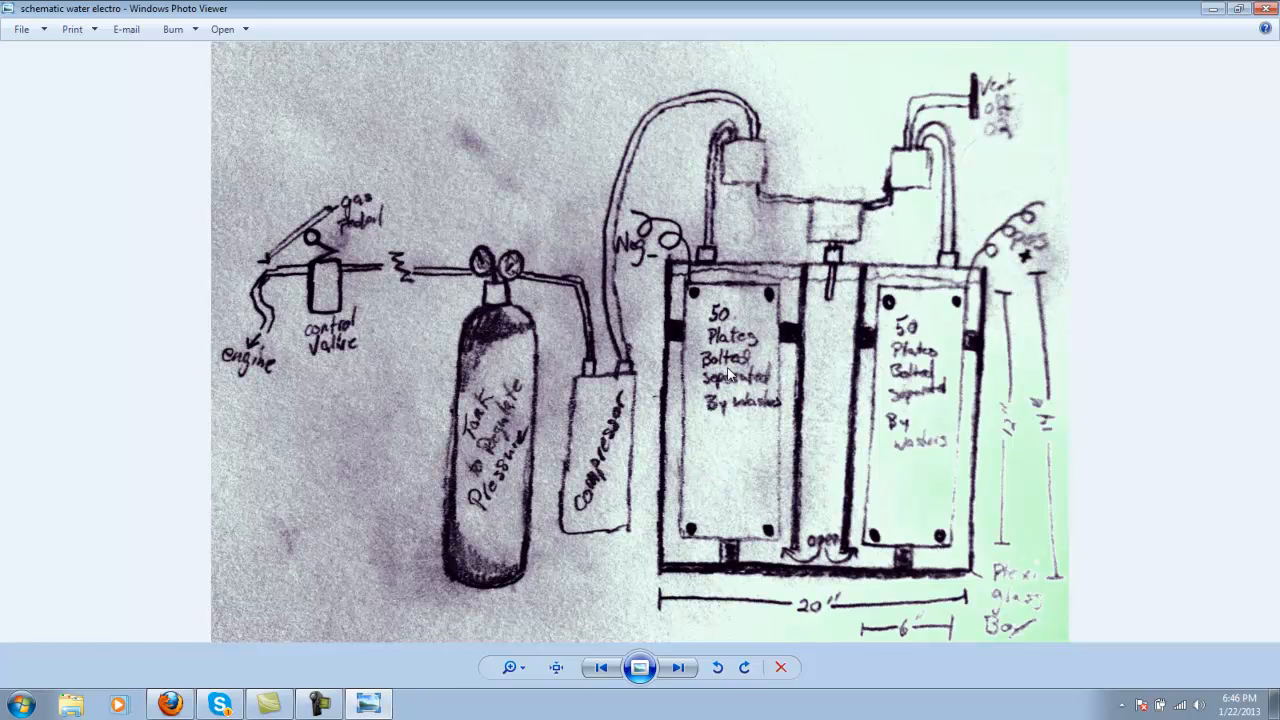
mouse_move(753, 502)
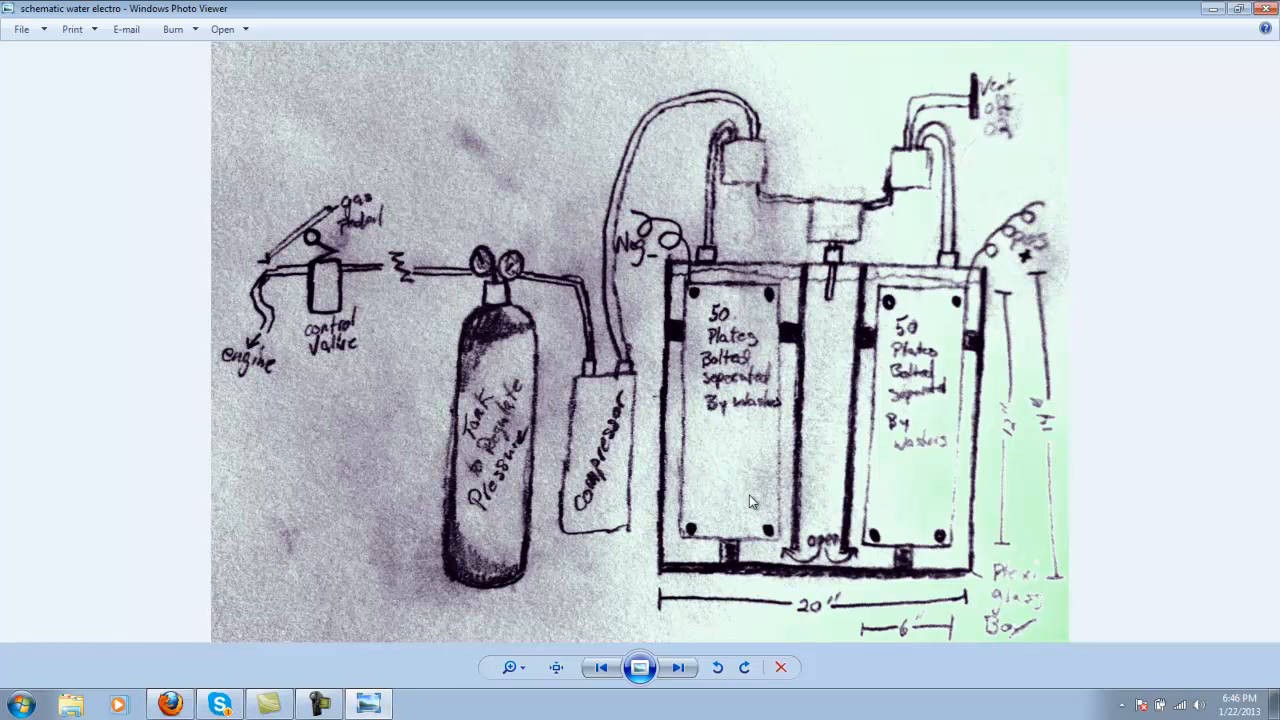
mouse_move(770, 471)
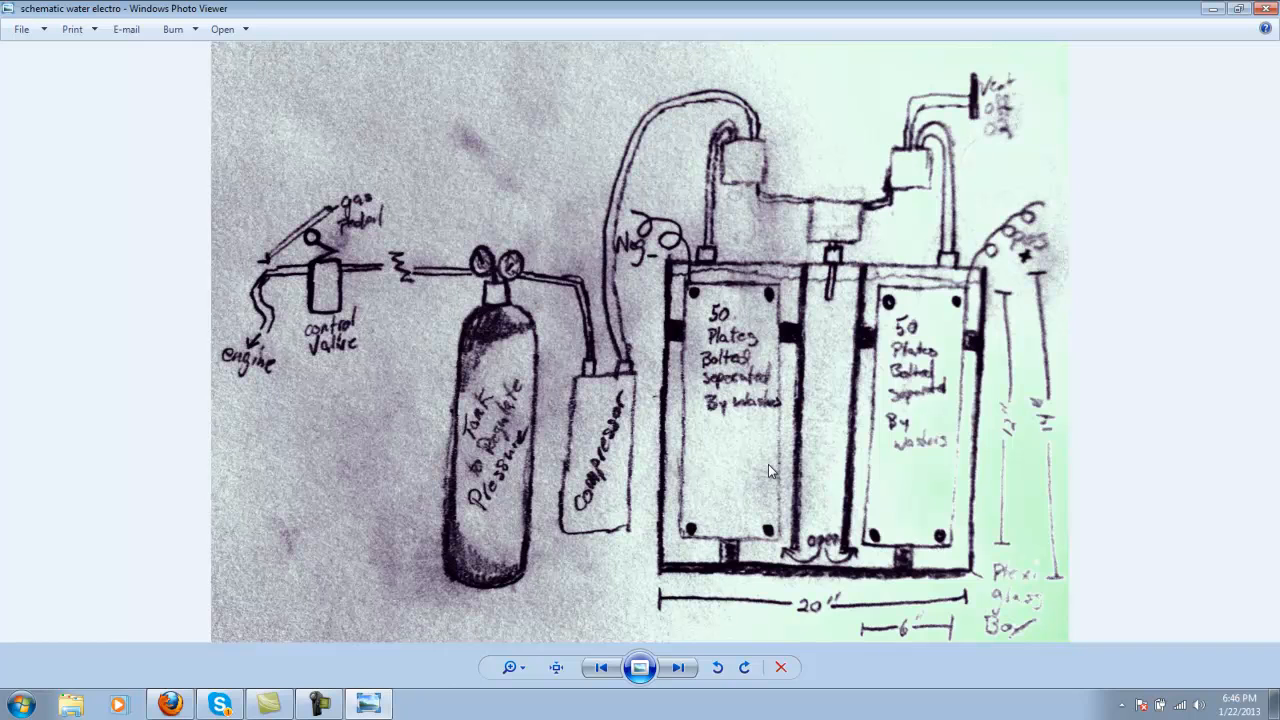
mouse_move(723, 438)
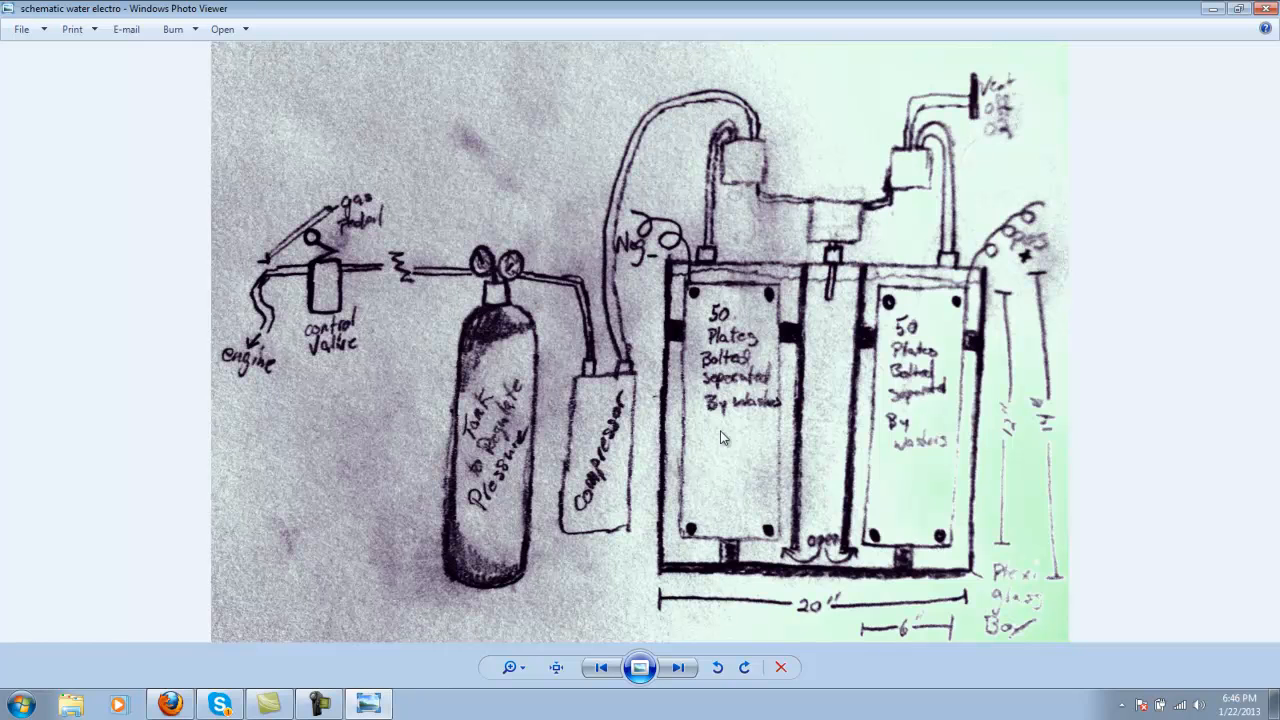
mouse_move(738, 553)
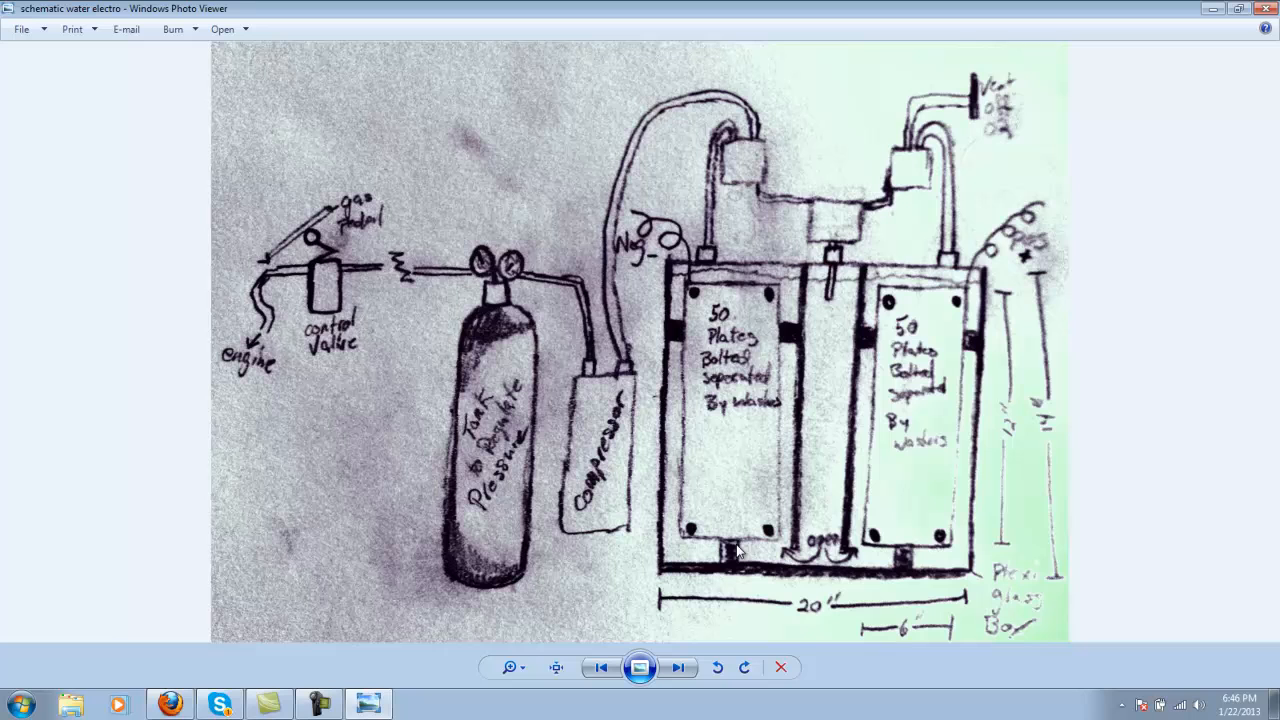
mouse_move(595, 415)
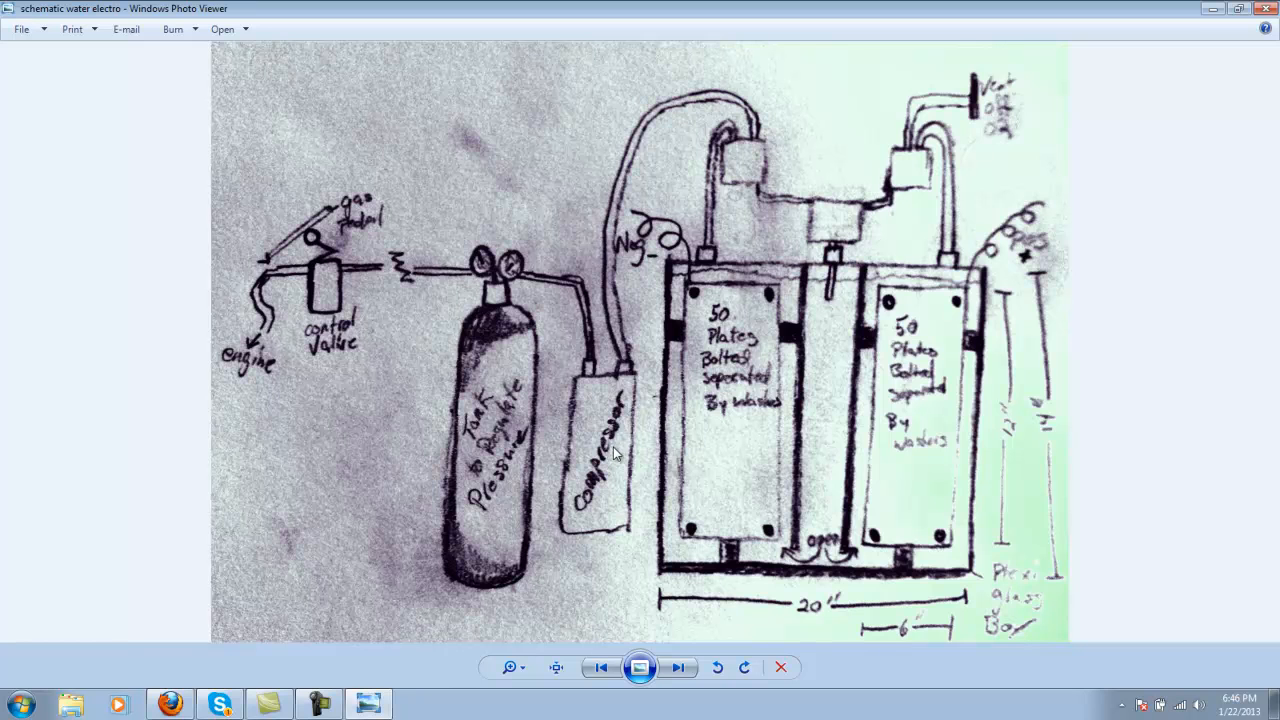
mouse_move(610, 475)
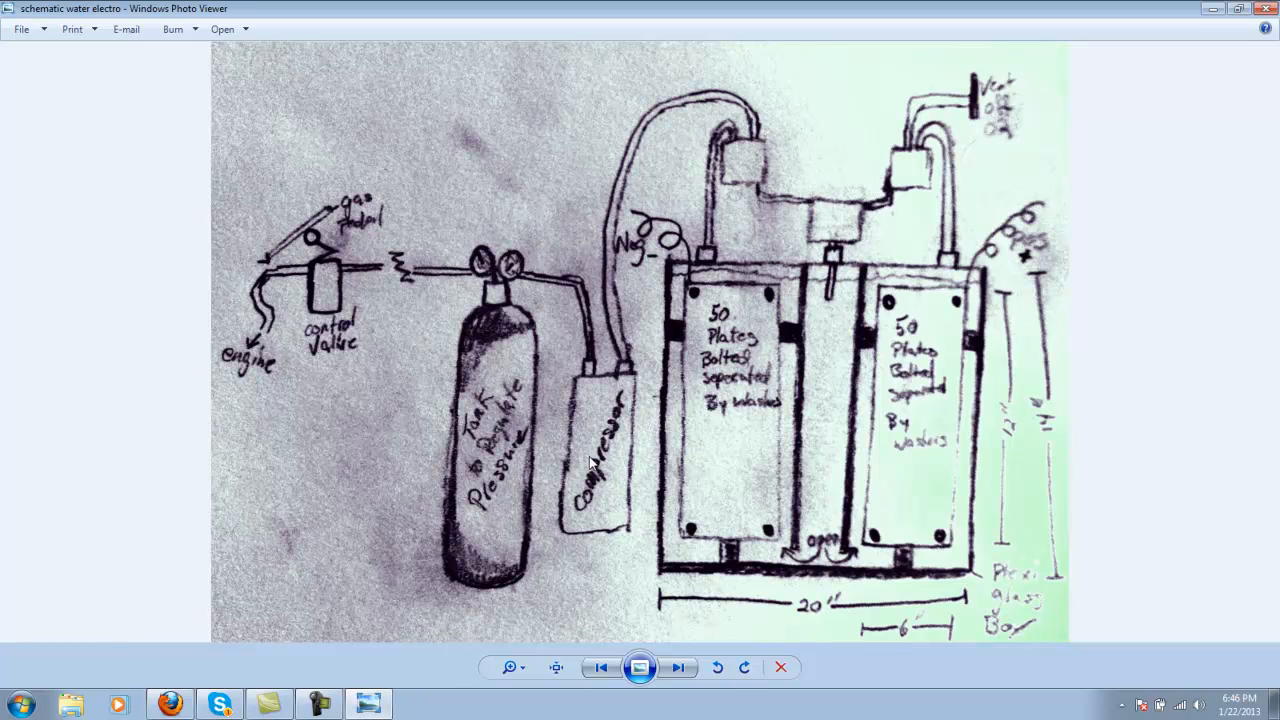
mouse_move(573, 435)
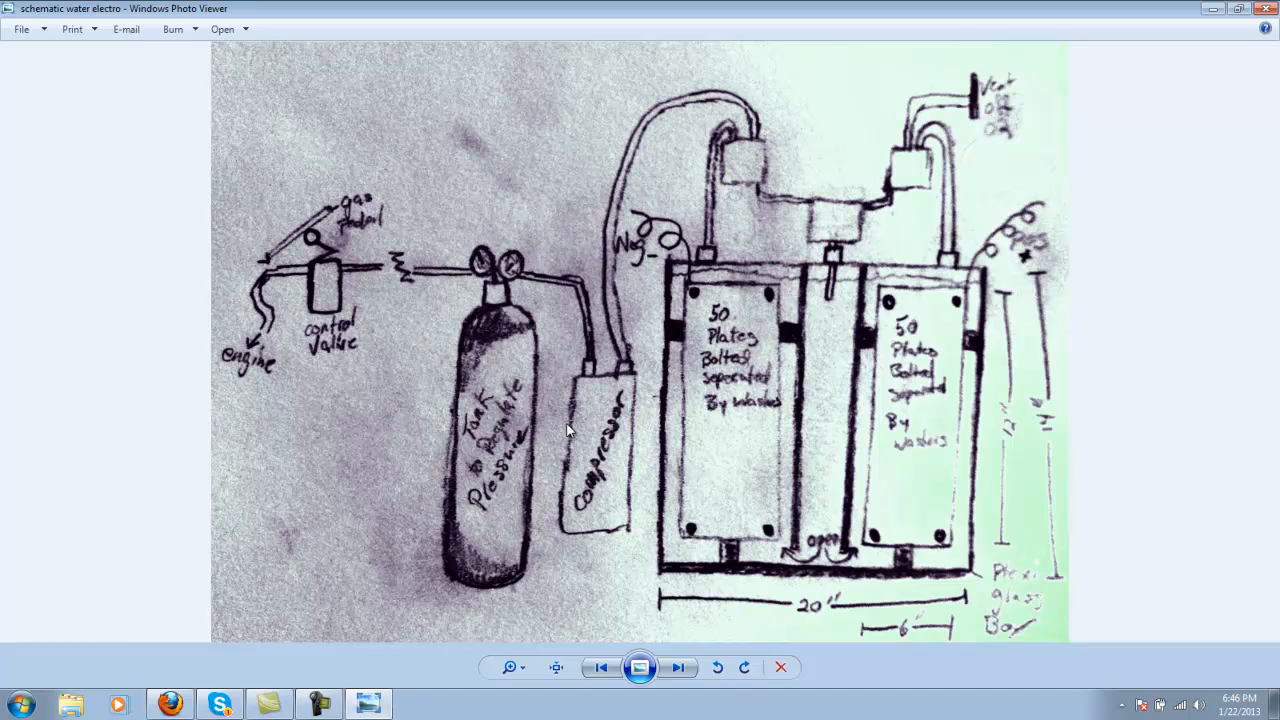
mouse_move(545, 420)
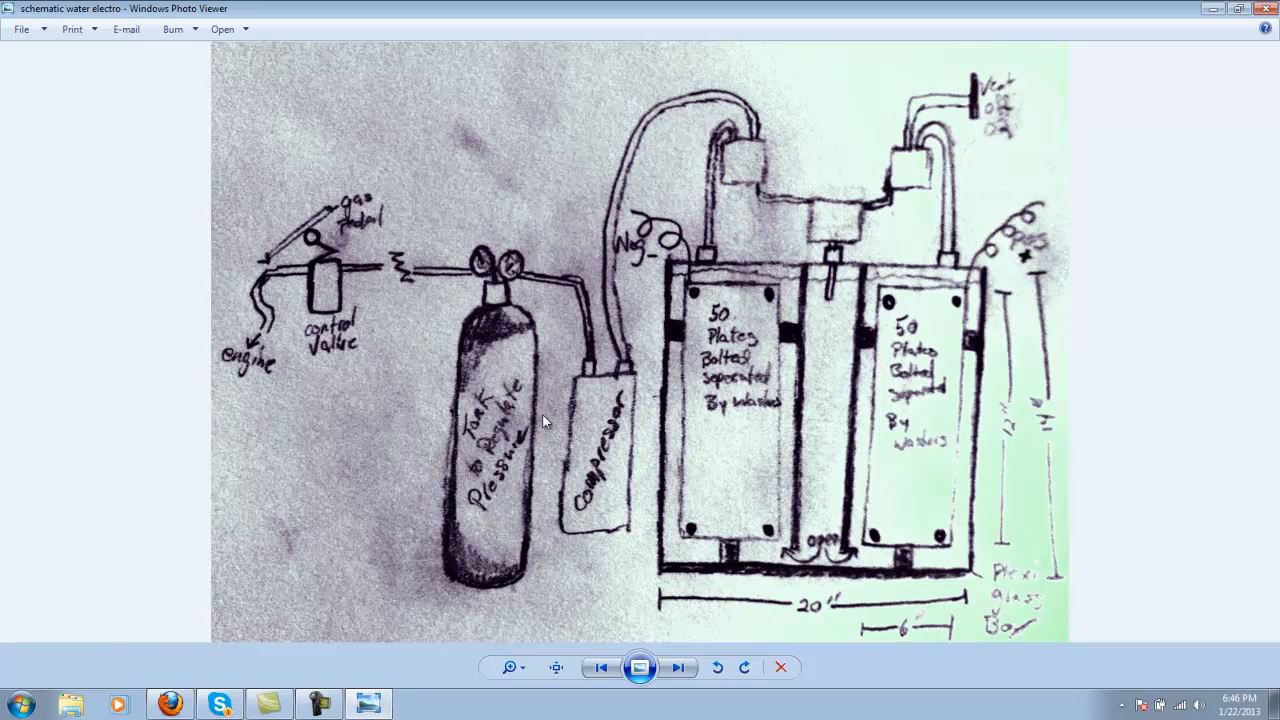
mouse_move(480, 455)
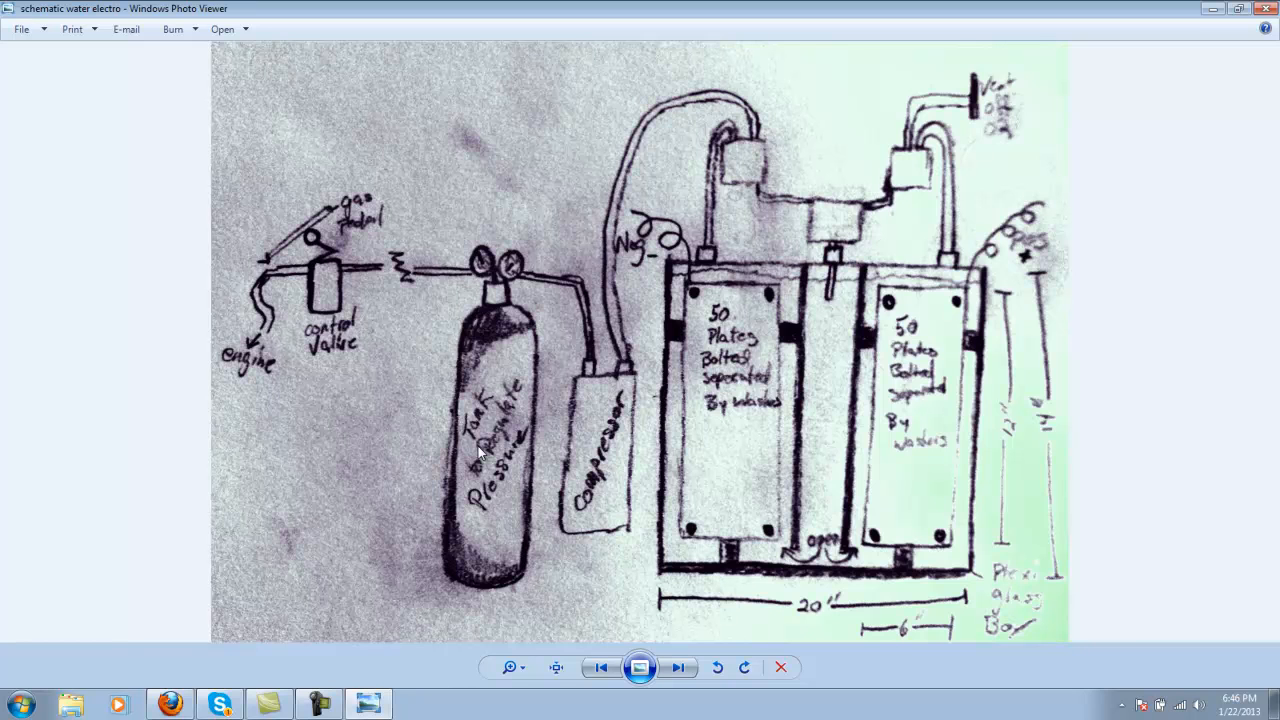
mouse_move(500, 459)
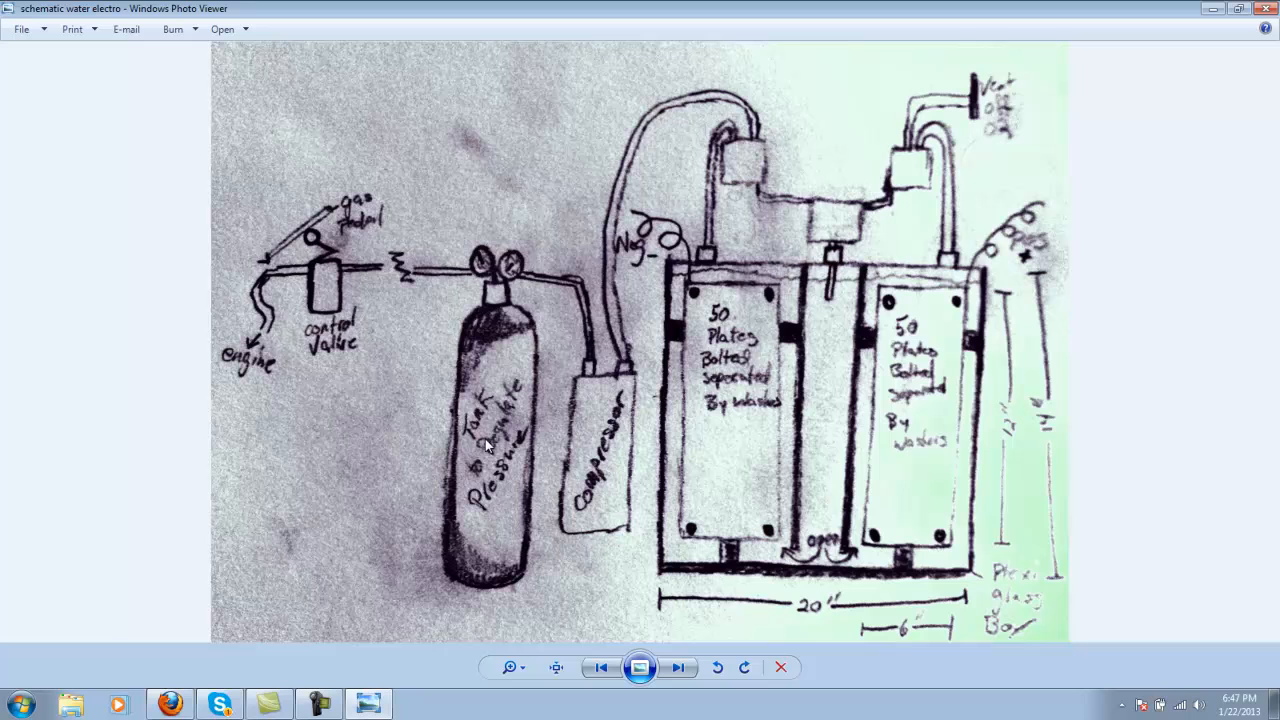
mouse_move(743, 207)
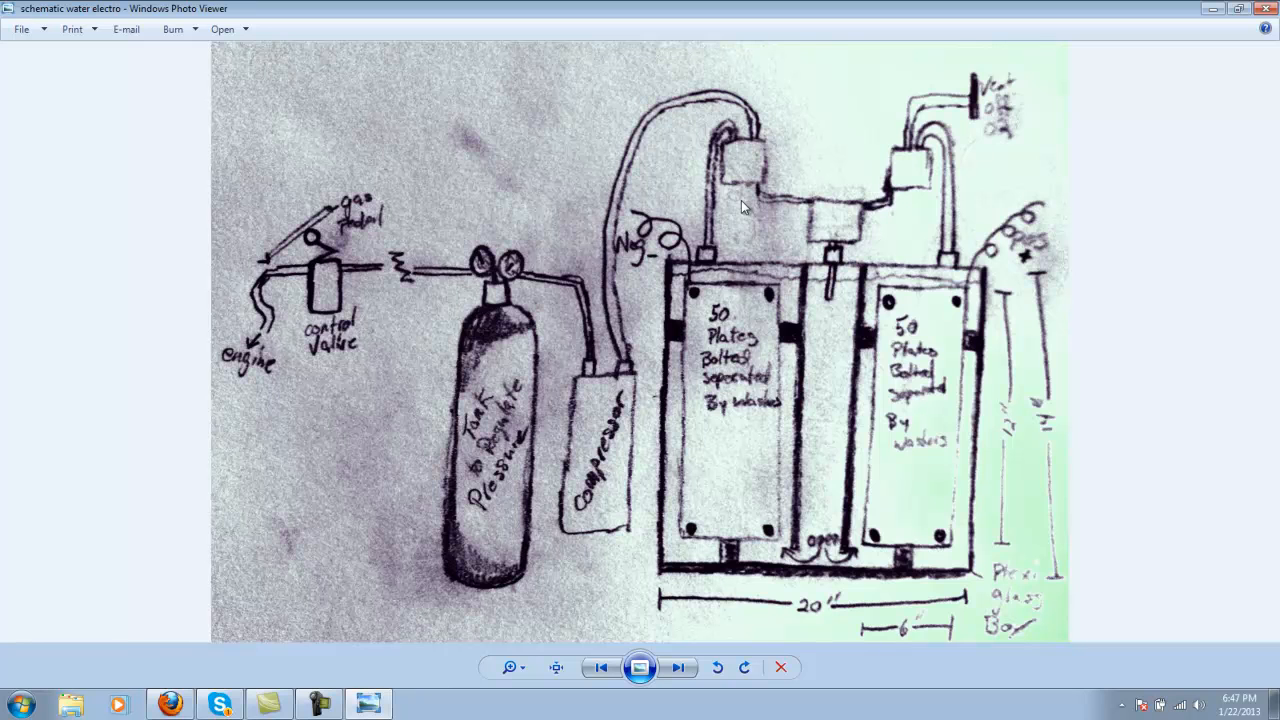
mouse_move(352, 318)
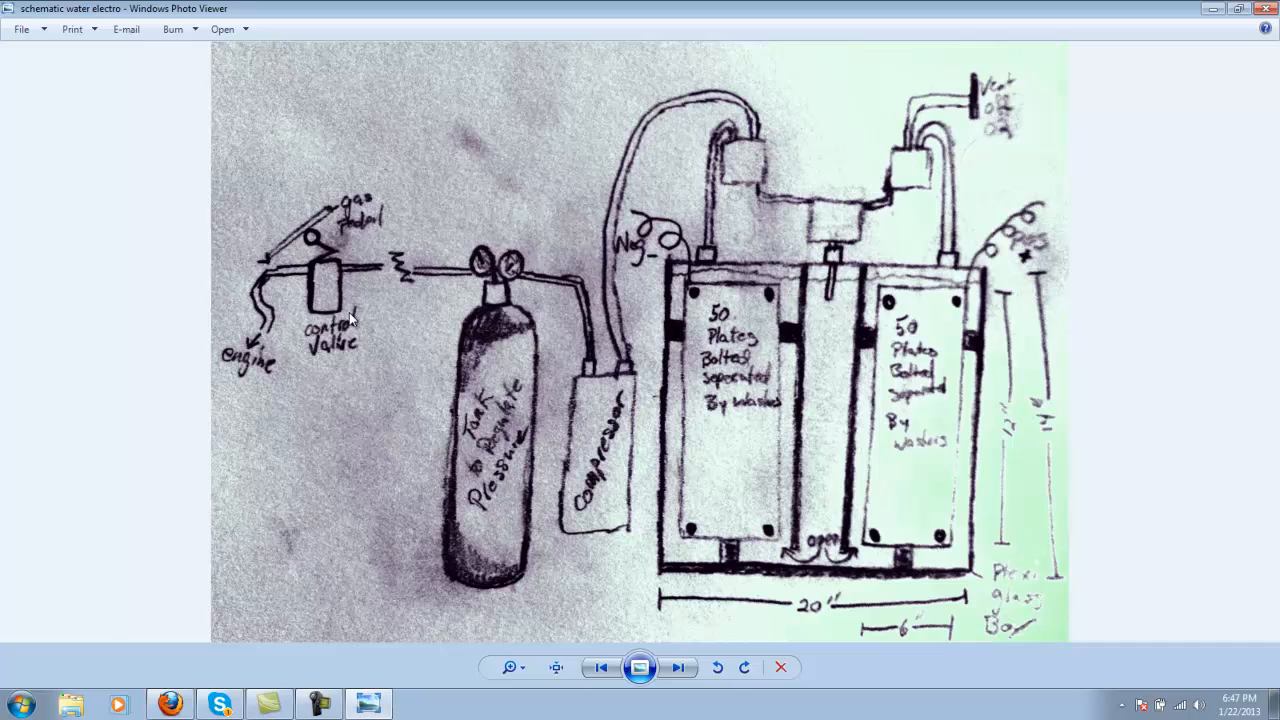
mouse_move(378, 335)
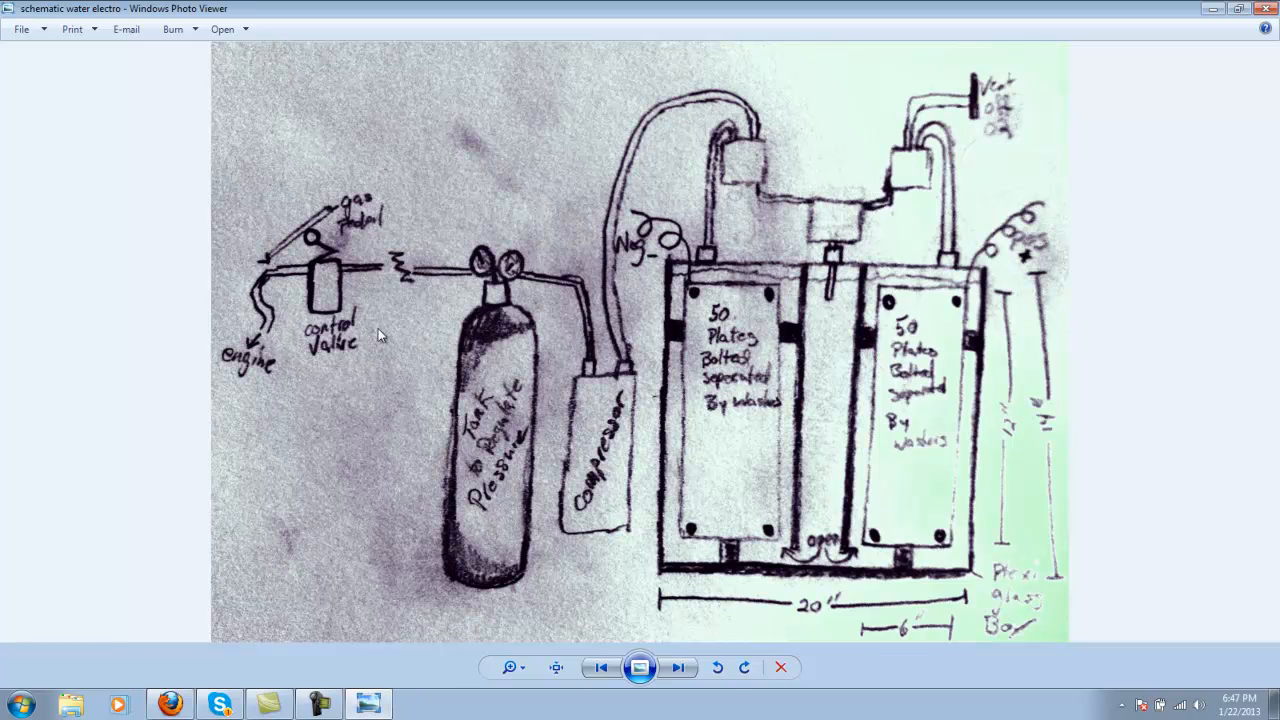
mouse_move(275, 355)
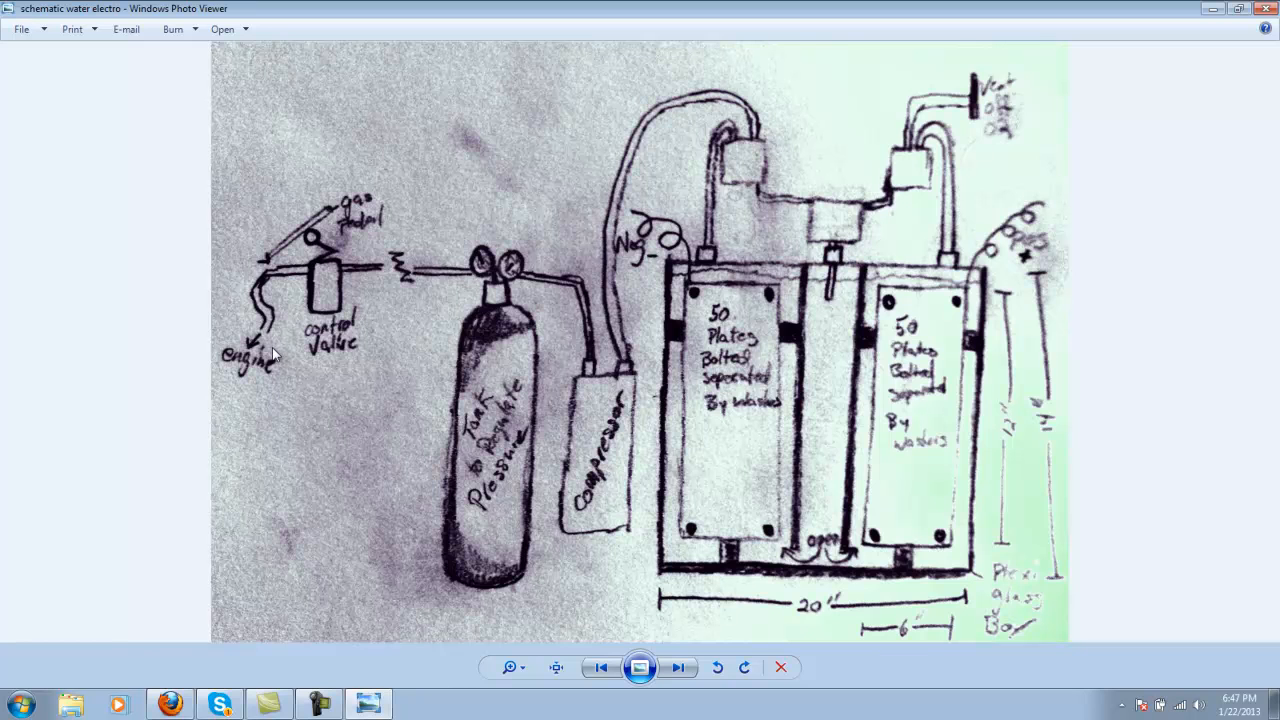
mouse_move(405, 365)
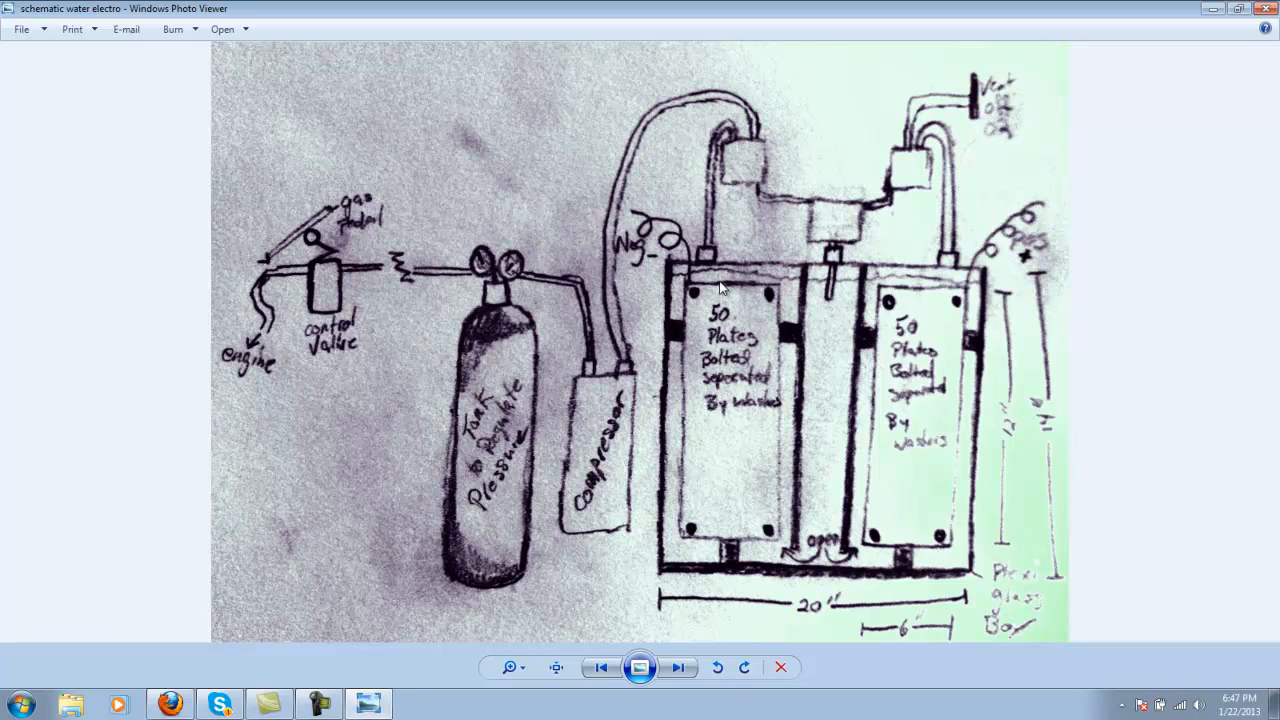
mouse_move(720, 313)
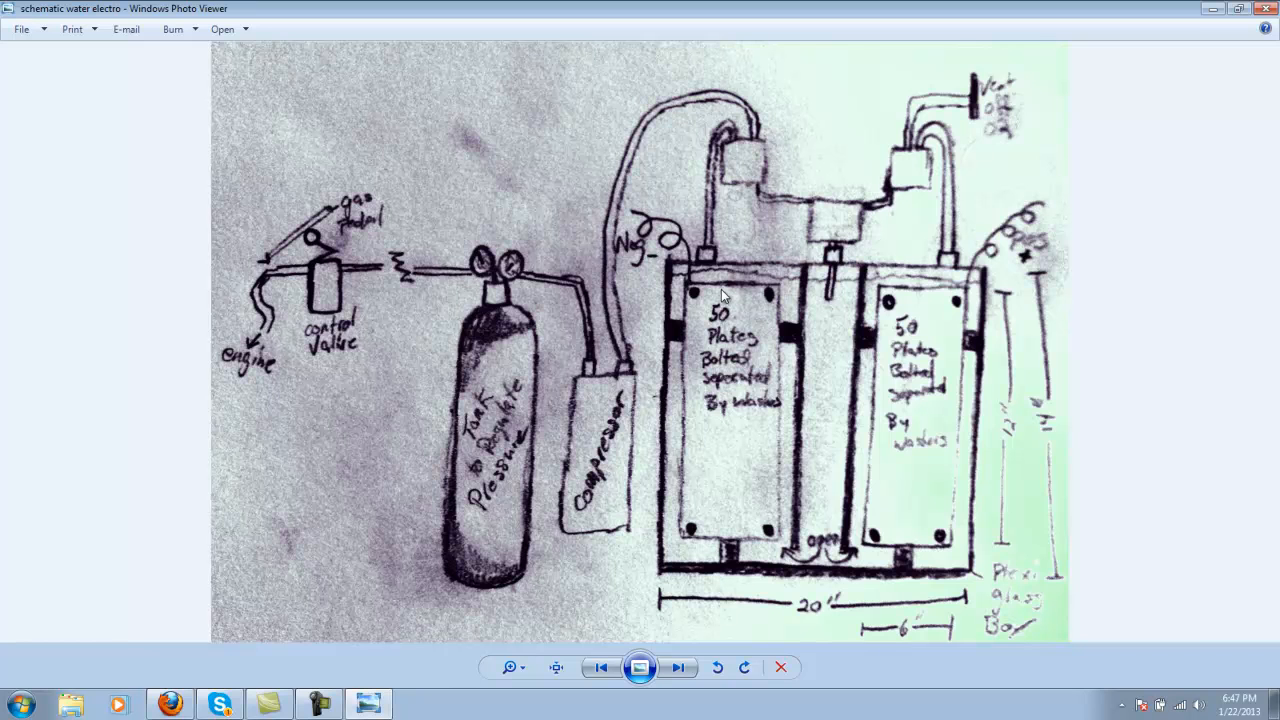
mouse_move(724, 298)
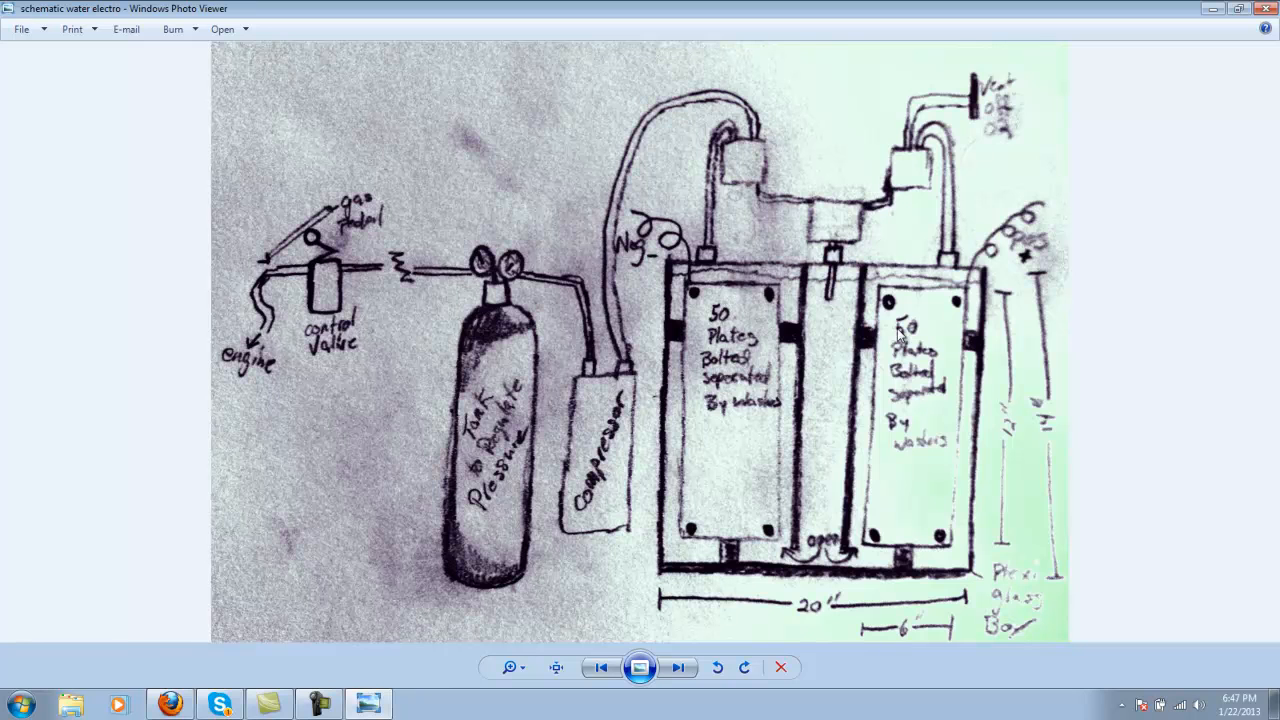
mouse_move(895, 483)
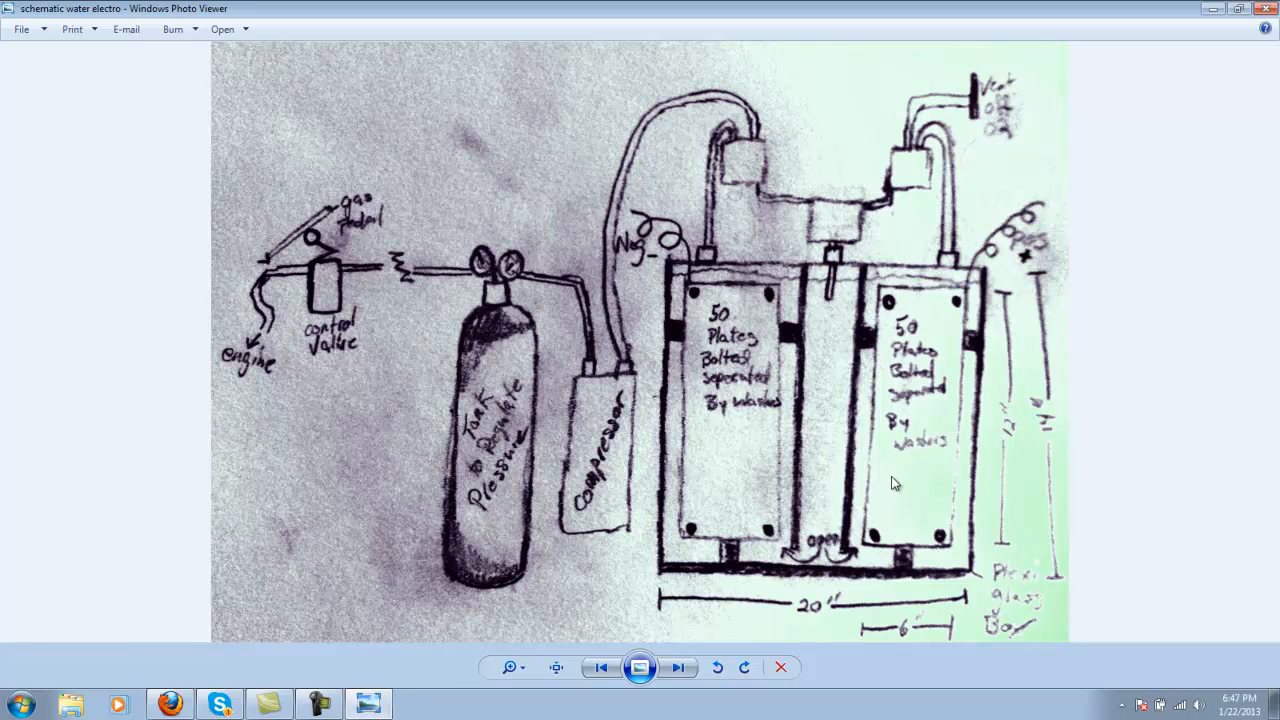
mouse_move(965, 325)
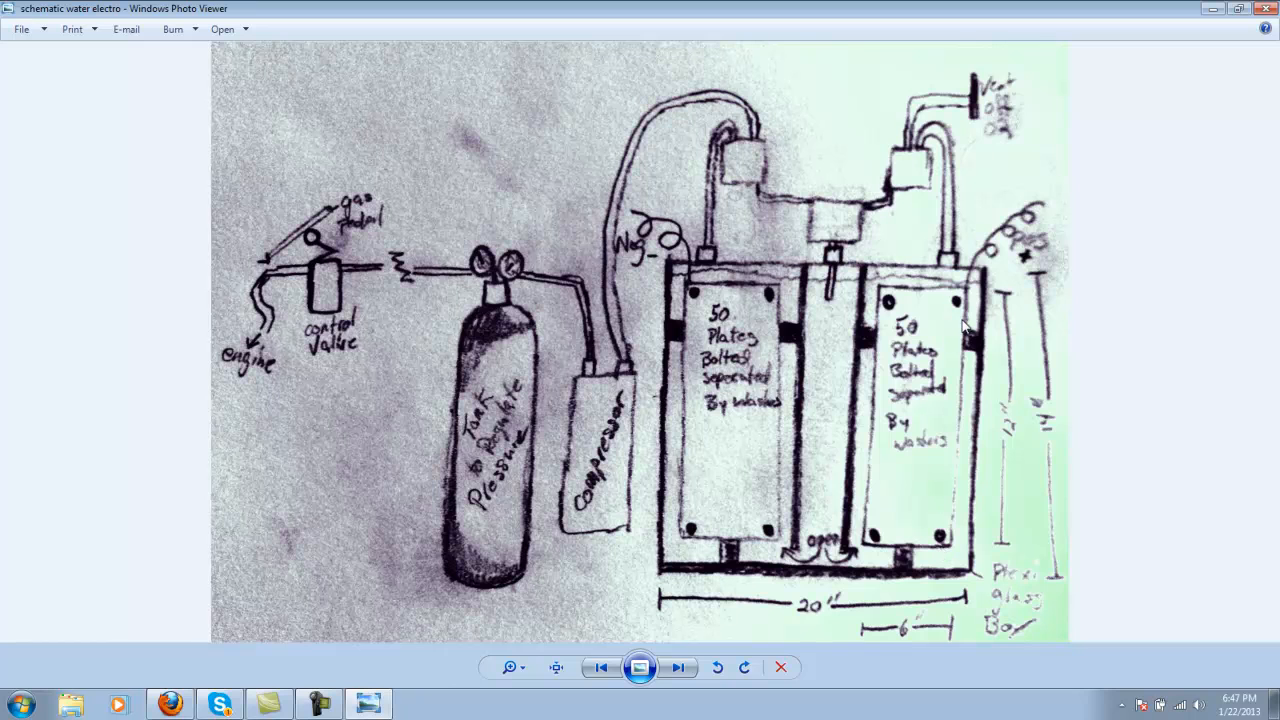
mouse_move(1023, 323)
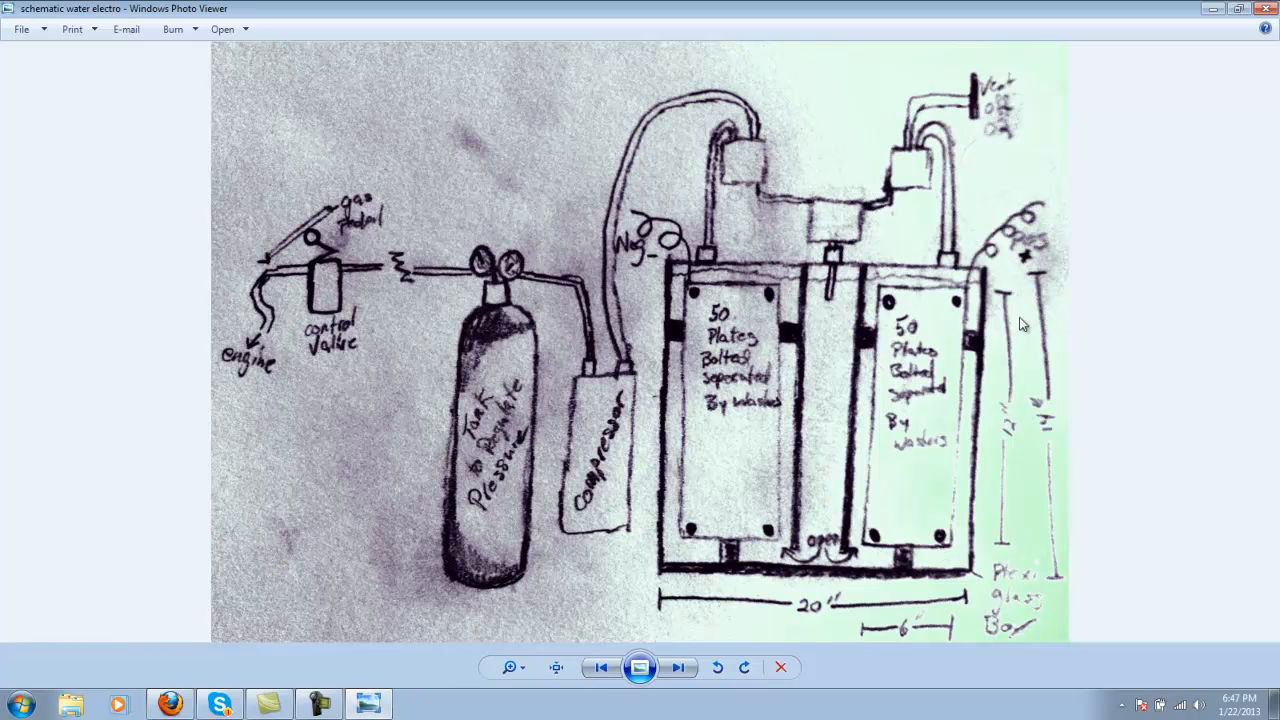
mouse_move(1020, 388)
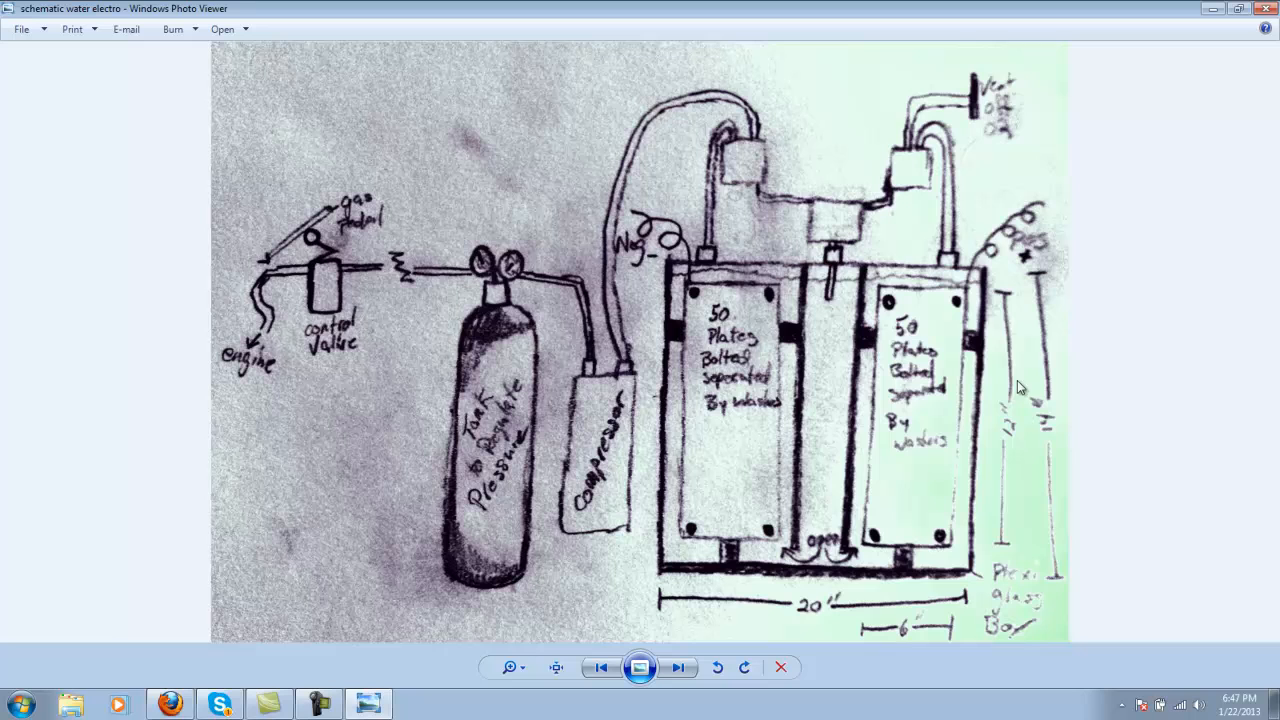
mouse_move(1018, 373)
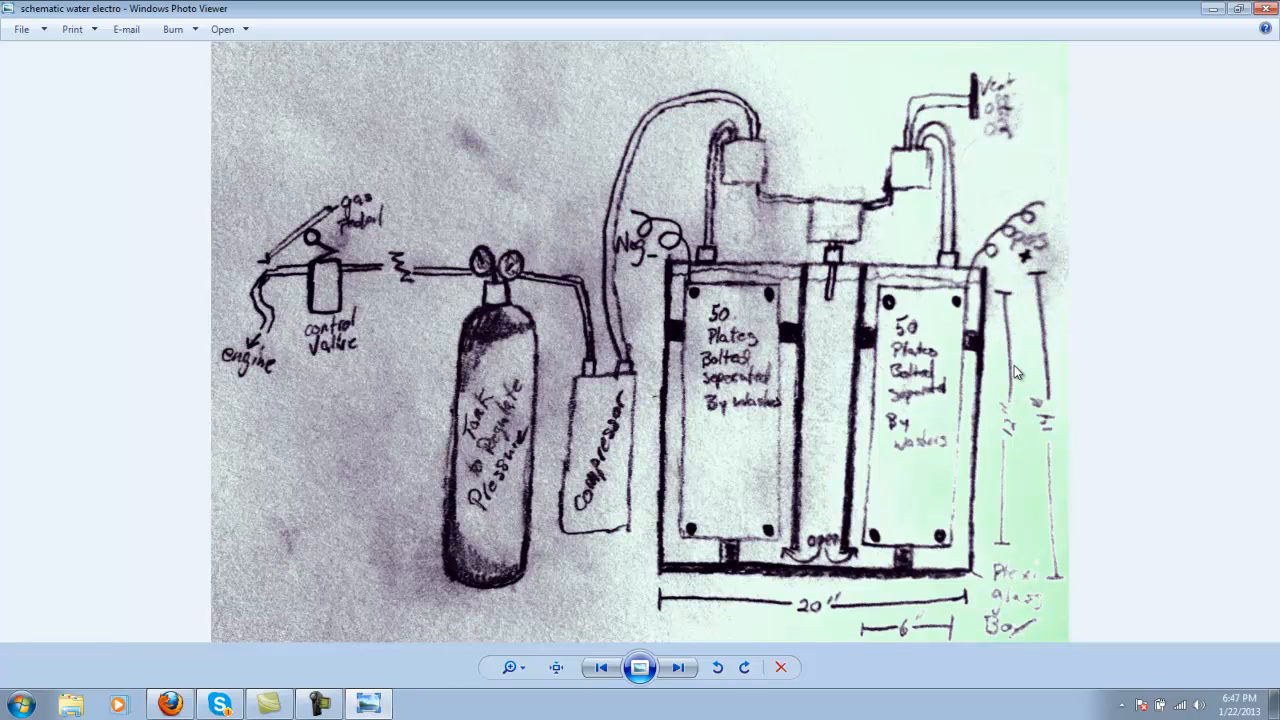
mouse_move(972, 365)
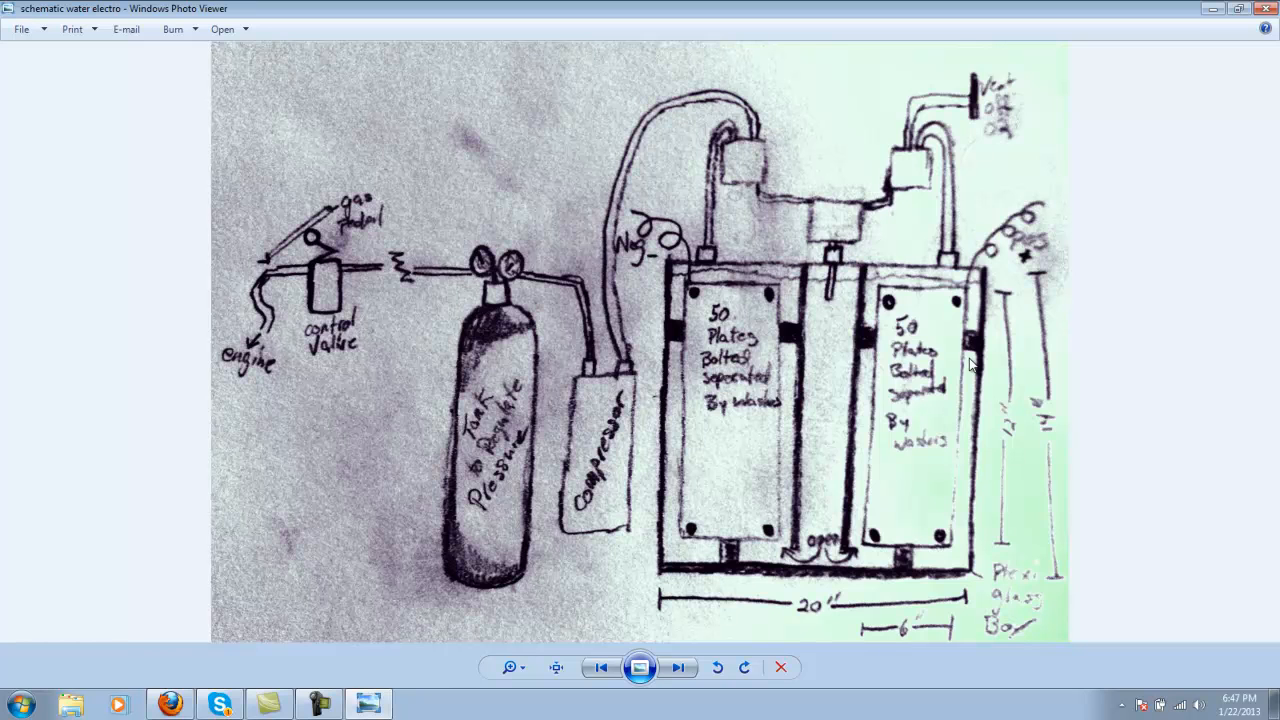
mouse_move(908, 476)
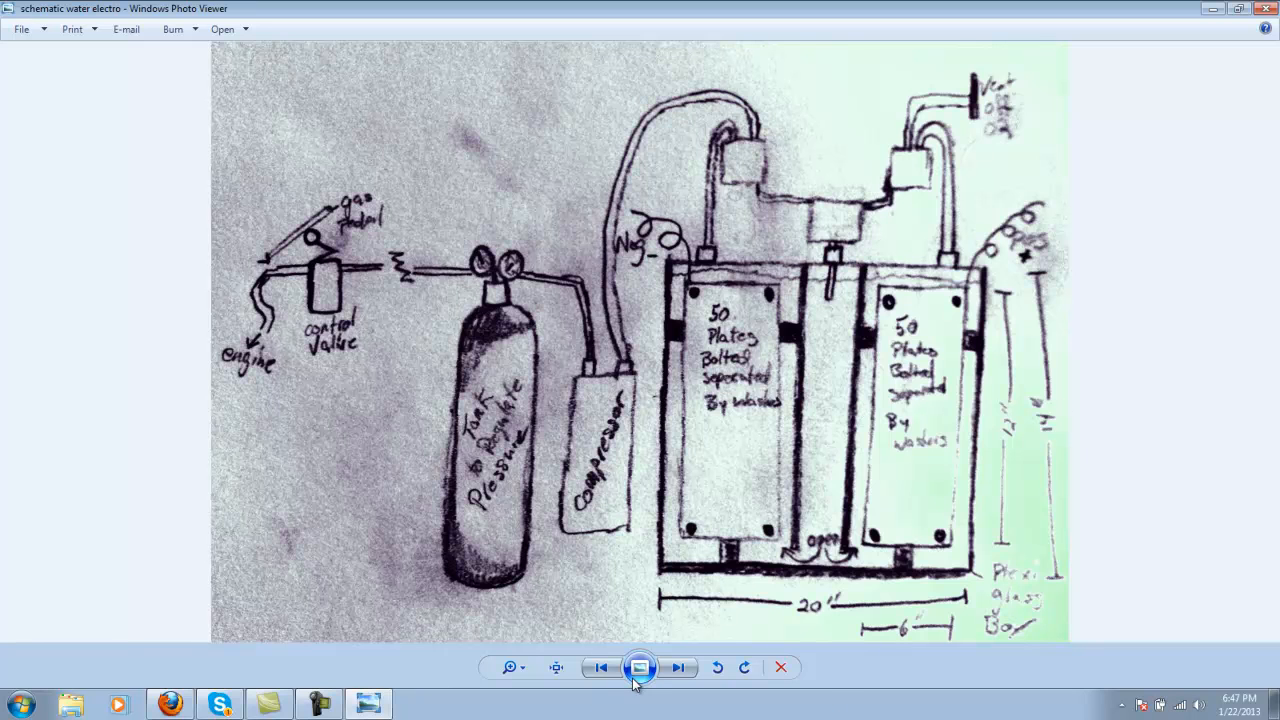
mouse_move(640, 667)
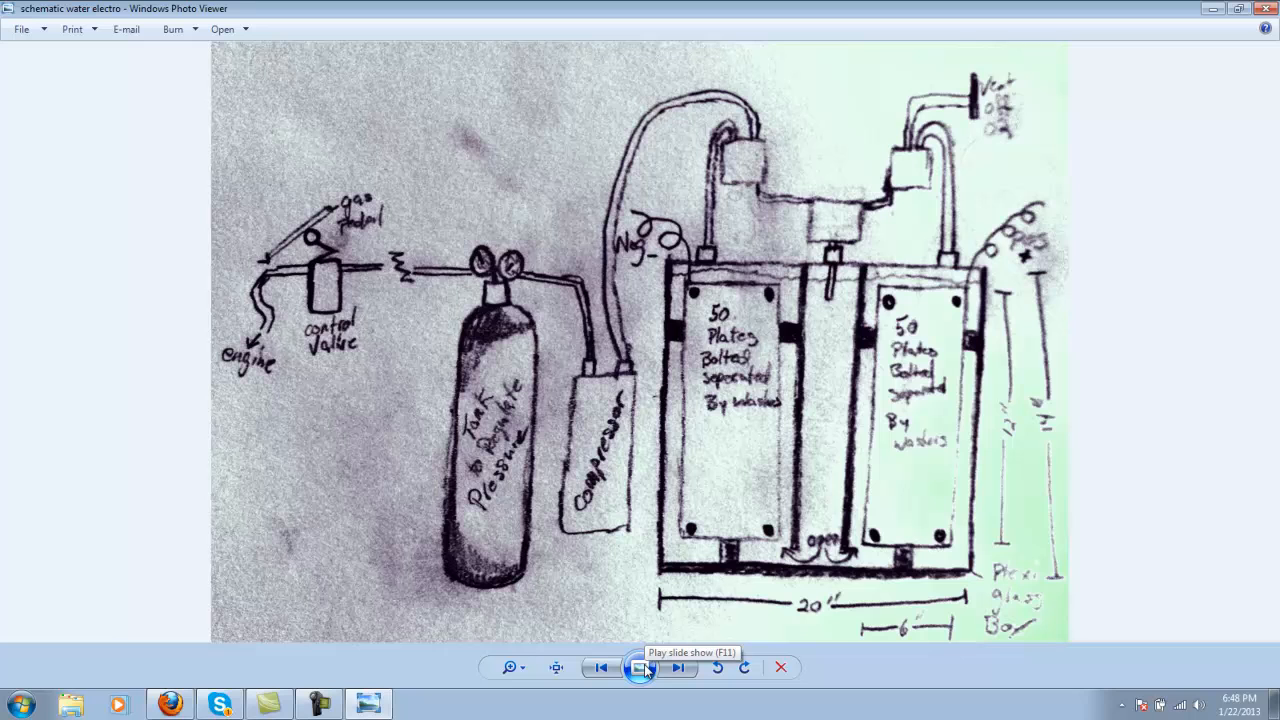